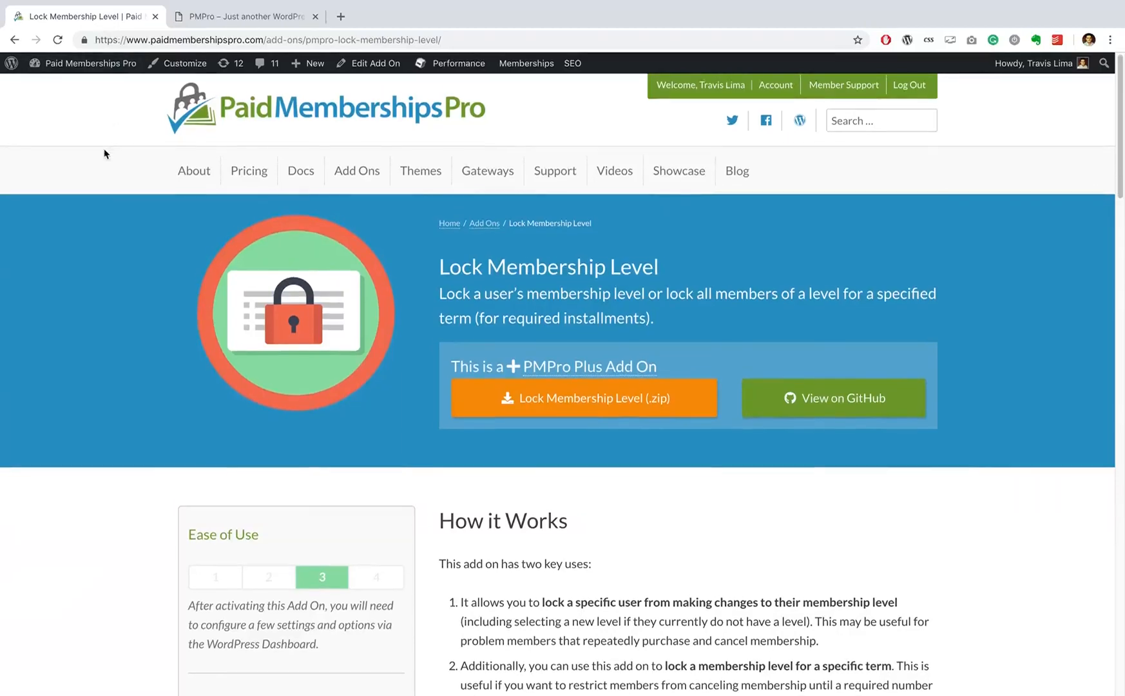
Scroll through the current page, then switch to the membership site's admin tab.
{"action": "scroll", "scroll_direction": "down", "scroll_amount": 3}
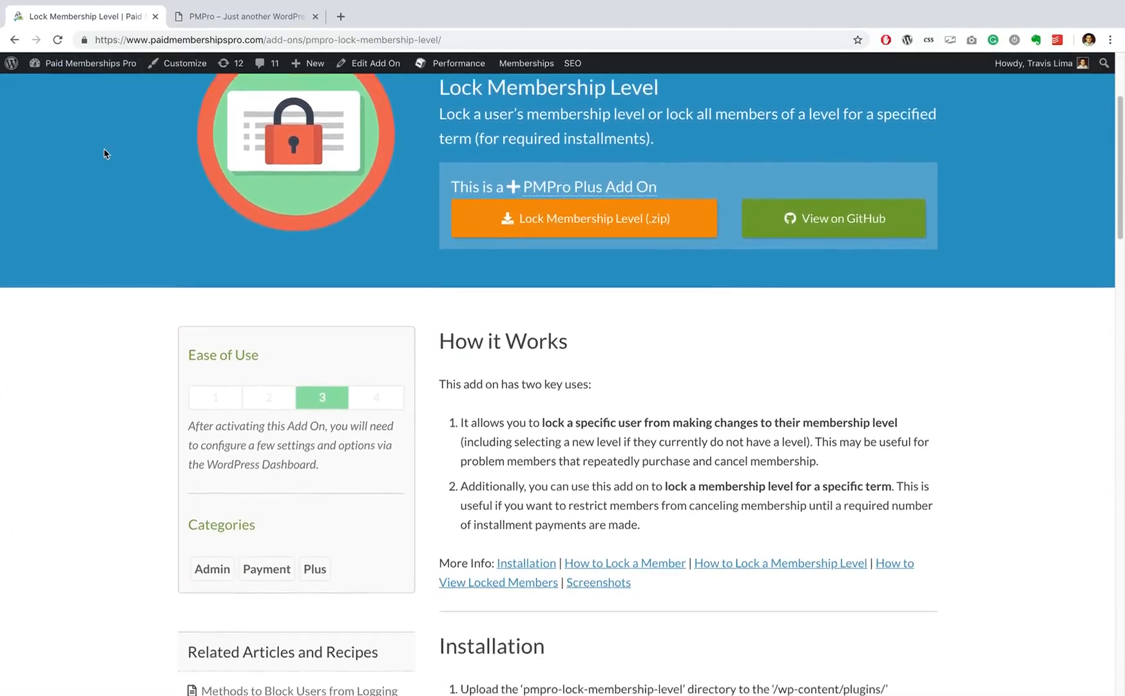
{"action": "scroll", "scroll_direction": "down", "scroll_amount": 3}
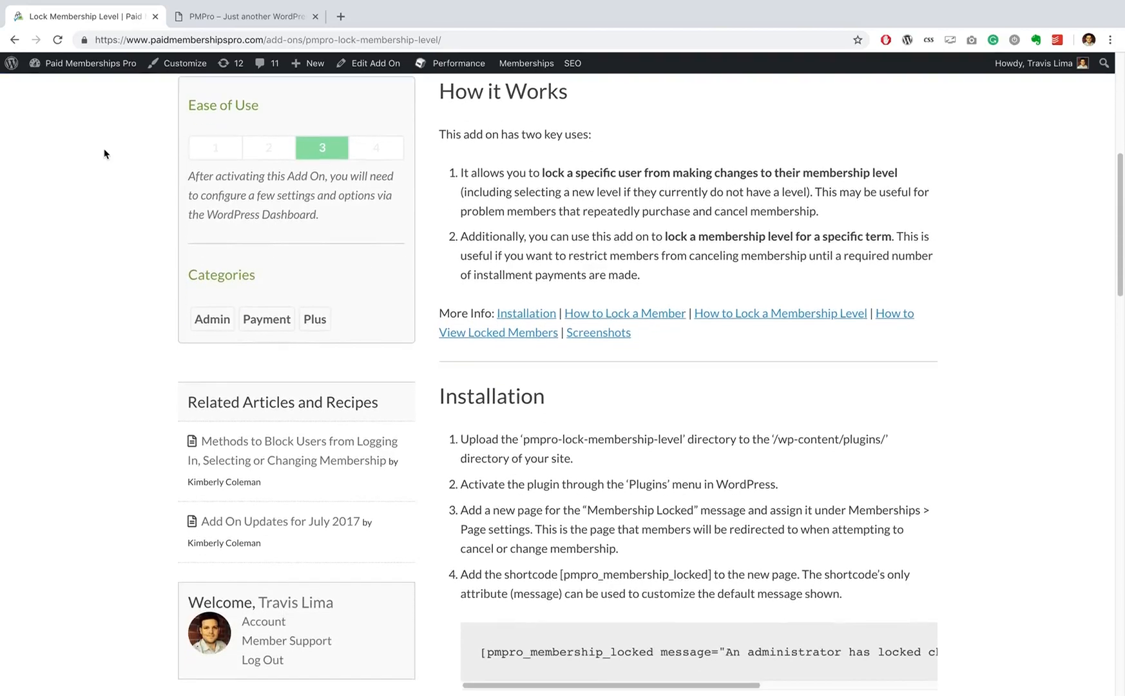
{"action": "scroll", "scroll_direction": "down", "scroll_amount": 3}
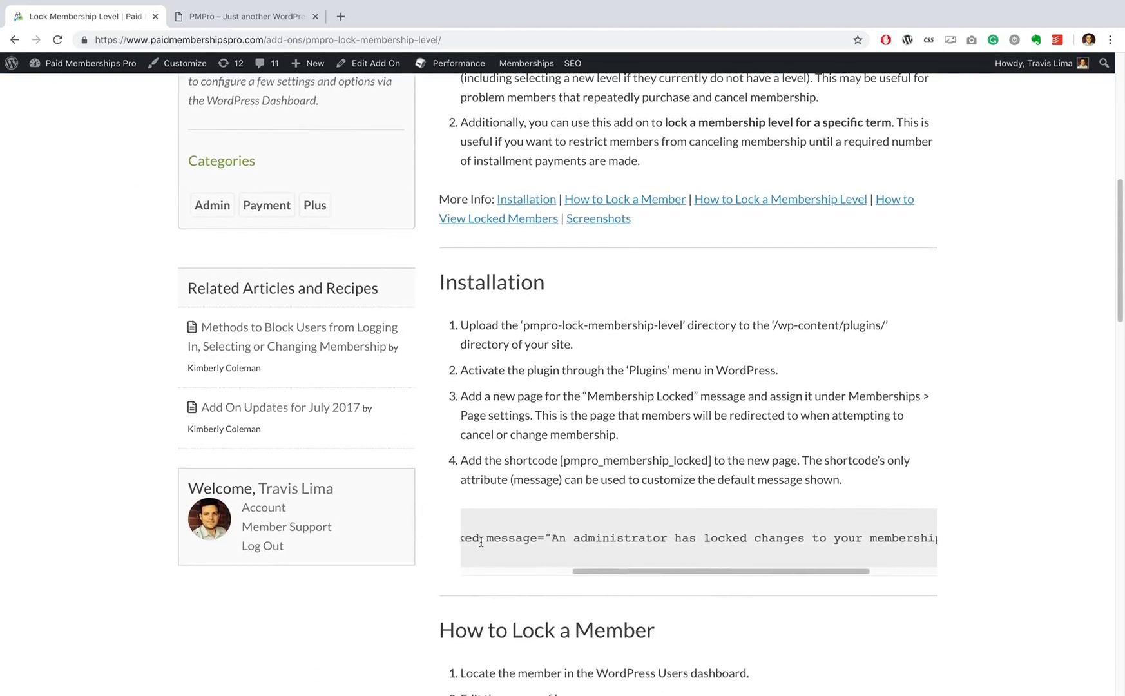
{"action": "scroll", "scroll_direction": "down", "scroll_amount": 3}
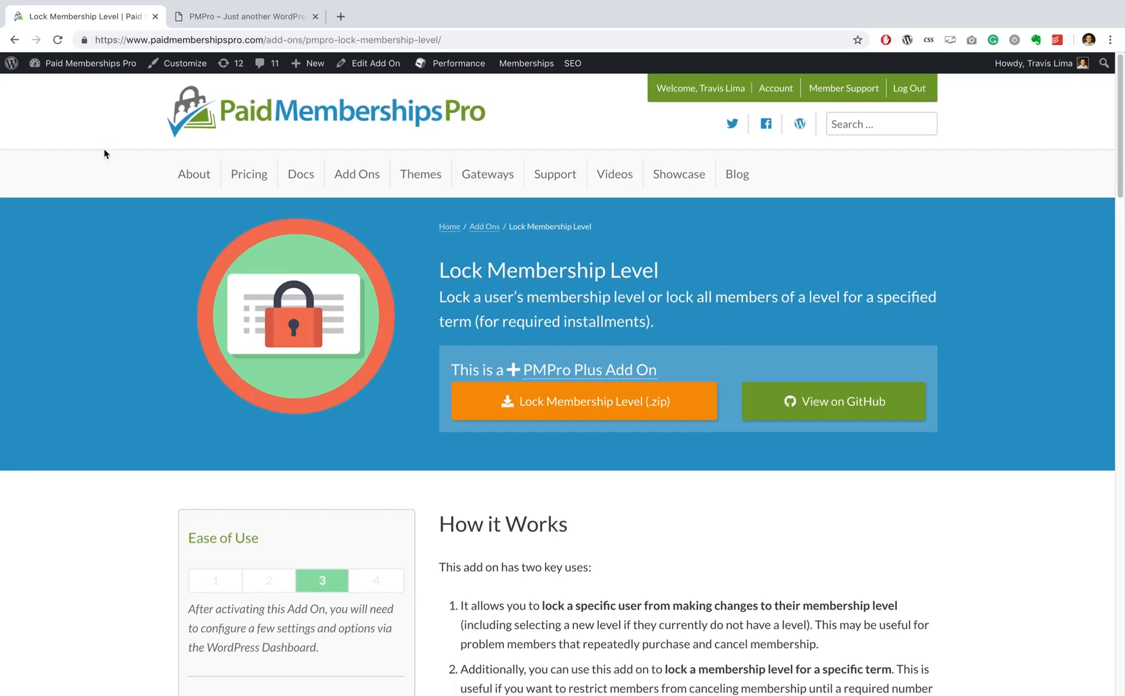
{"action": "scroll", "scroll_direction": "down", "scroll_amount": 3}
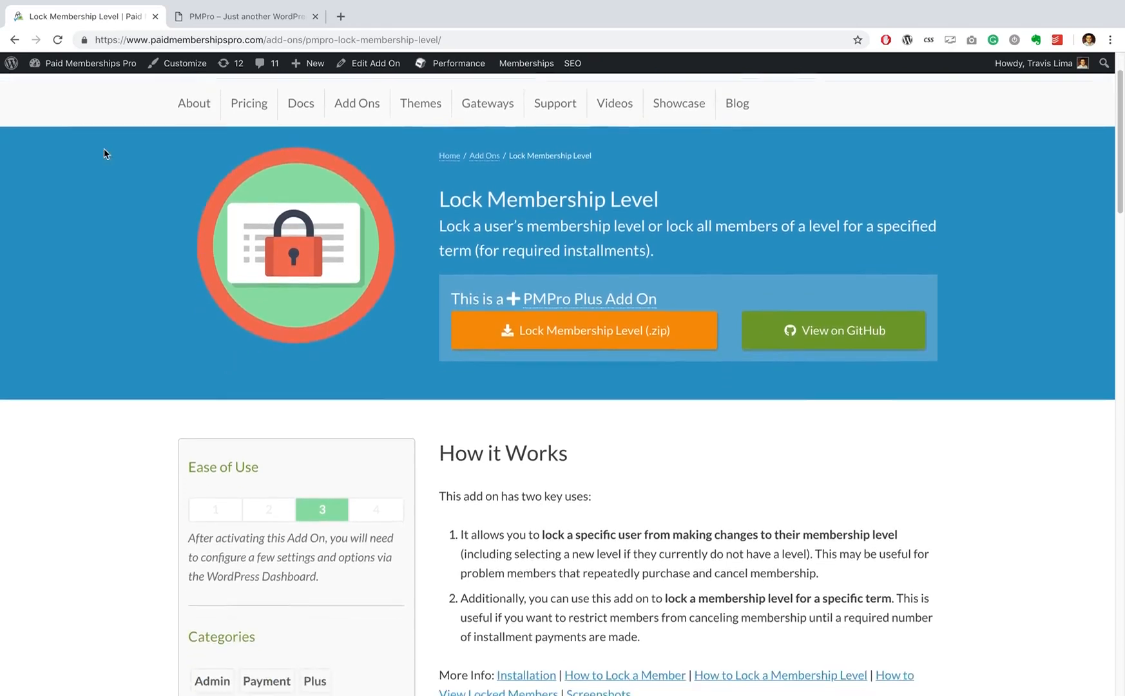
{"action": "scroll", "scroll_direction": "down", "scroll_amount": 3}
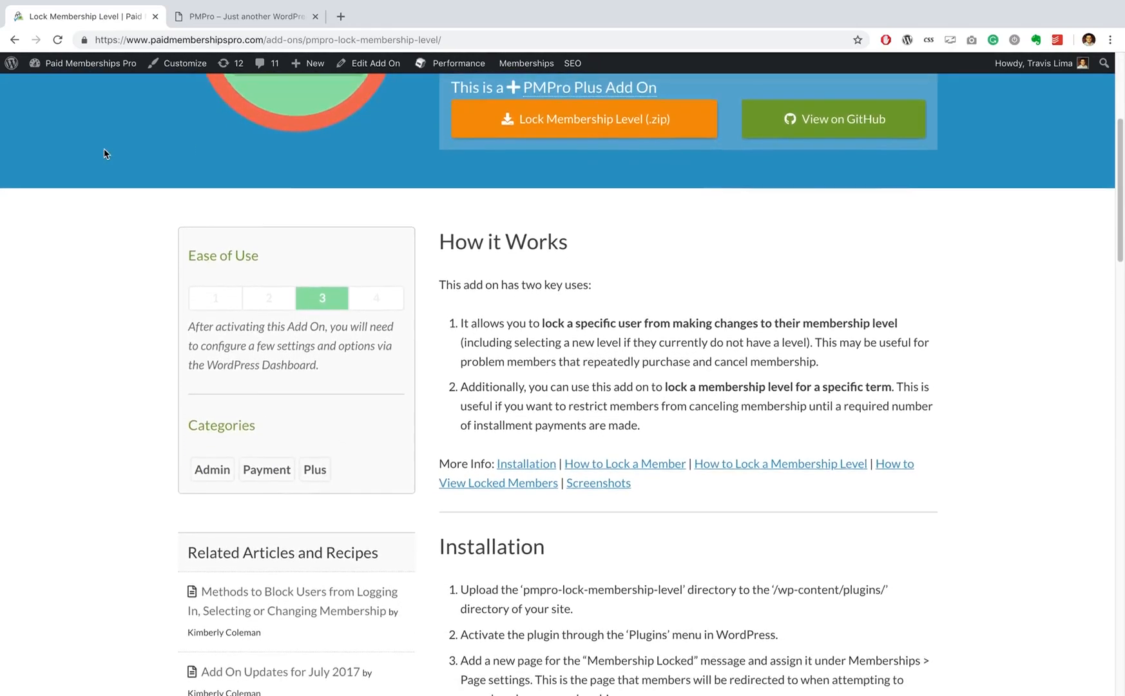
{"action": "scroll", "scroll_direction": "down", "scroll_amount": 3}
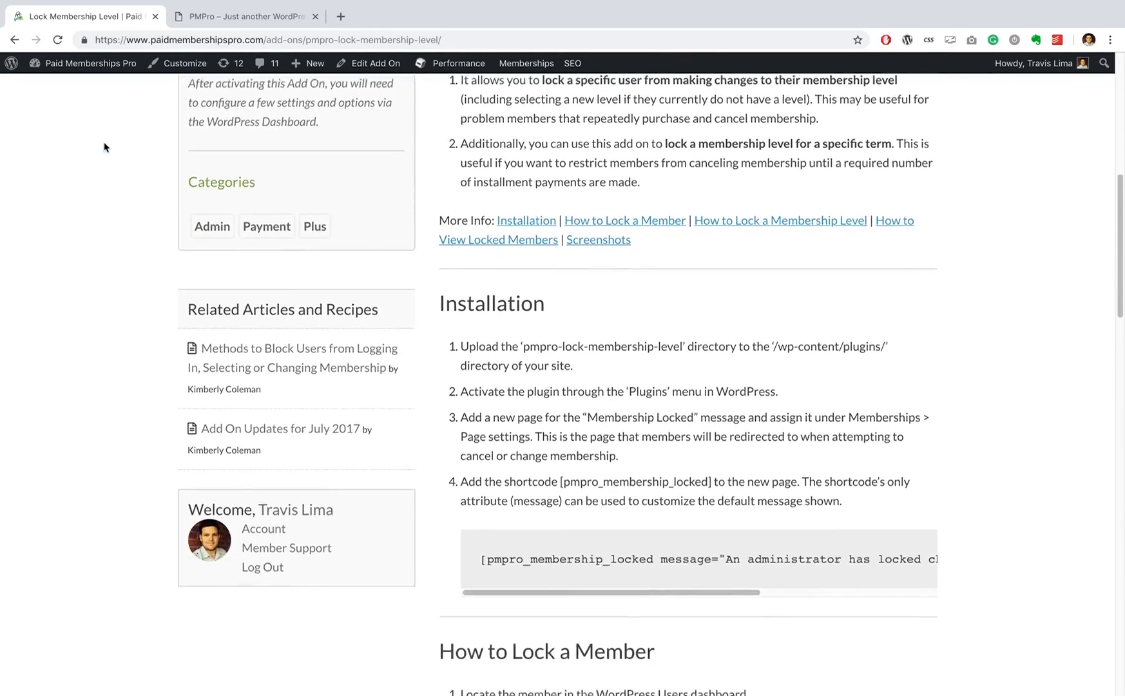
{"action": "scroll", "scroll_direction": "down", "scroll_amount": 3}
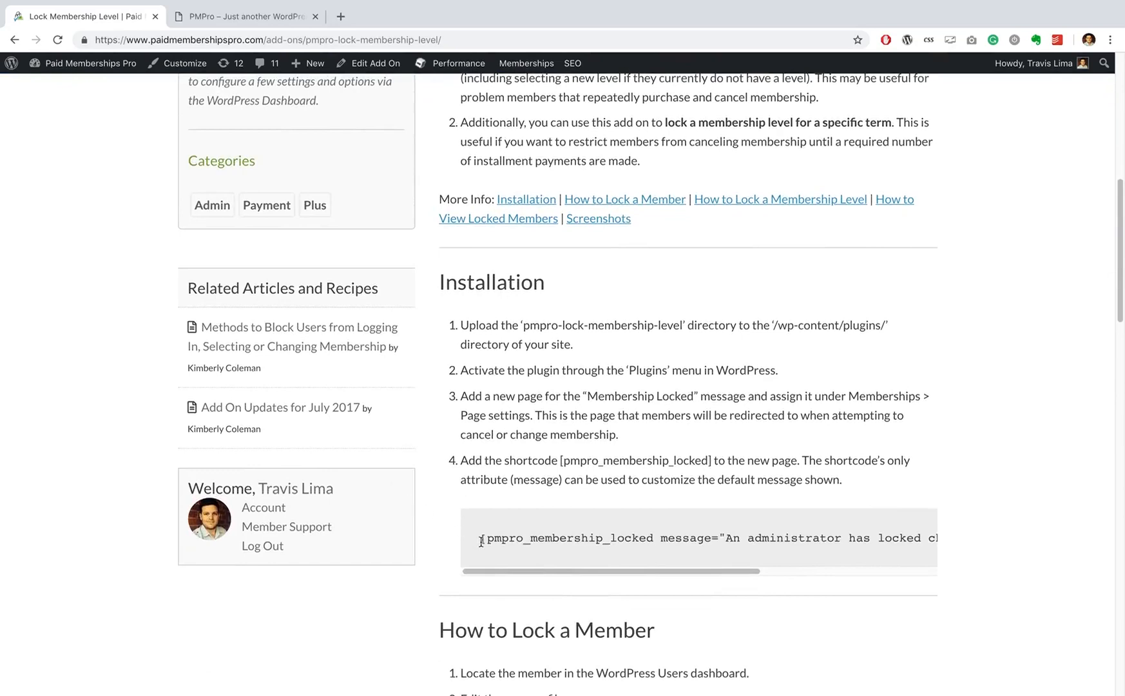
{"action": "scroll", "scroll_direction": "right", "scroll_amount": 3}
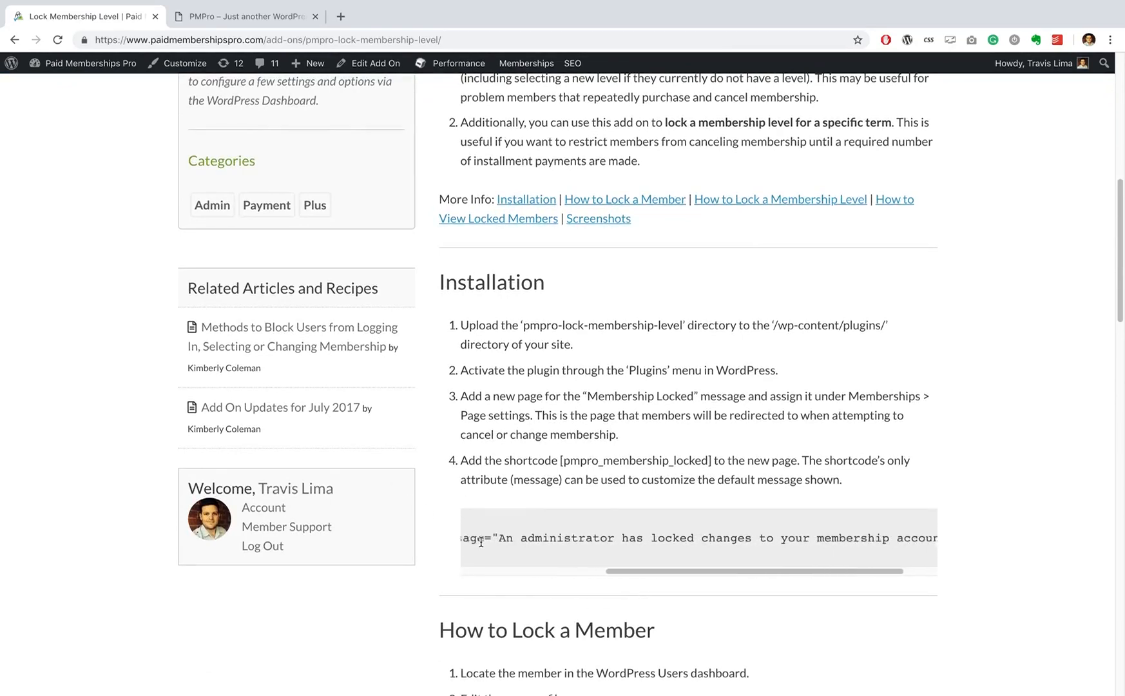
{"action": "scroll", "scroll_direction": "down", "scroll_amount": 3}
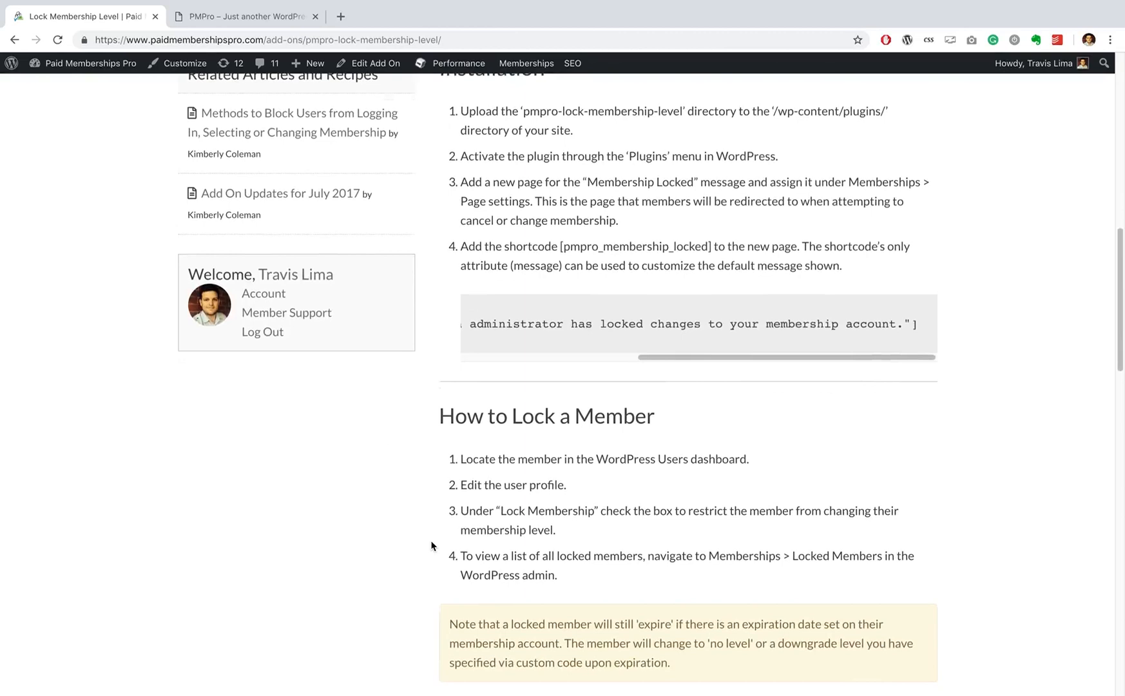
{"action": "scroll", "scroll_direction": "down", "scroll_amount": 3}
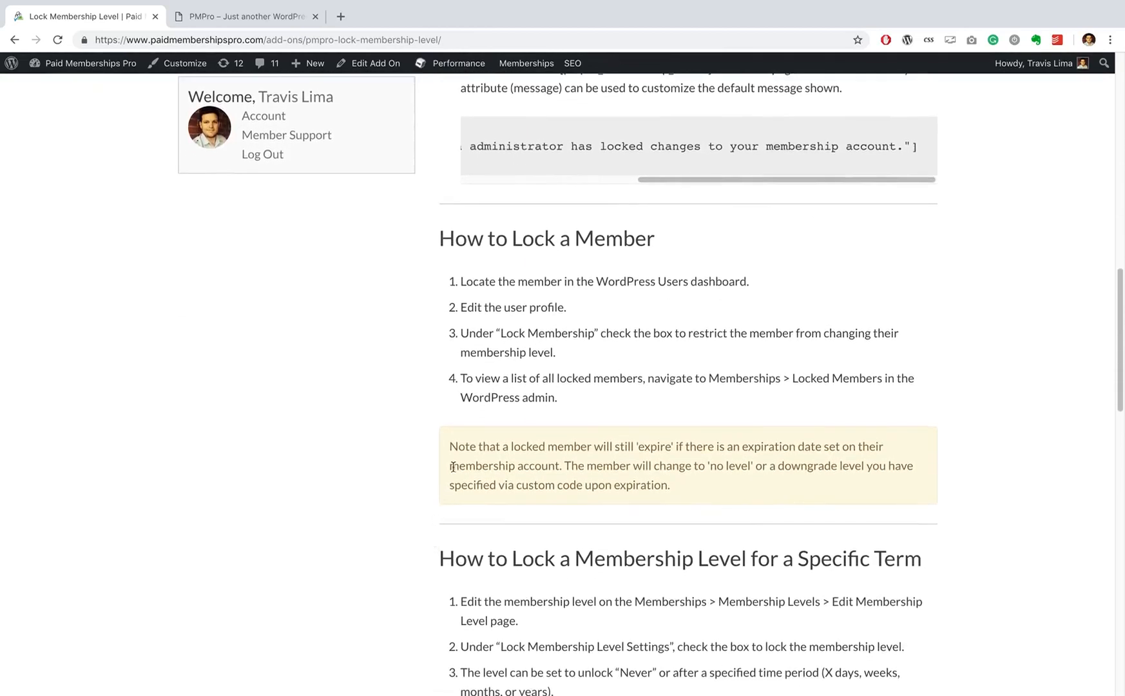
{"action": "scroll", "scroll_direction": "down", "scroll_amount": 3}
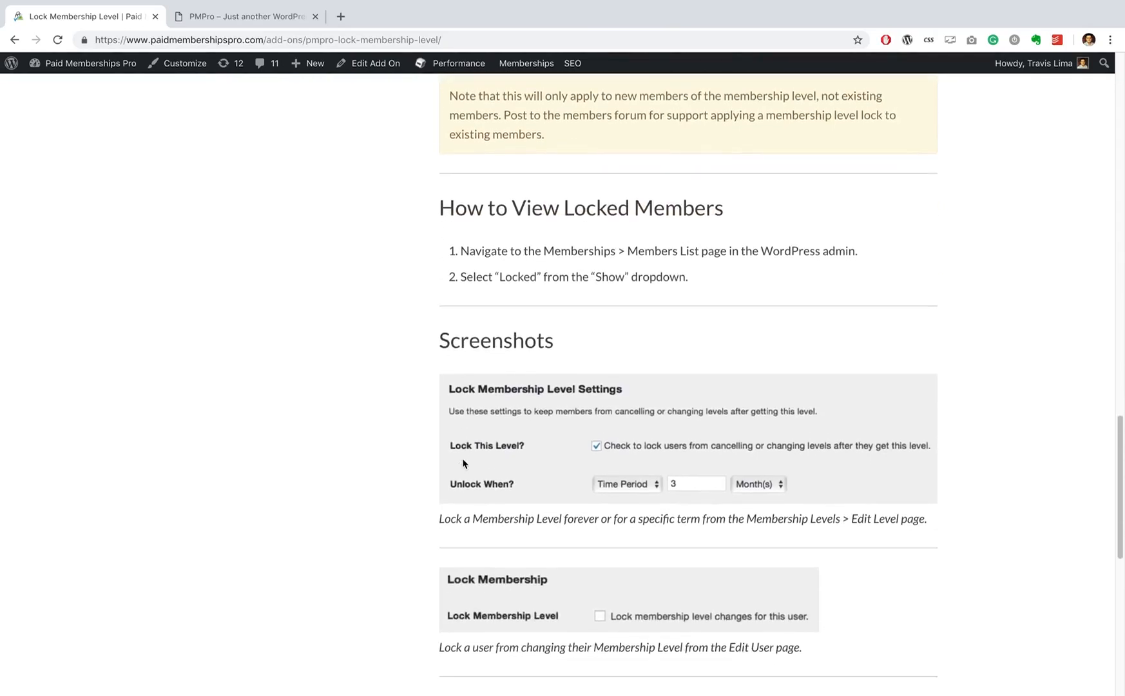
{"action": "scroll", "scroll_direction": "down", "scroll_amount": 3}
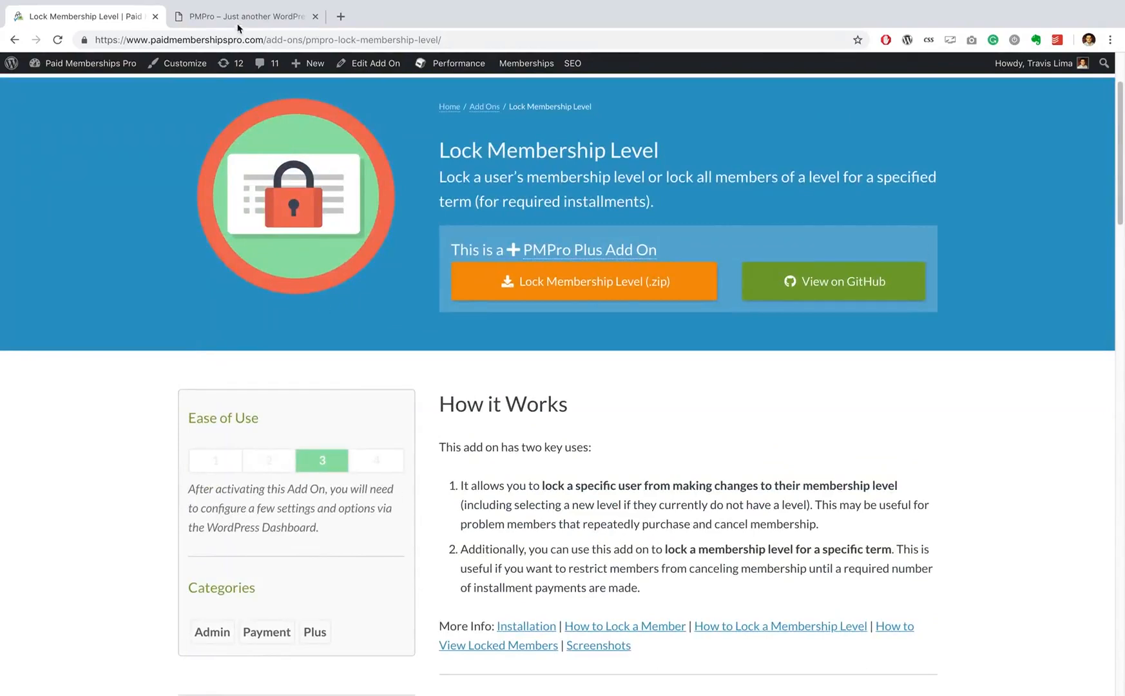
{"action": "left_click", "coordinate": [246, 16]}
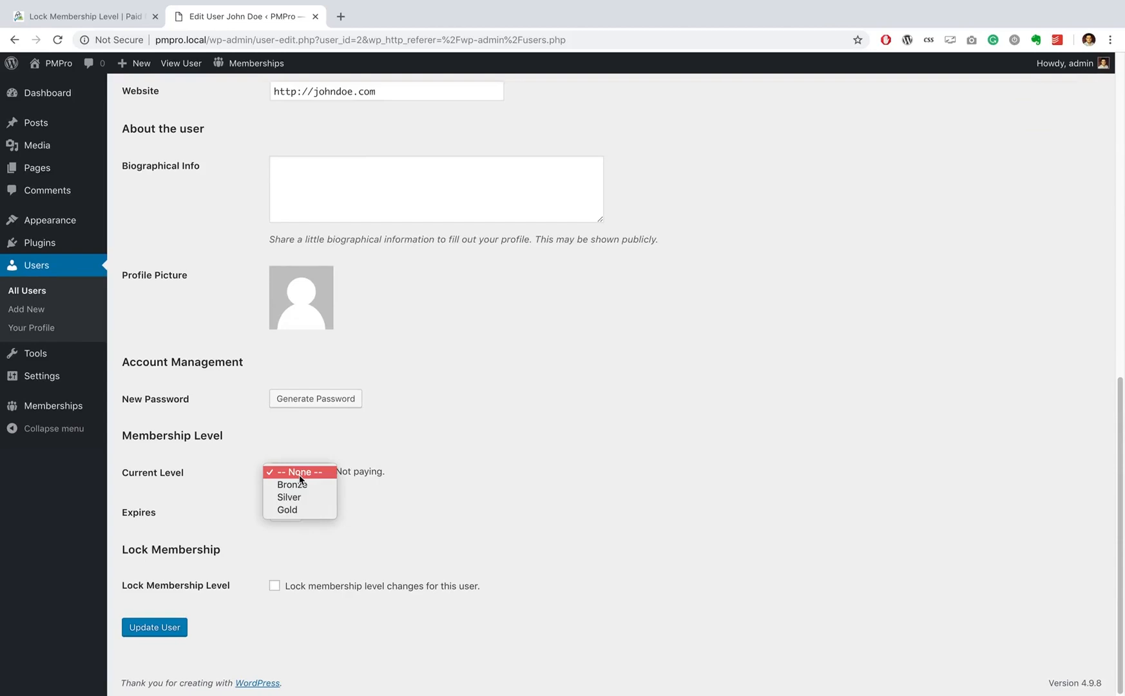
{"action": "mouse_move", "coordinate": [303, 471]}
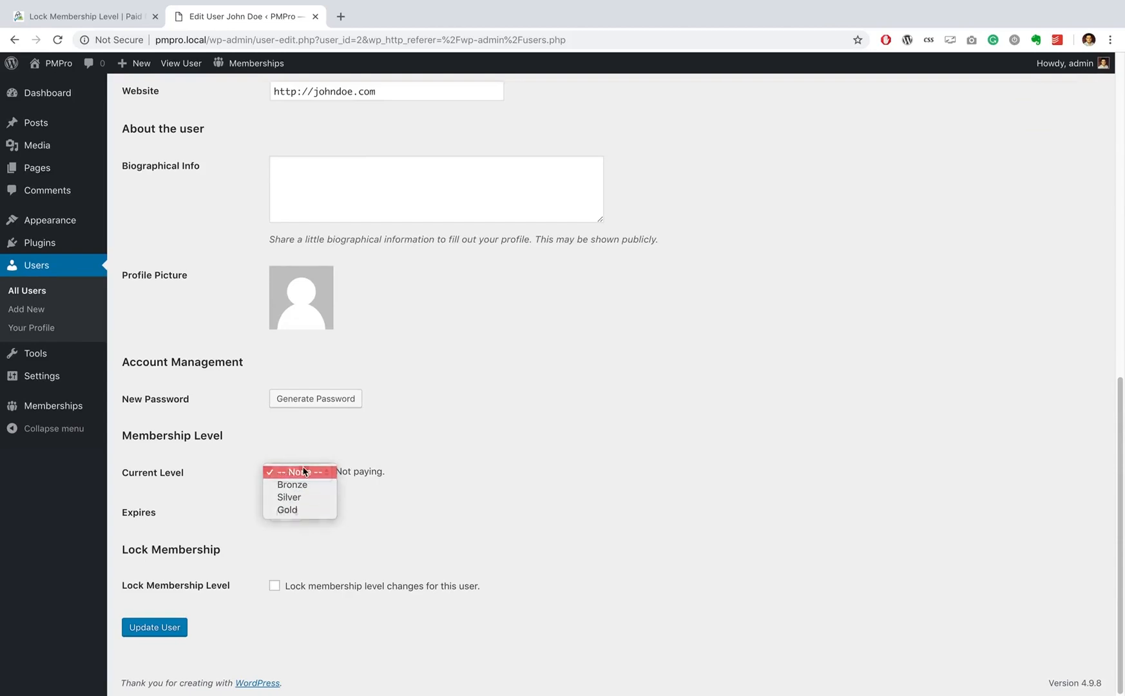
Leave John Doe's Current Level at None and go back to the Dashboard.
{"action": "left_click", "coordinate": [299, 472]}
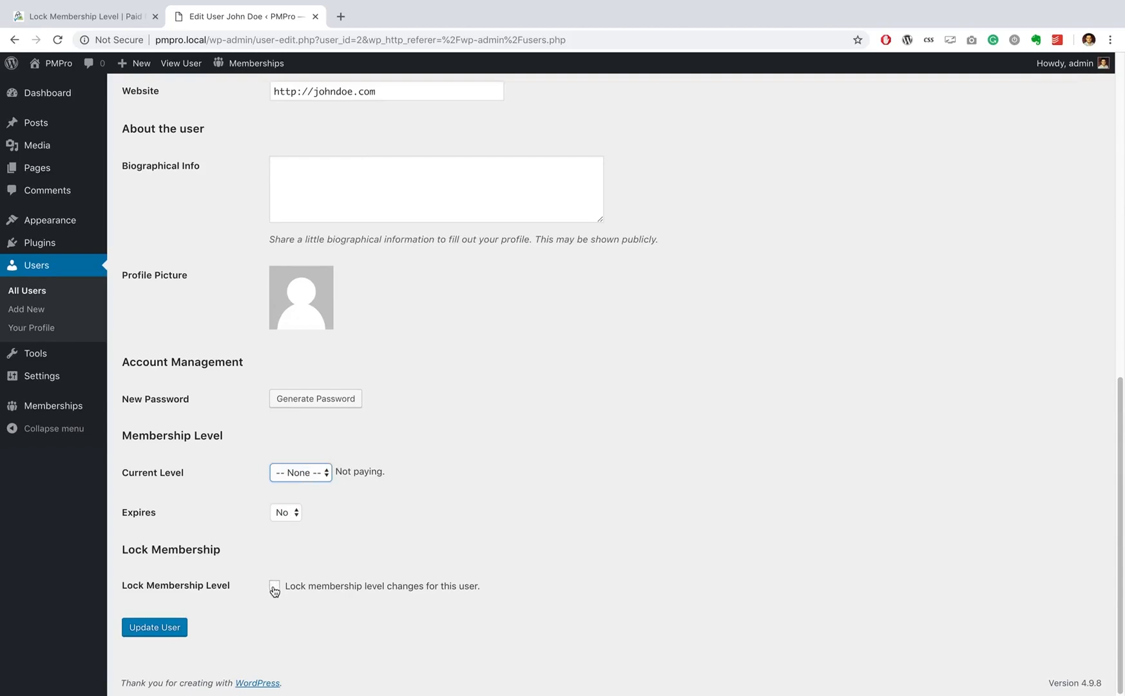
{"action": "left_click", "coordinate": [275, 589]}
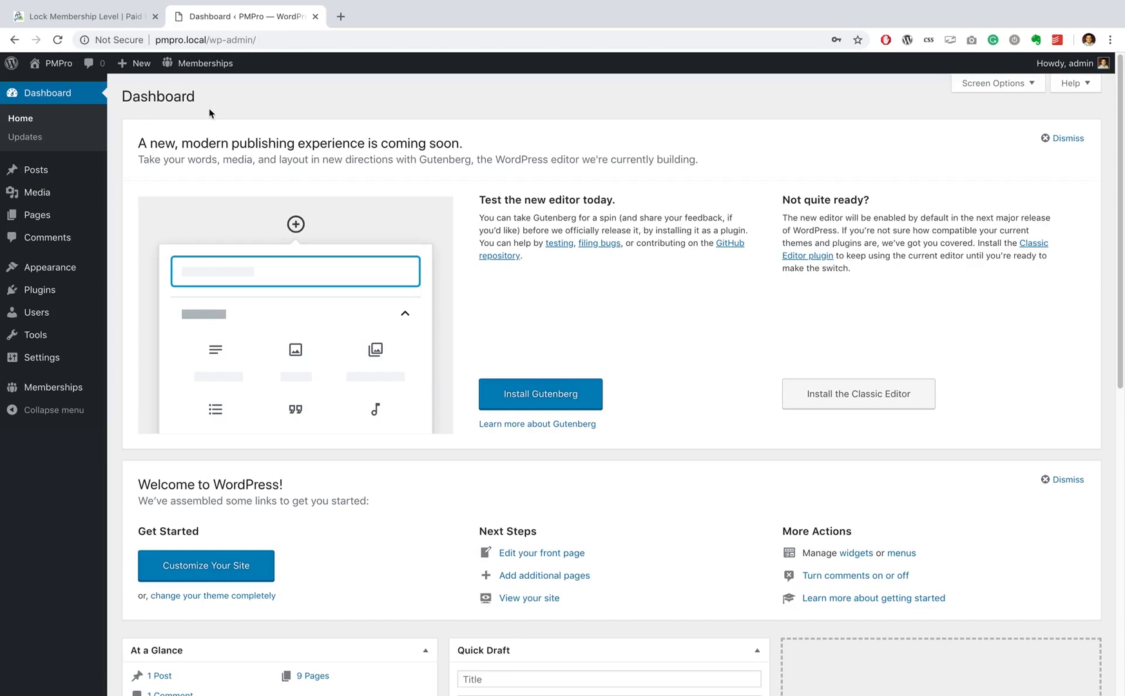
Show Installed Plugins with Paid Memberships Pro and the Lock Membership Level add-on active.
{"action": "left_click", "coordinate": [39, 290]}
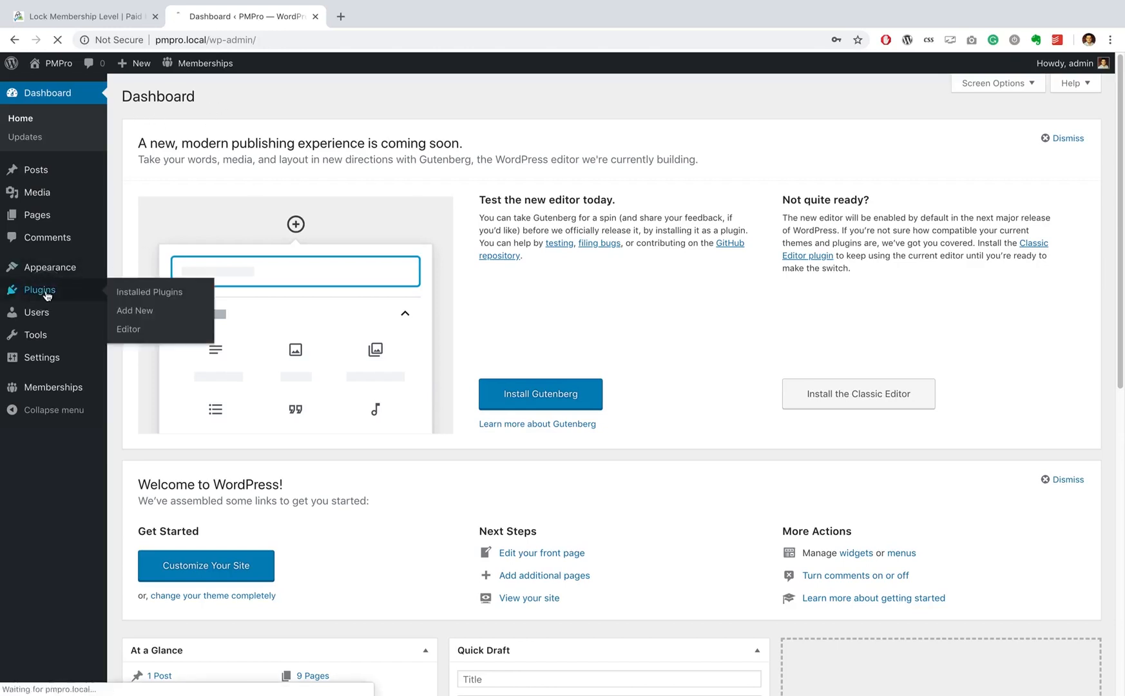
{"action": "left_click", "coordinate": [148, 292]}
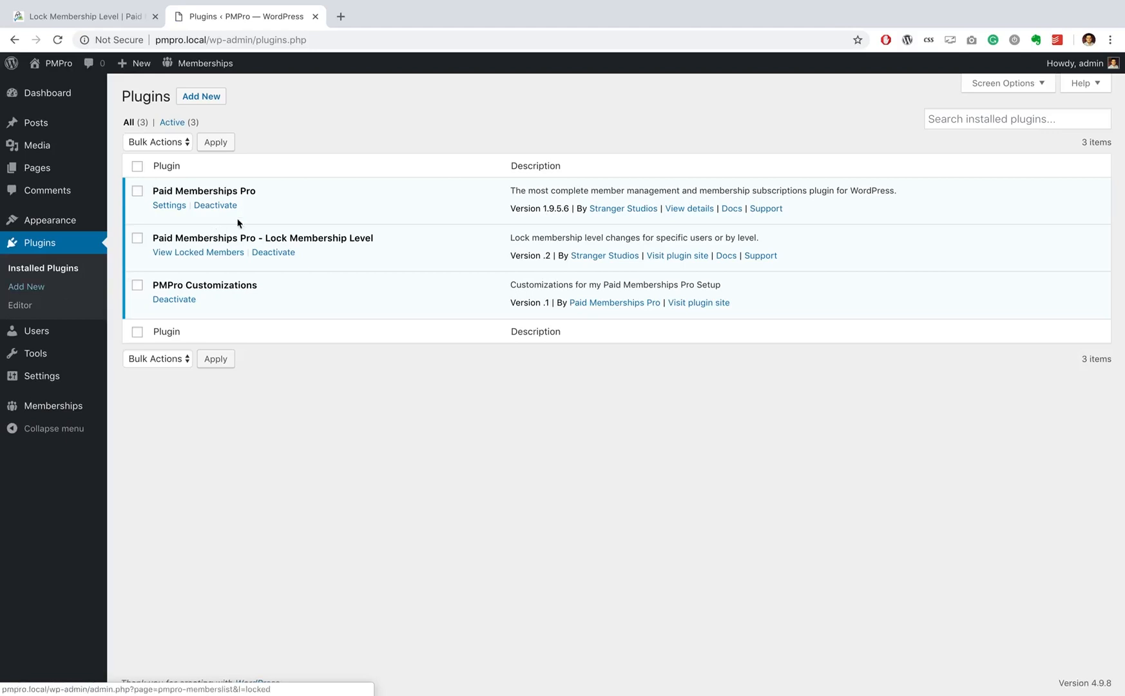
{"action": "mouse_move", "coordinate": [388, 261]}
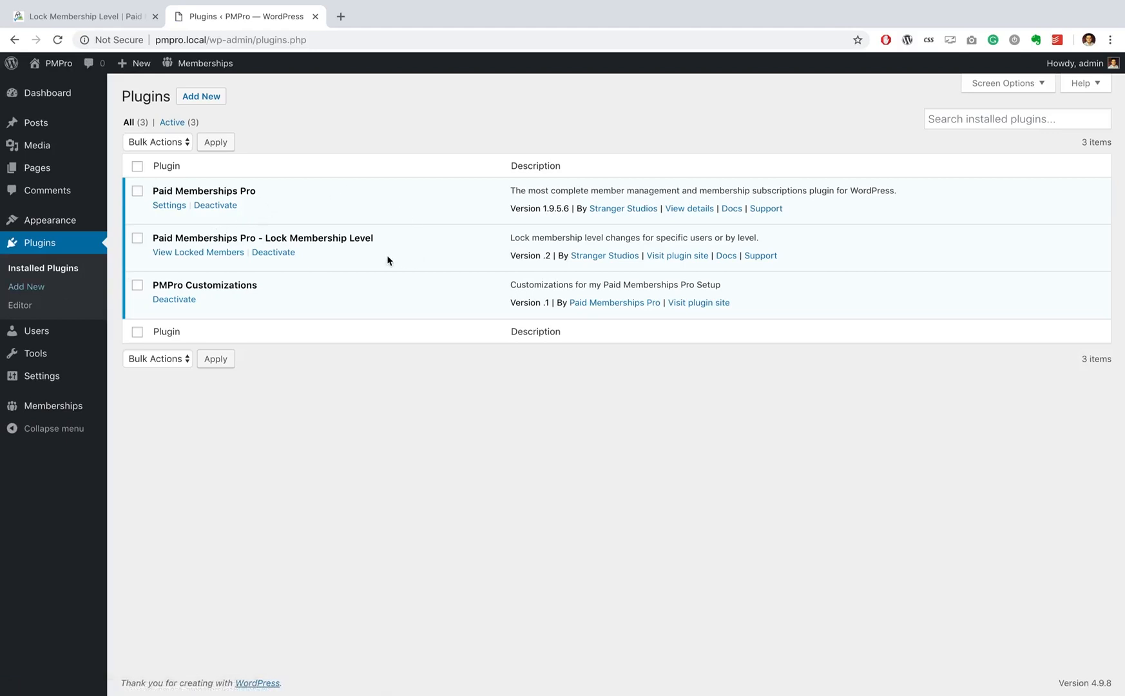
{"action": "mouse_move", "coordinate": [373, 255]}
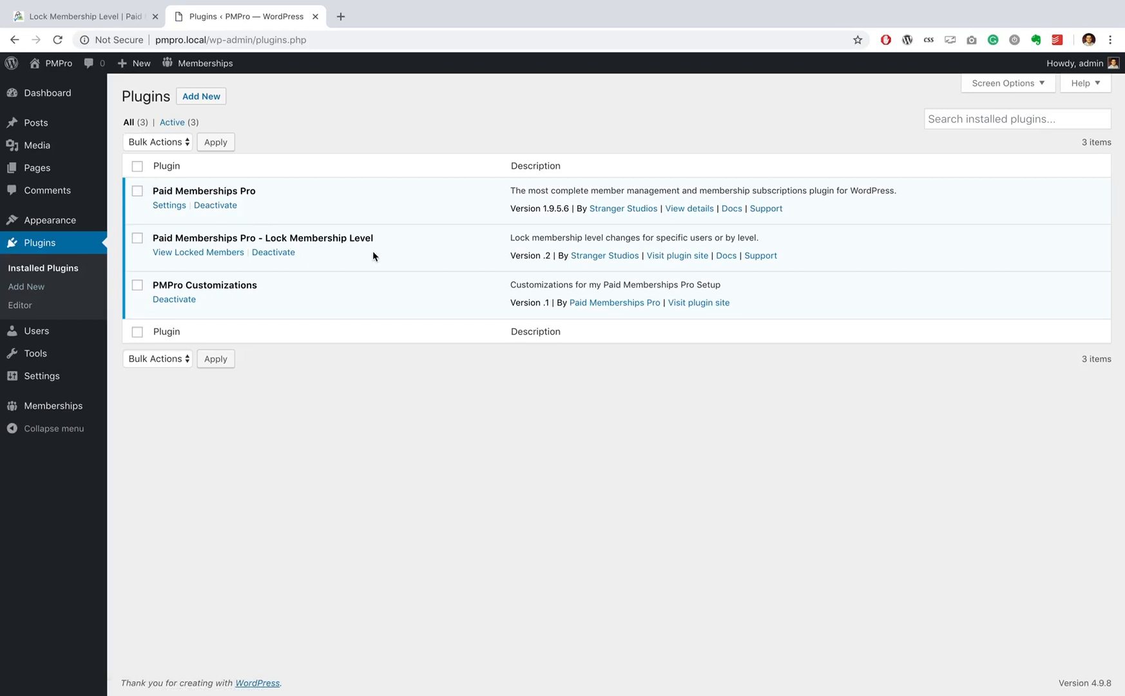
{"action": "mouse_move", "coordinate": [53, 406]}
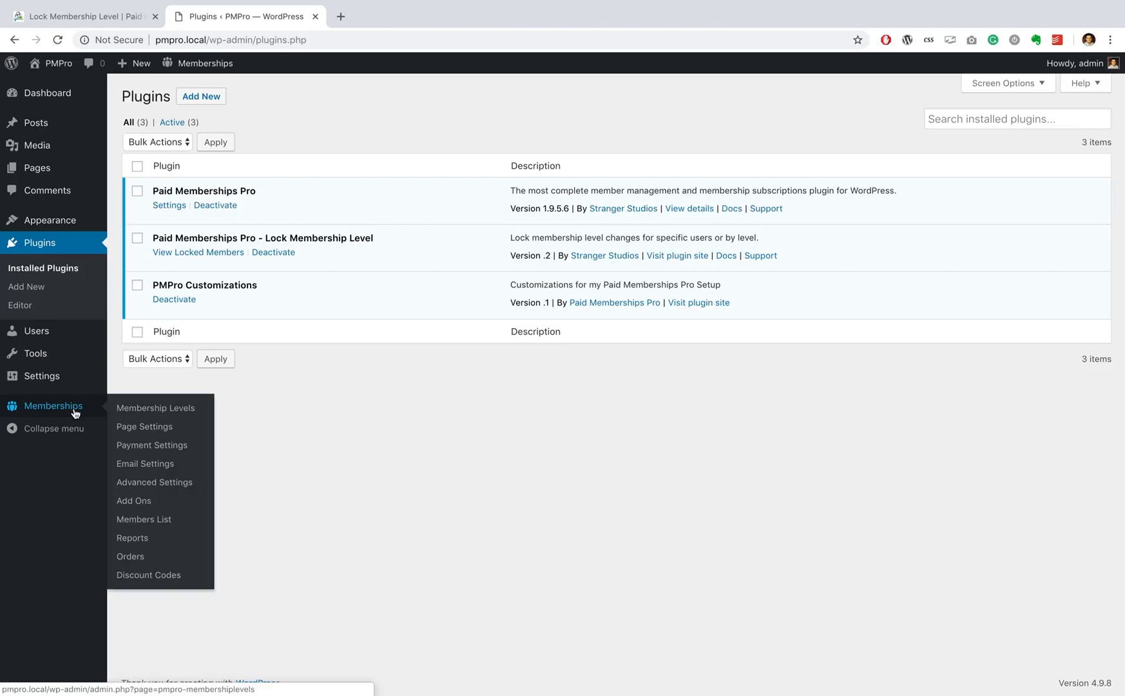
{"action": "mouse_move", "coordinate": [280, 263]}
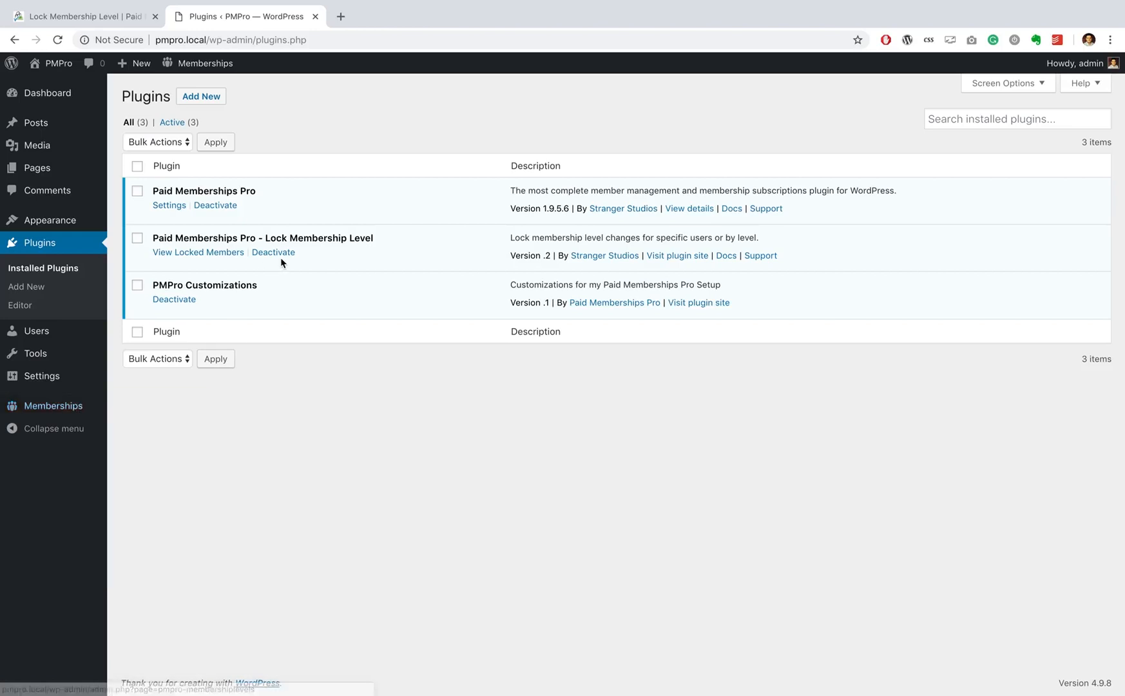
{"action": "mouse_move", "coordinate": [403, 246]}
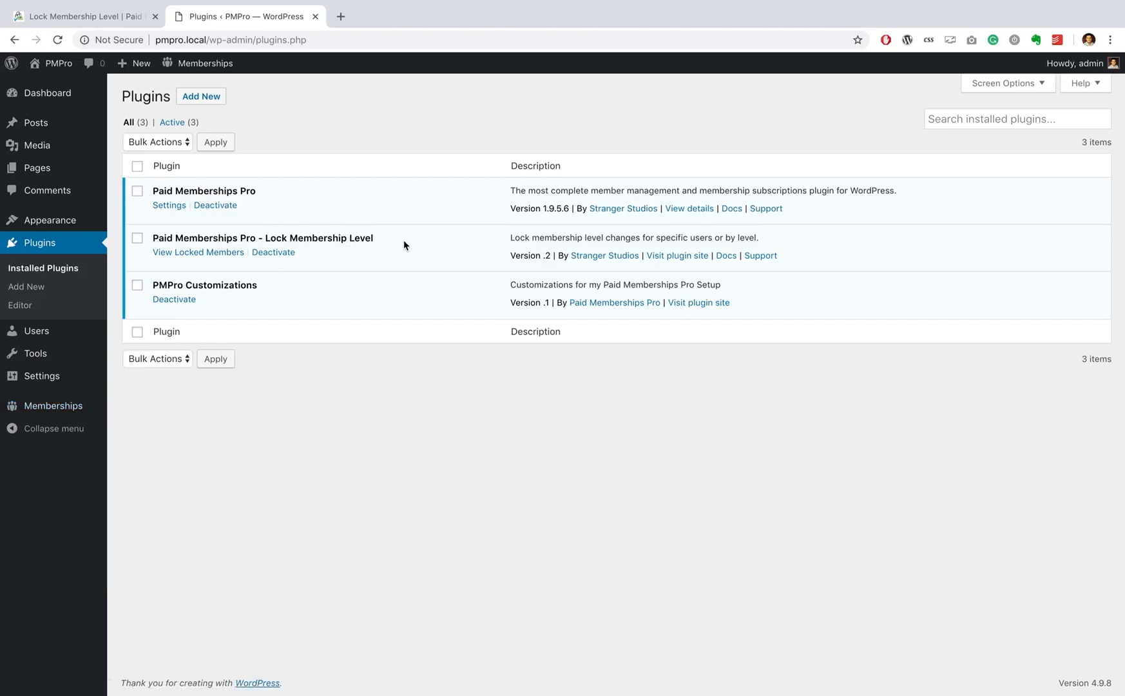
{"action": "mouse_move", "coordinate": [186, 270]}
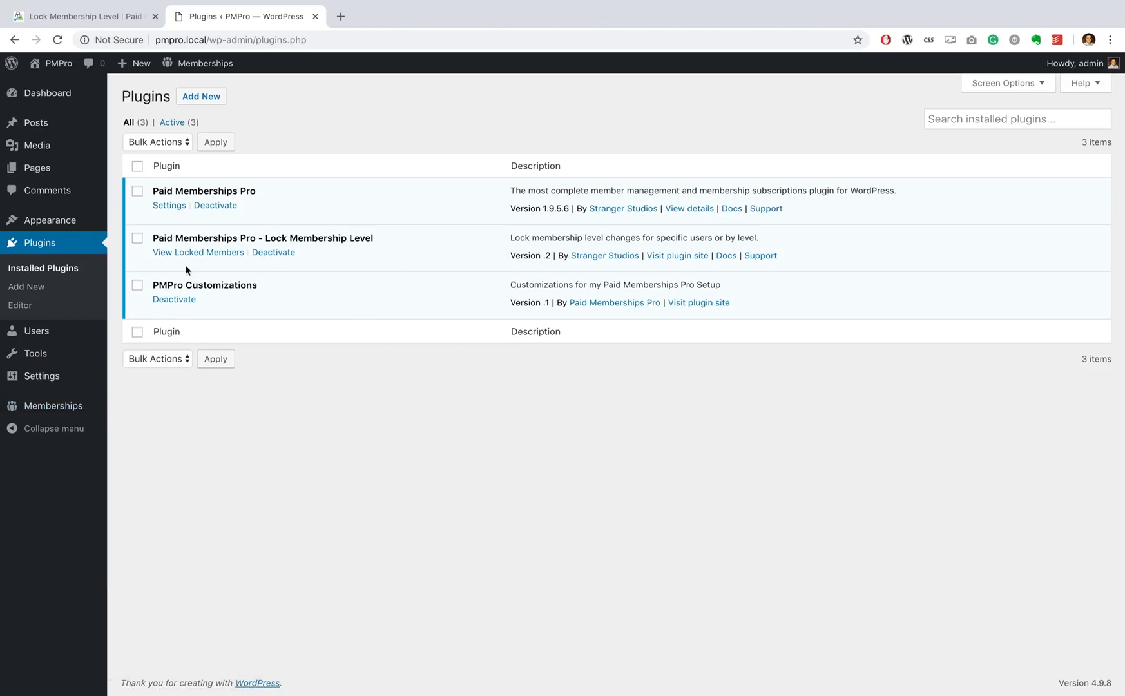
{"action": "mouse_move", "coordinate": [401, 248]}
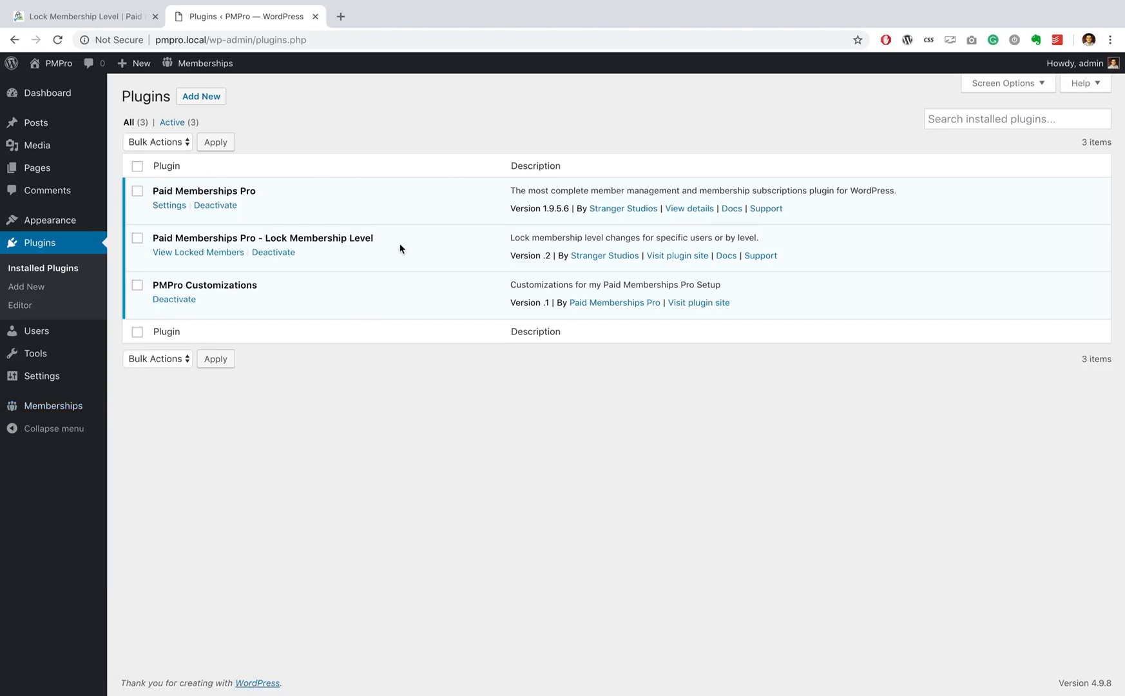
{"action": "mouse_move", "coordinate": [224, 256]}
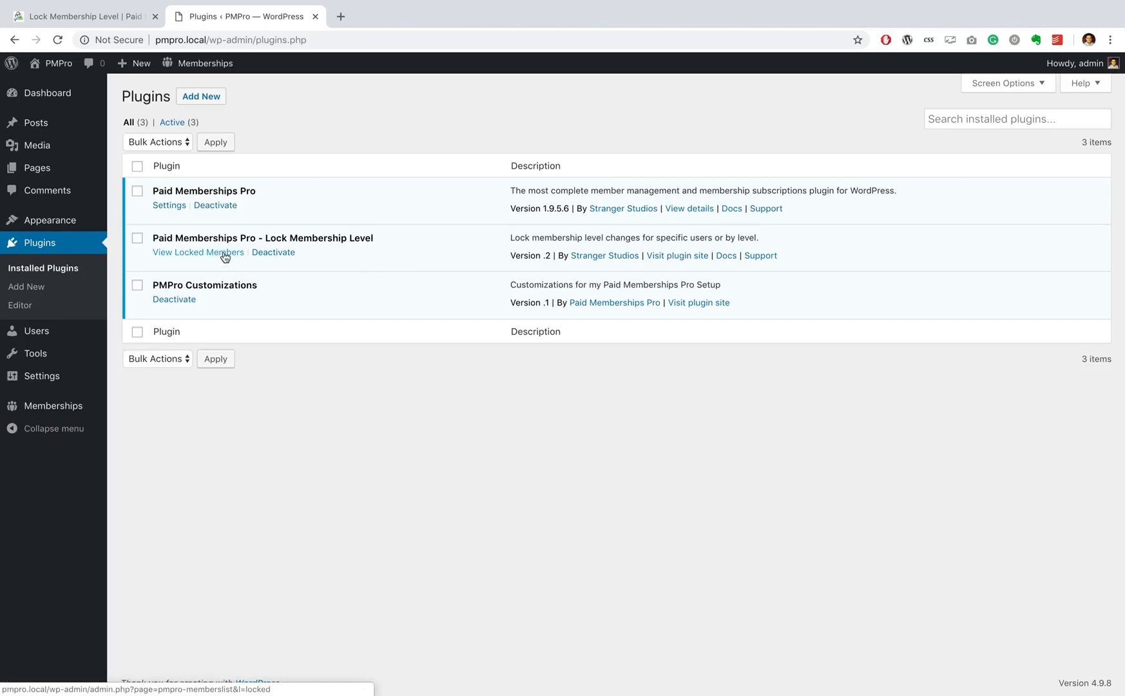
{"action": "mouse_move", "coordinate": [308, 198]}
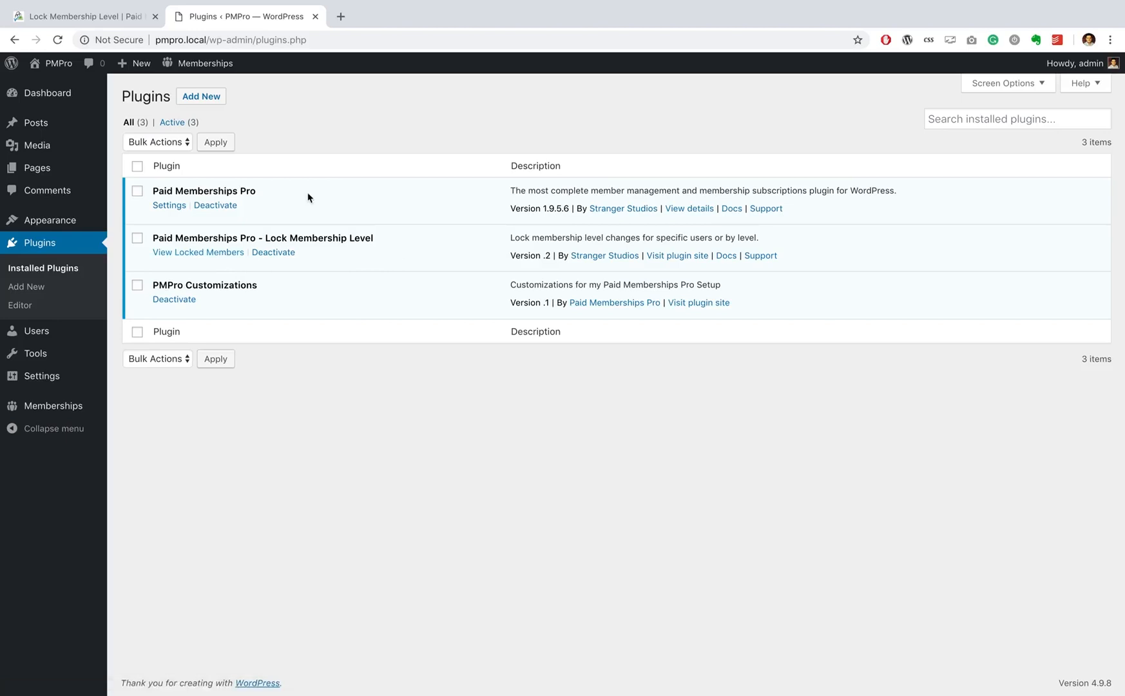
{"action": "mouse_move", "coordinate": [53, 406]}
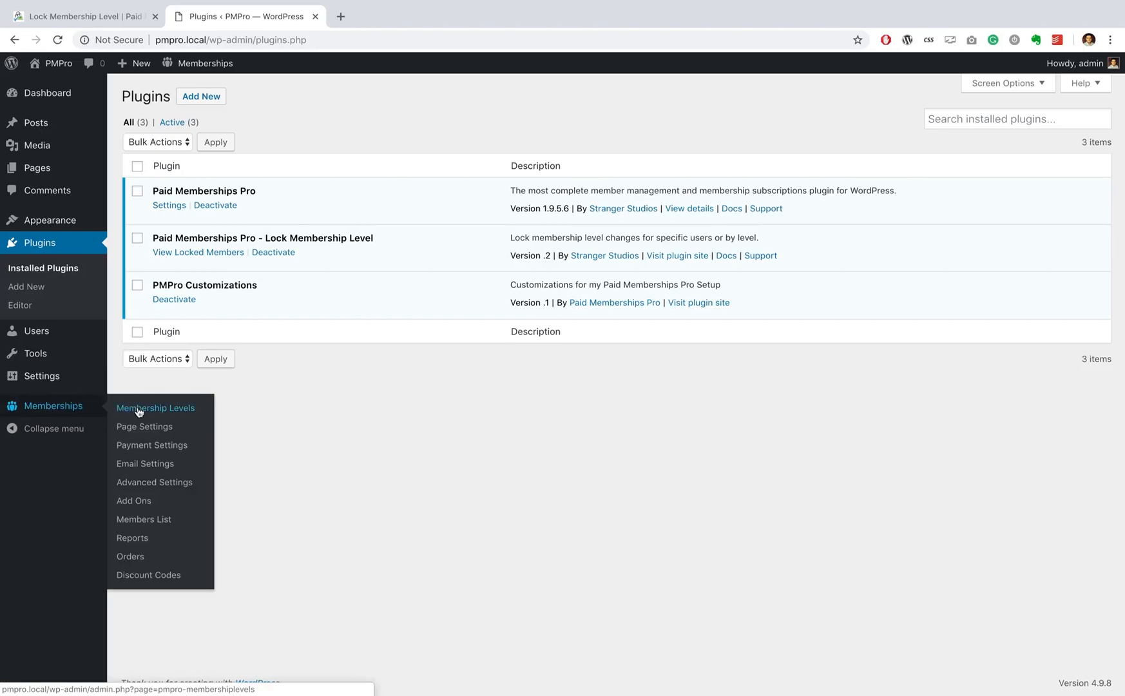
Go to Memberships > Membership Levels and start editing the Gold level.
{"action": "left_click", "coordinate": [155, 407]}
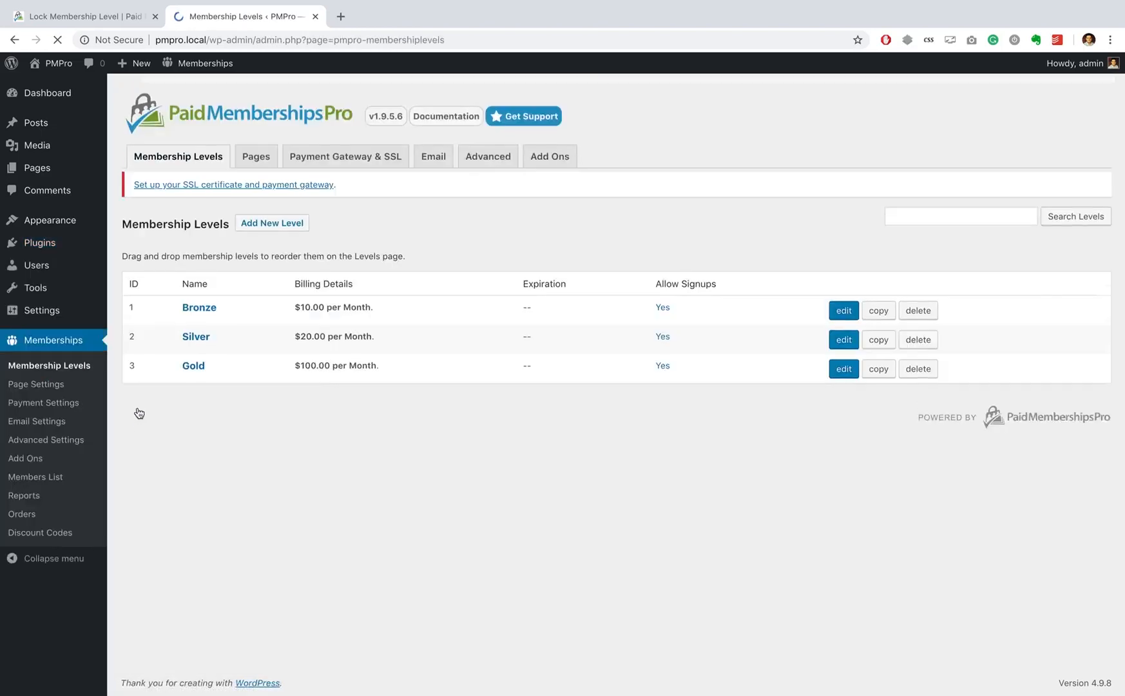
{"action": "left_click", "coordinate": [199, 306]}
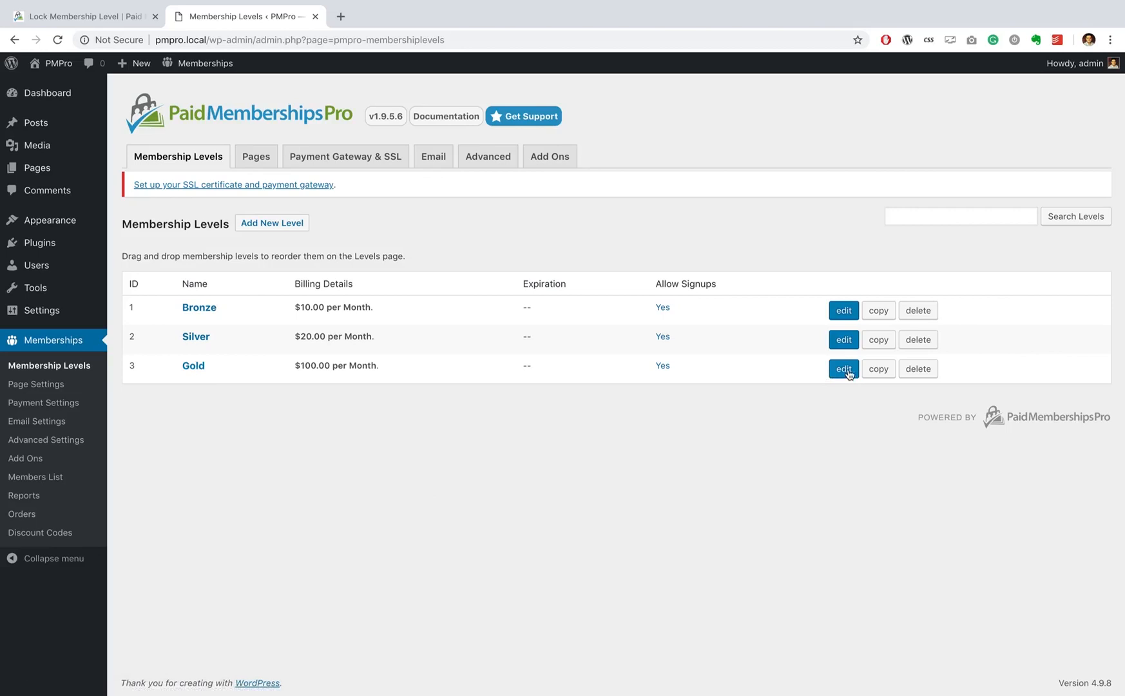
{"action": "left_click", "coordinate": [843, 368]}
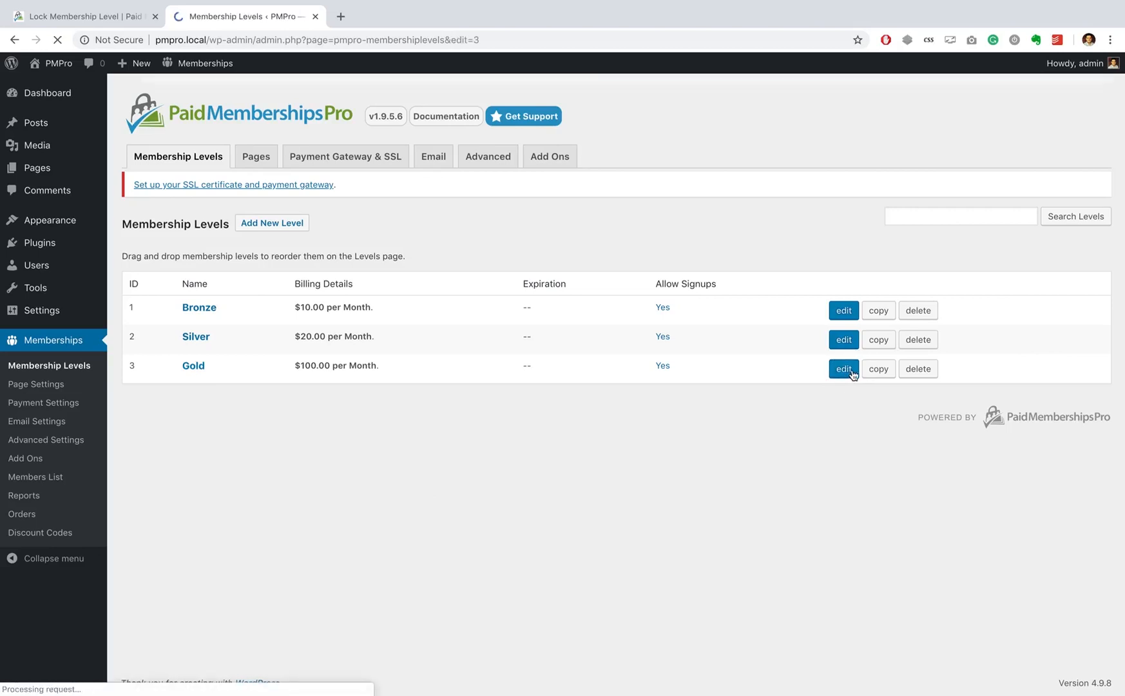
Enable 'Lock This Level?' with Unlock When set to Time Period, 6 Month(s), and save the Gold level.
{"action": "left_click", "coordinate": [843, 368]}
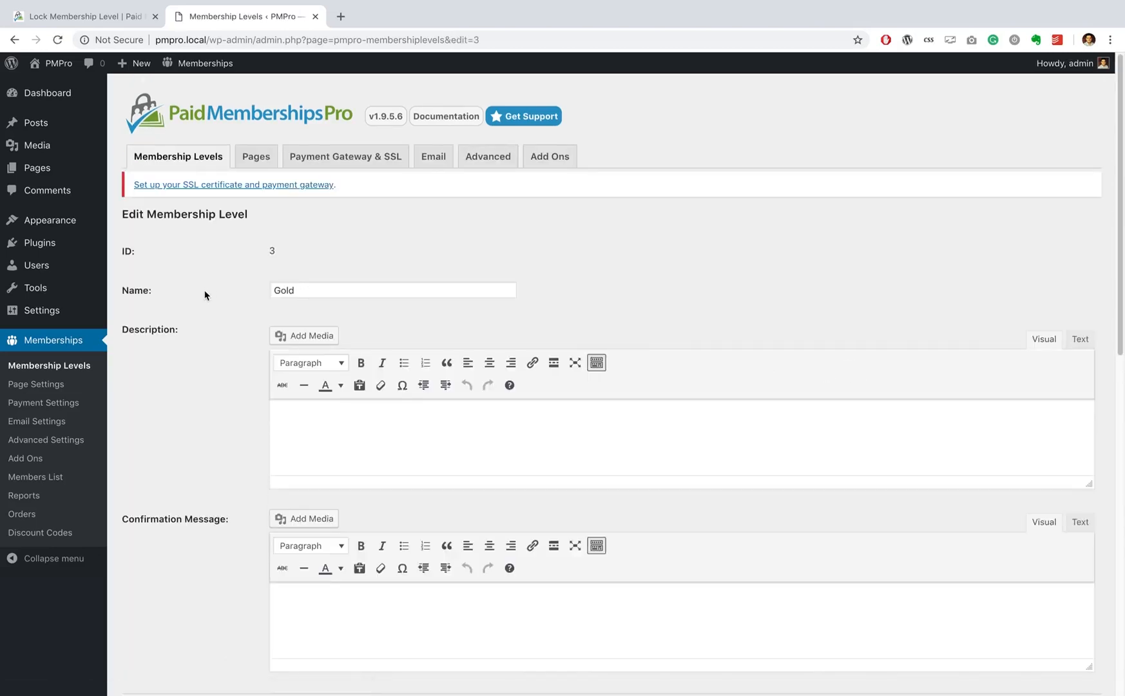
{"action": "scroll", "scroll_direction": "down", "scroll_amount": 3}
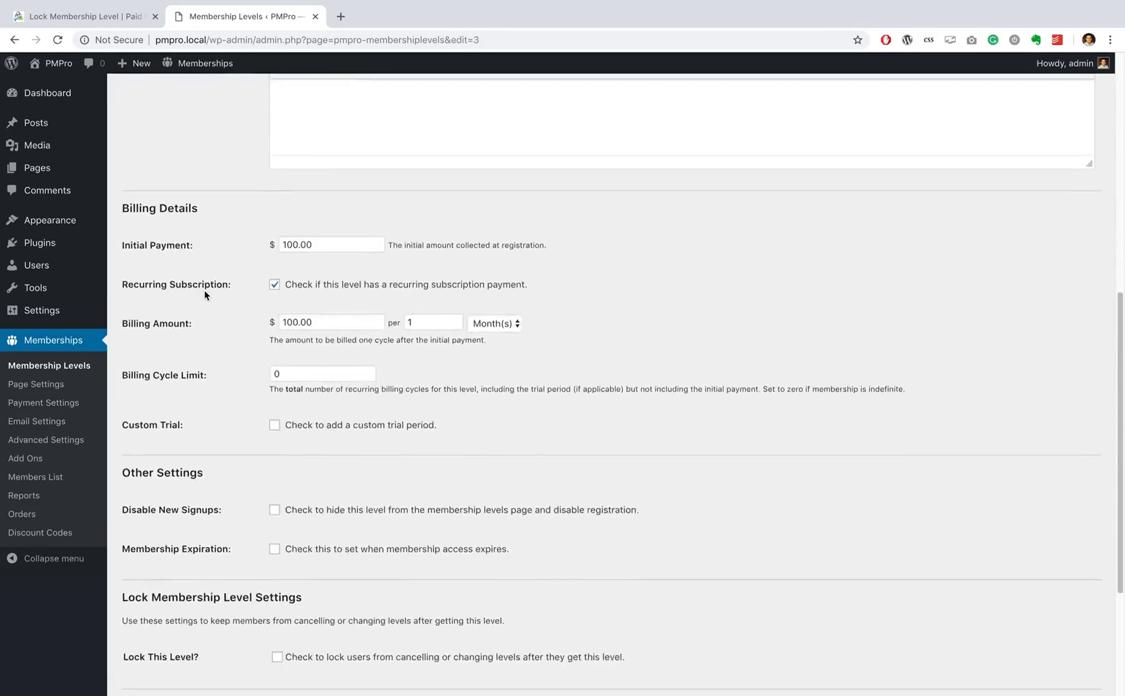
{"action": "scroll", "scroll_direction": "down", "scroll_amount": 3}
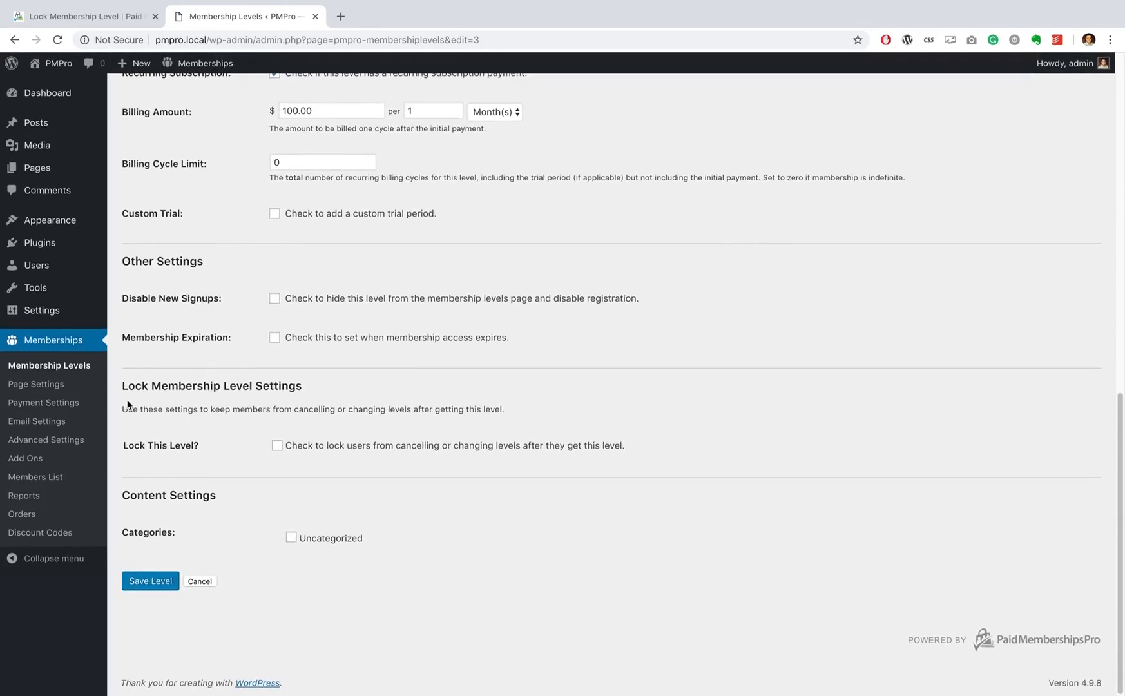
{"action": "mouse_move", "coordinate": [300, 408]}
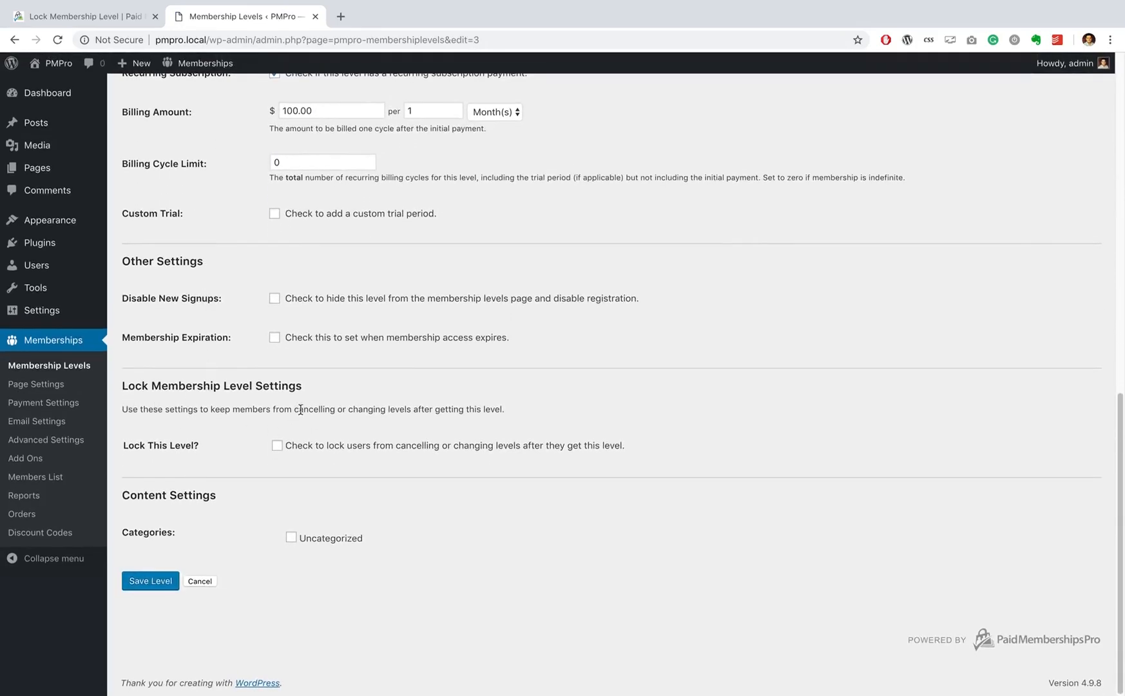
{"action": "mouse_move", "coordinate": [179, 420]}
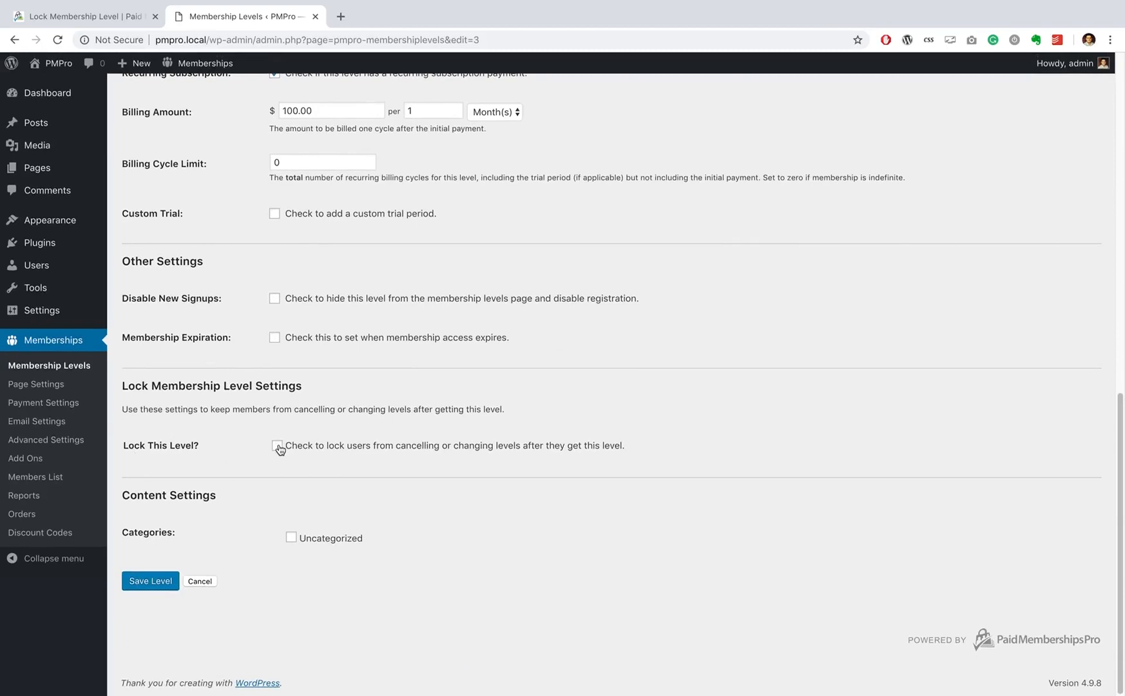
{"action": "left_click", "coordinate": [276, 444]}
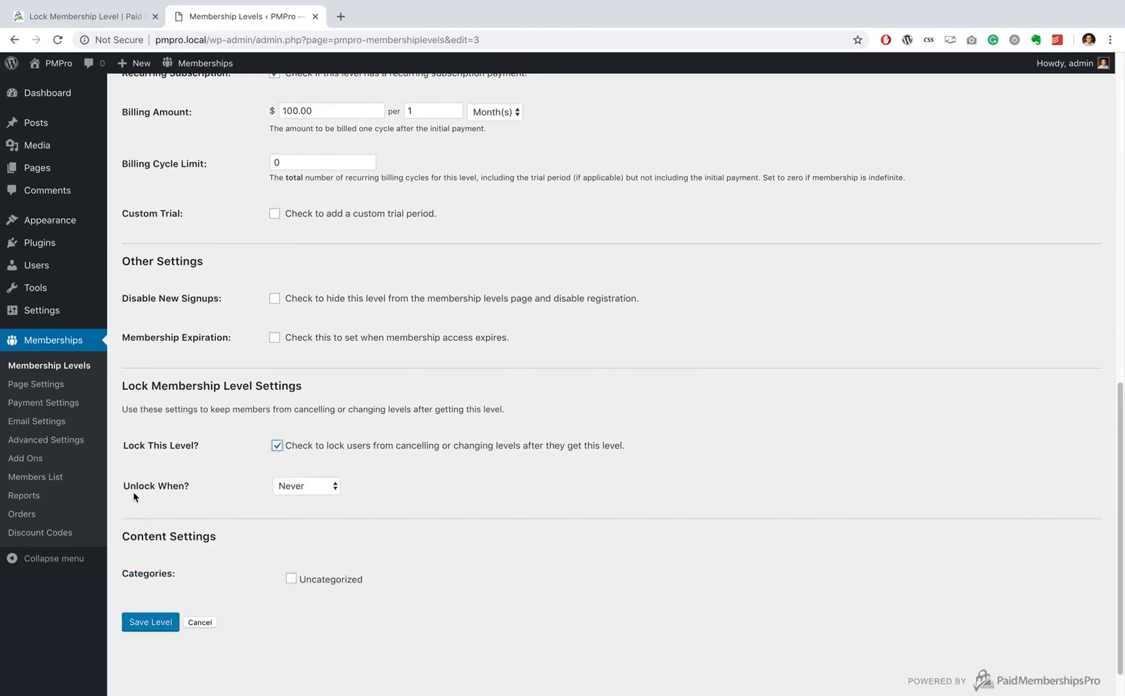
{"action": "mouse_move", "coordinate": [182, 503]}
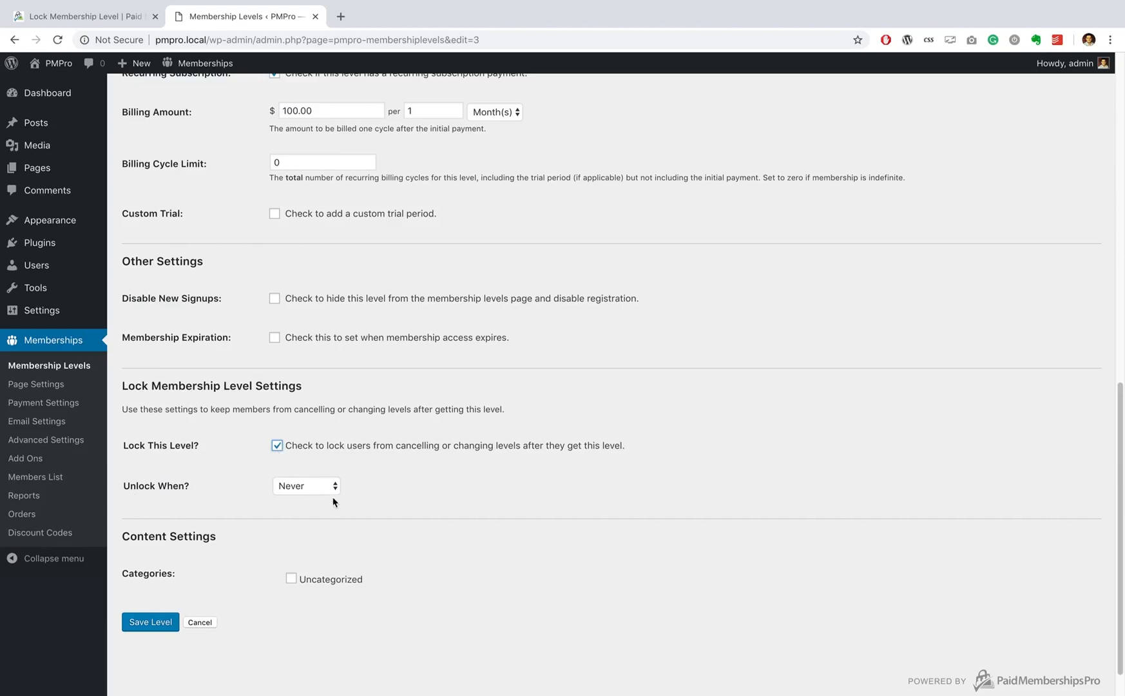
{"action": "mouse_move", "coordinate": [225, 442]}
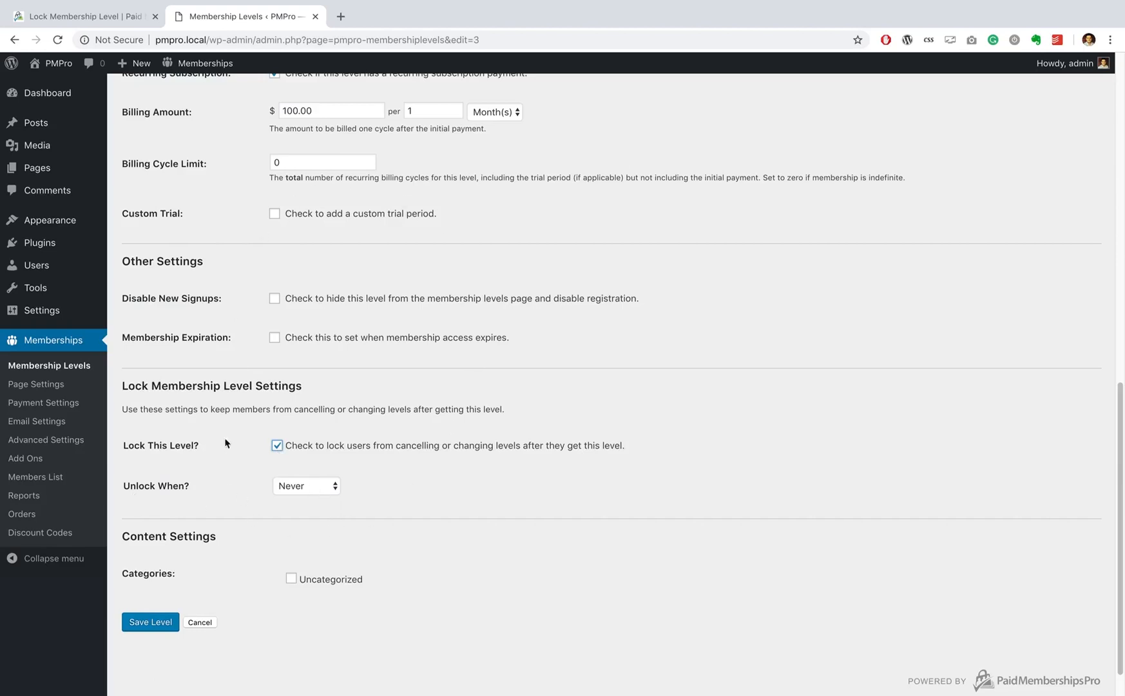
{"action": "mouse_move", "coordinate": [391, 377]}
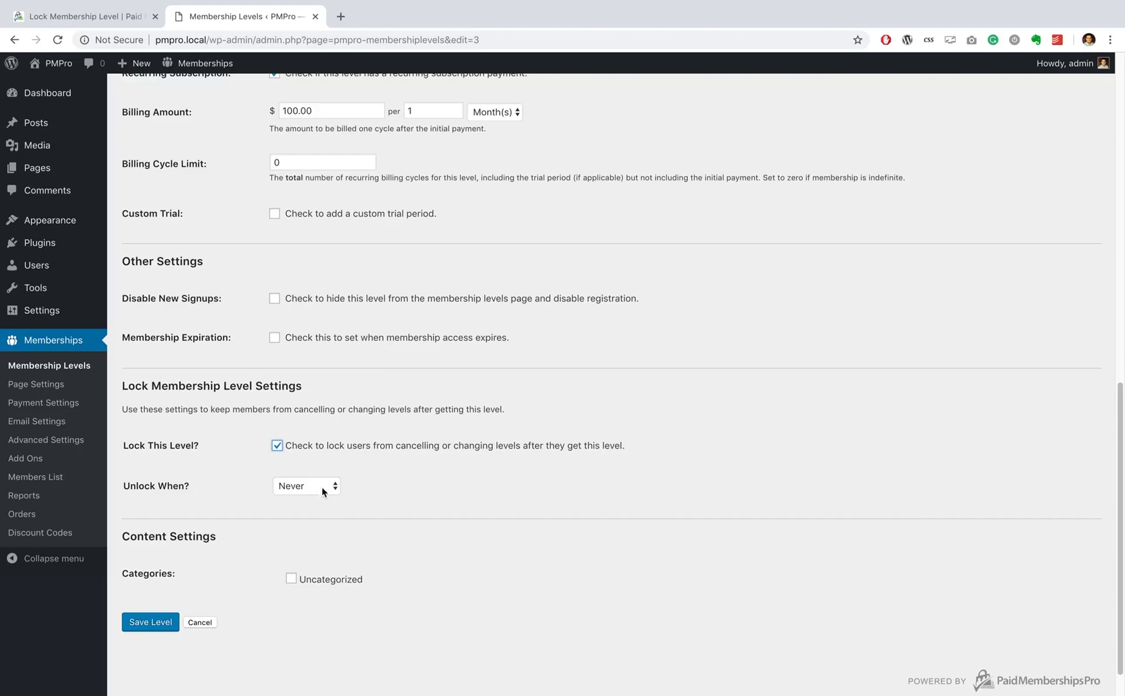
{"action": "left_click", "coordinate": [306, 485]}
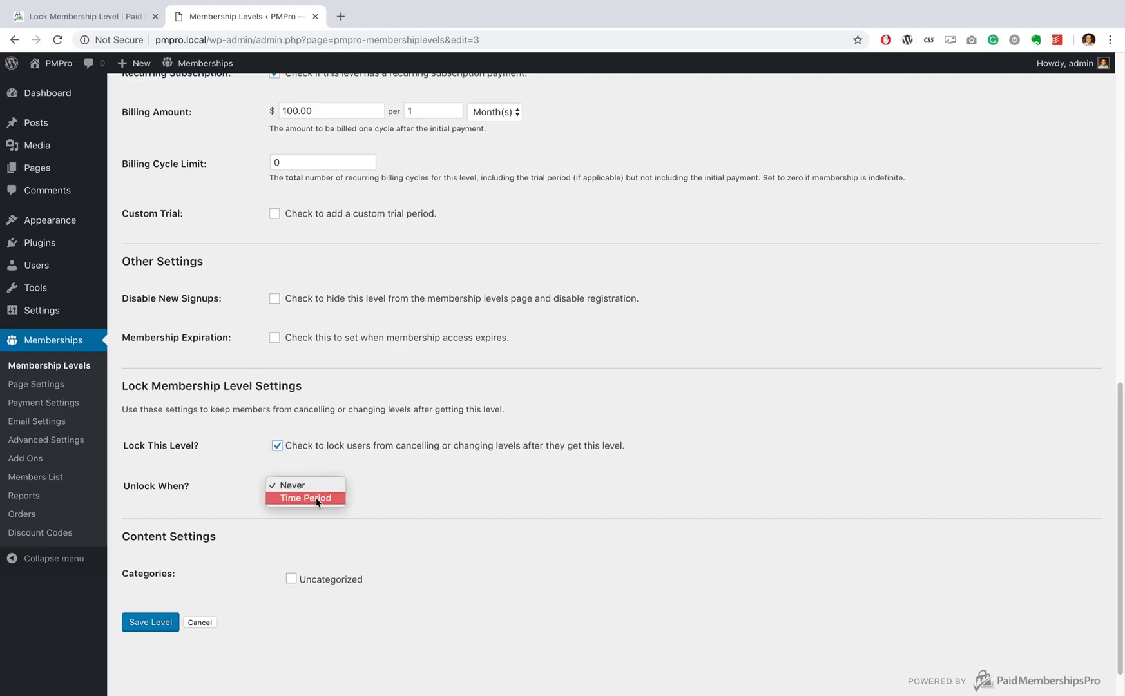
{"action": "left_click", "coordinate": [304, 498]}
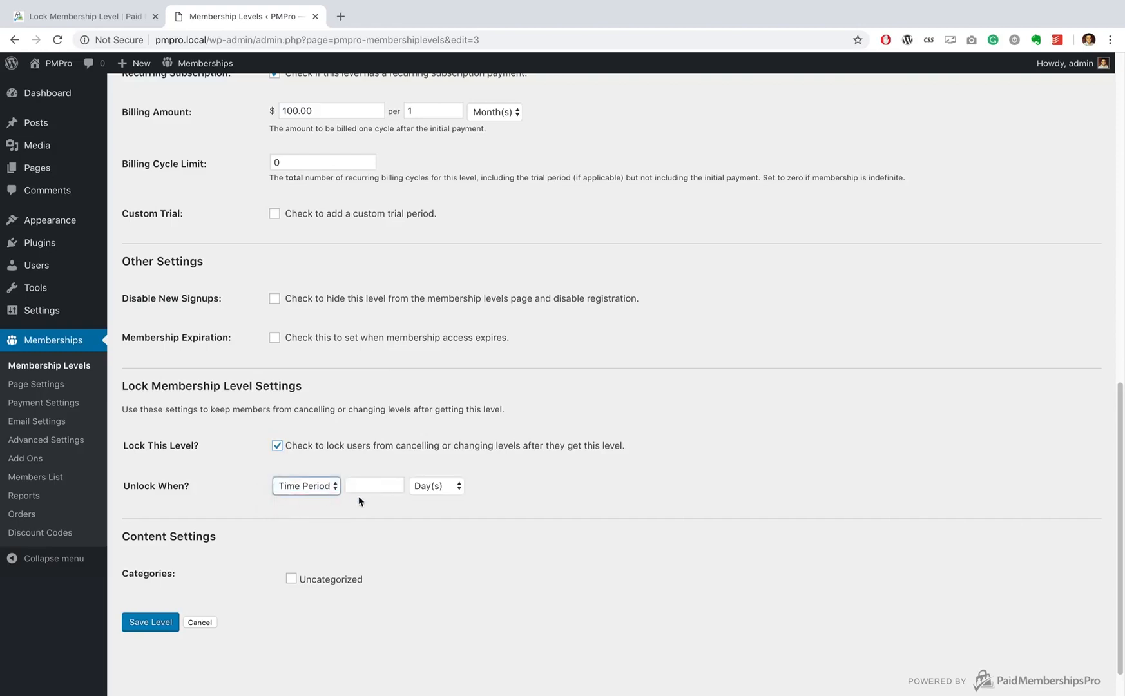
{"action": "left_click", "coordinate": [374, 485]}
{"action": "type", "text": "6"}
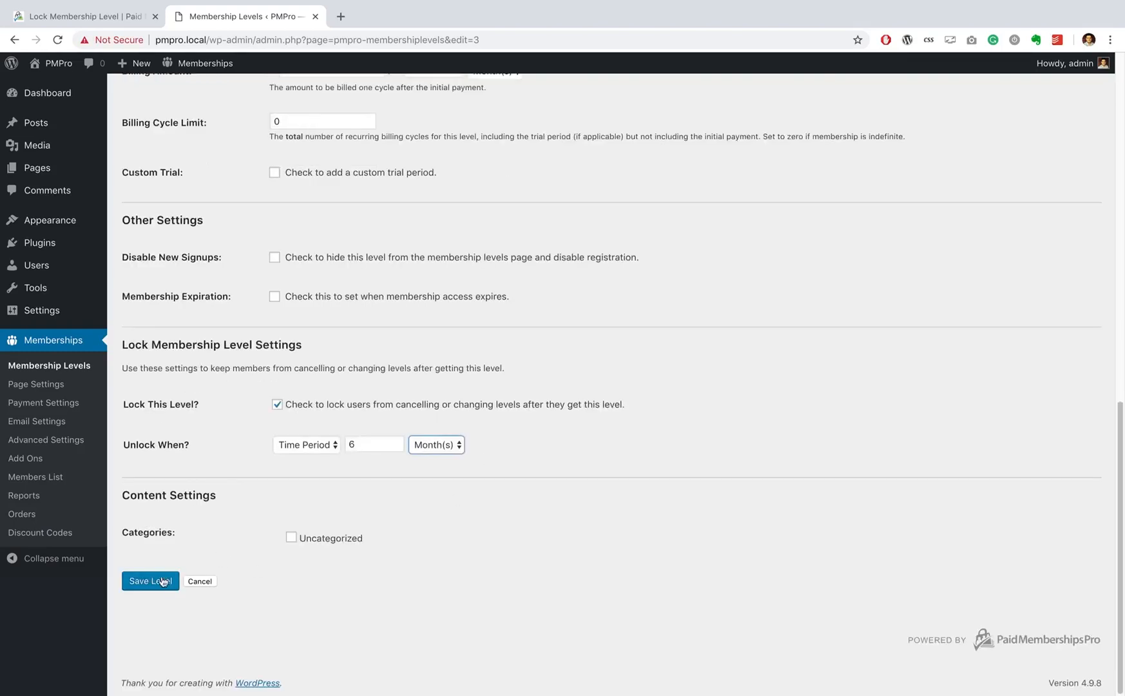
{"action": "left_click", "coordinate": [149, 581]}
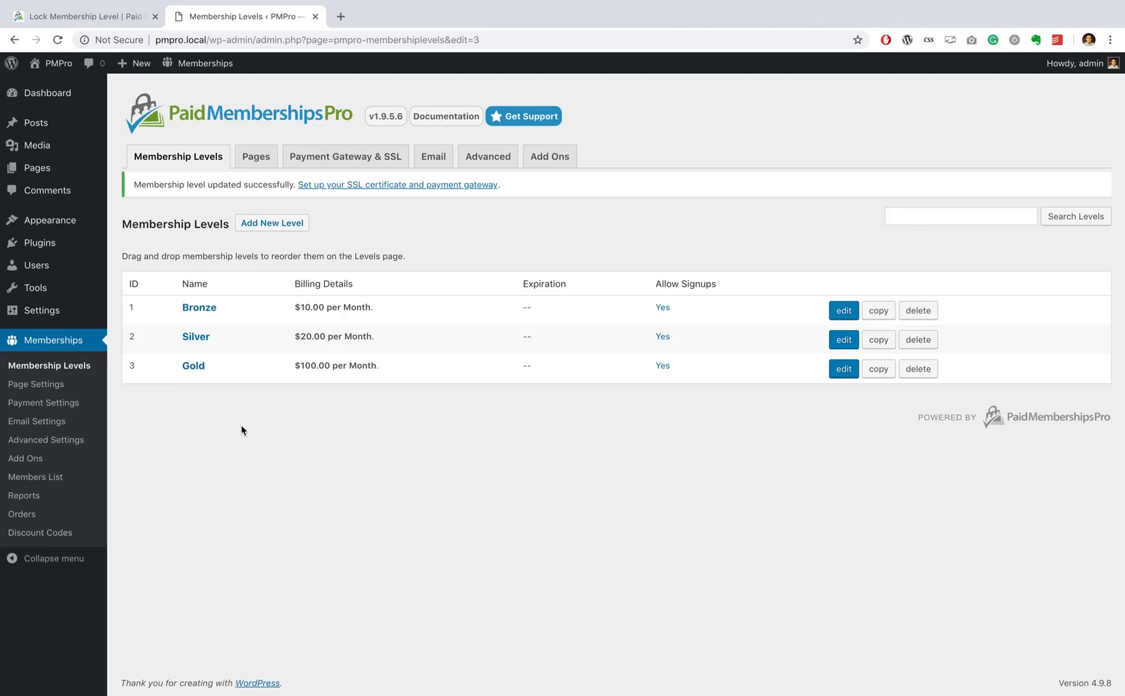
{"action": "mouse_move", "coordinate": [36, 168]}
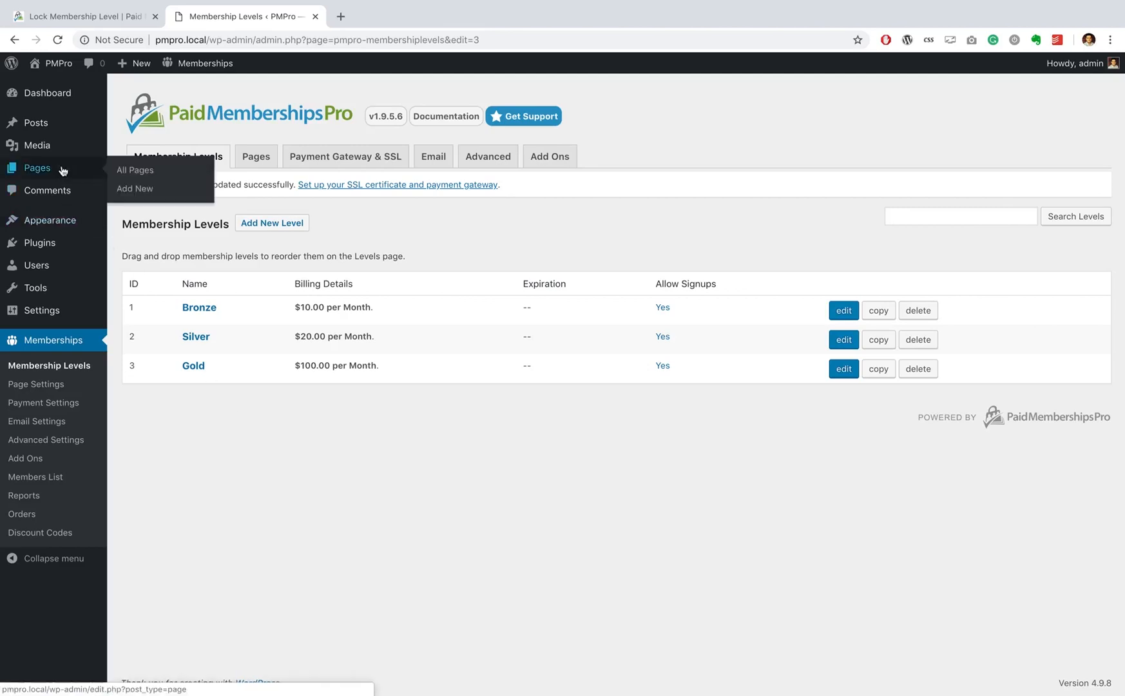
{"action": "mouse_move", "coordinate": [146, 174]}
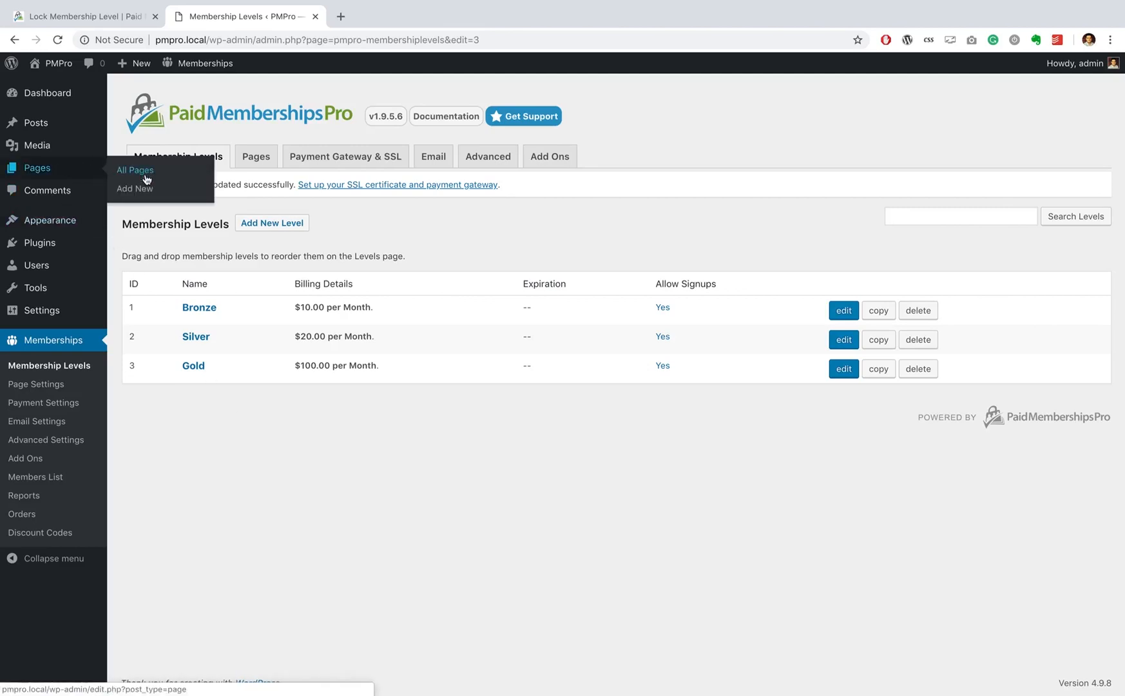
Create a new page titled 'Lock Page'.
{"action": "left_click", "coordinate": [134, 188]}
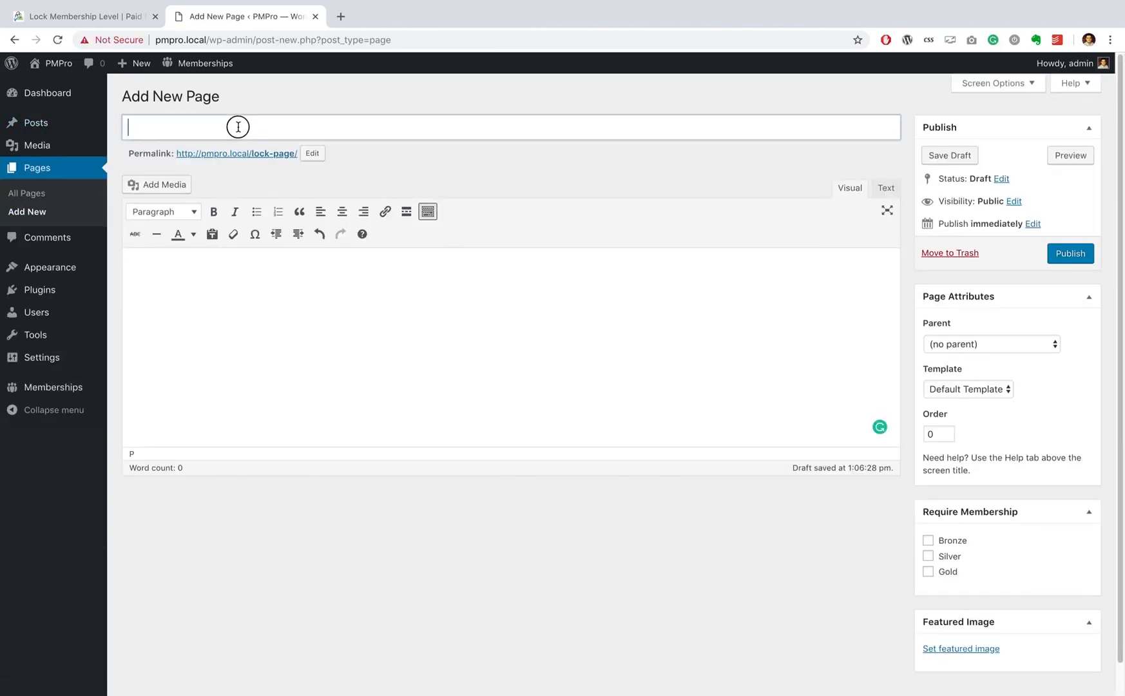
{"action": "type", "text": "Lock Pag"}
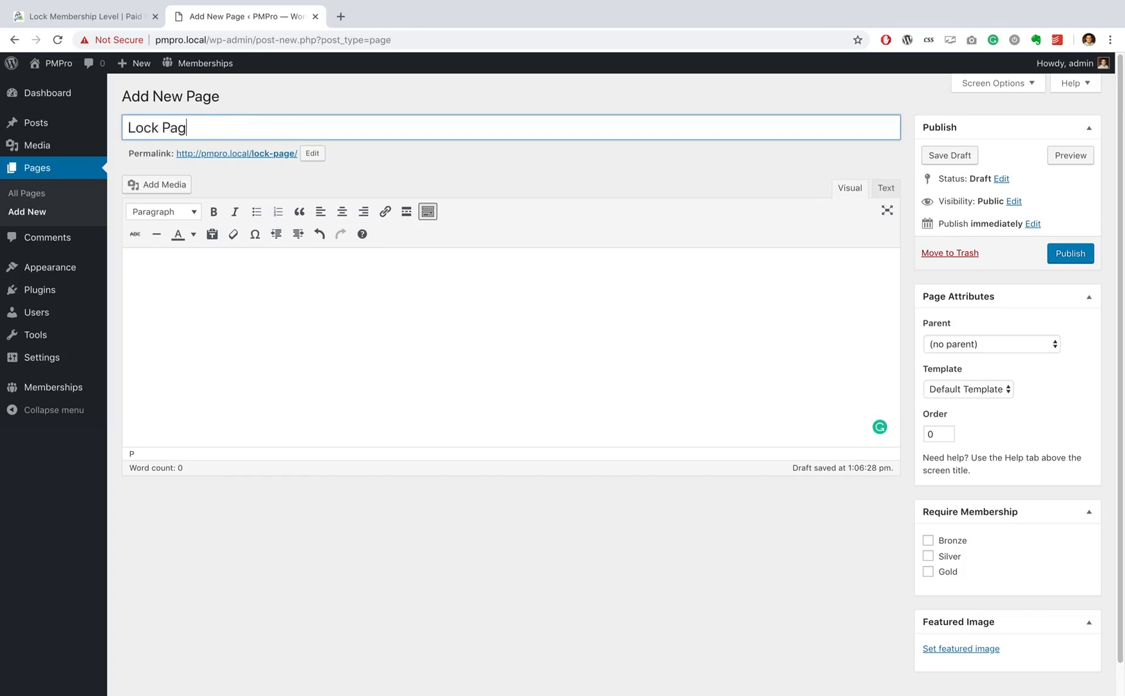
{"action": "type", "text": "e"}
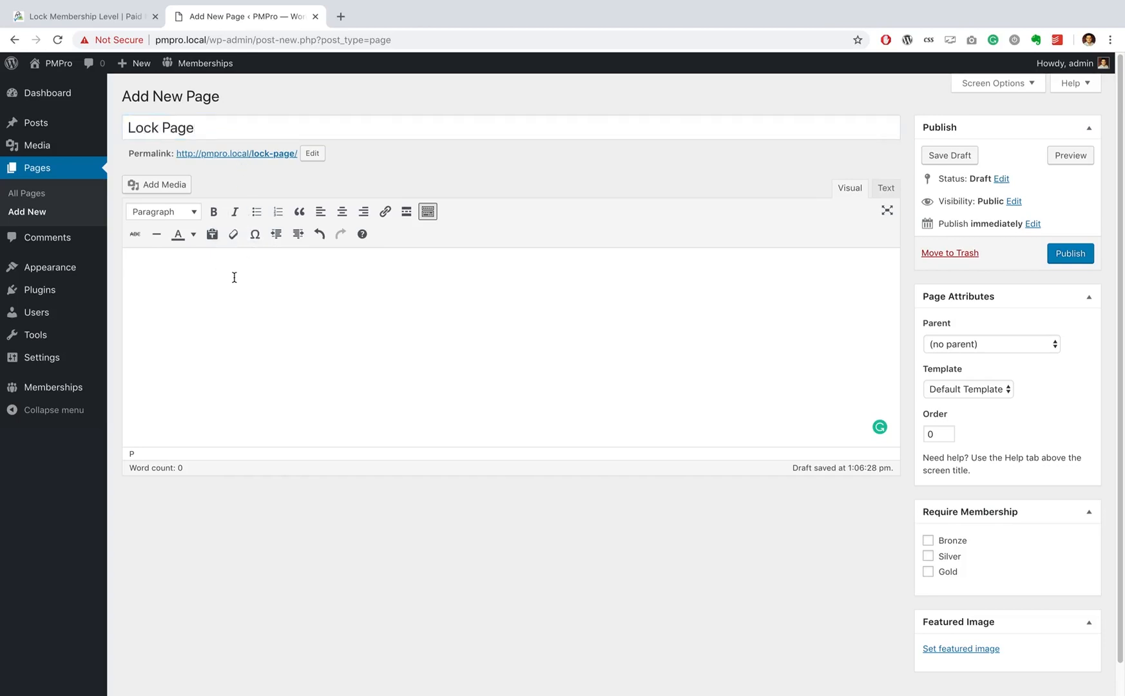
Enter the [pmpro_membership_locked] shortcode in the page editor.
{"action": "type", "text": "[]"}
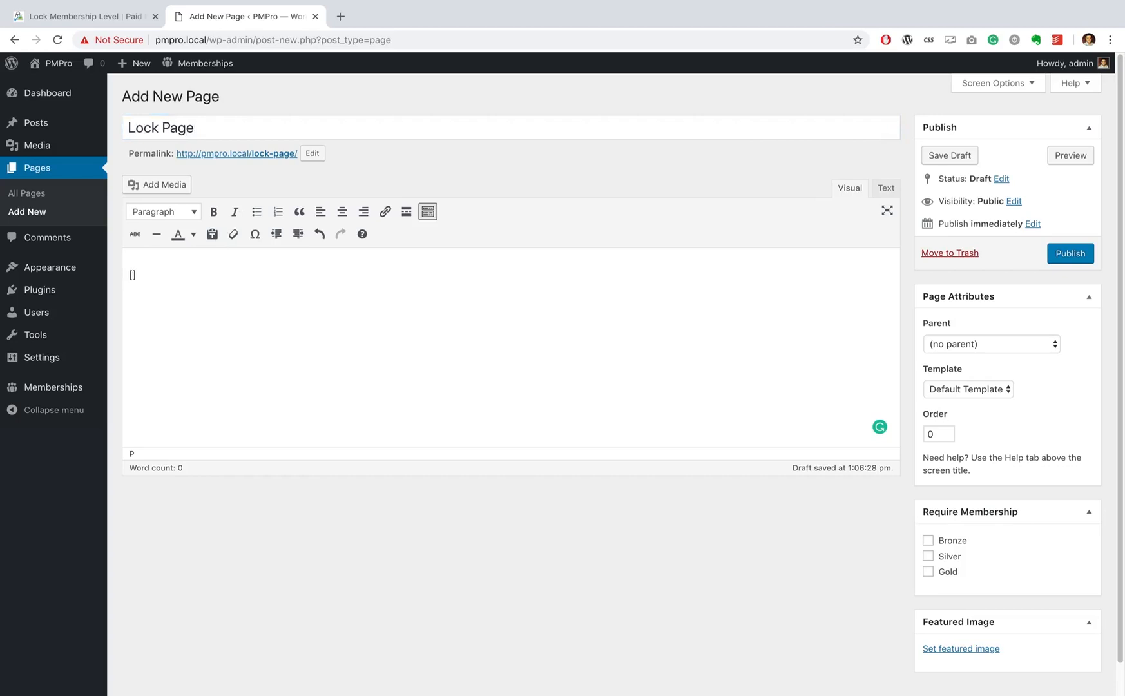
{"action": "type", "text": "pmpro"}
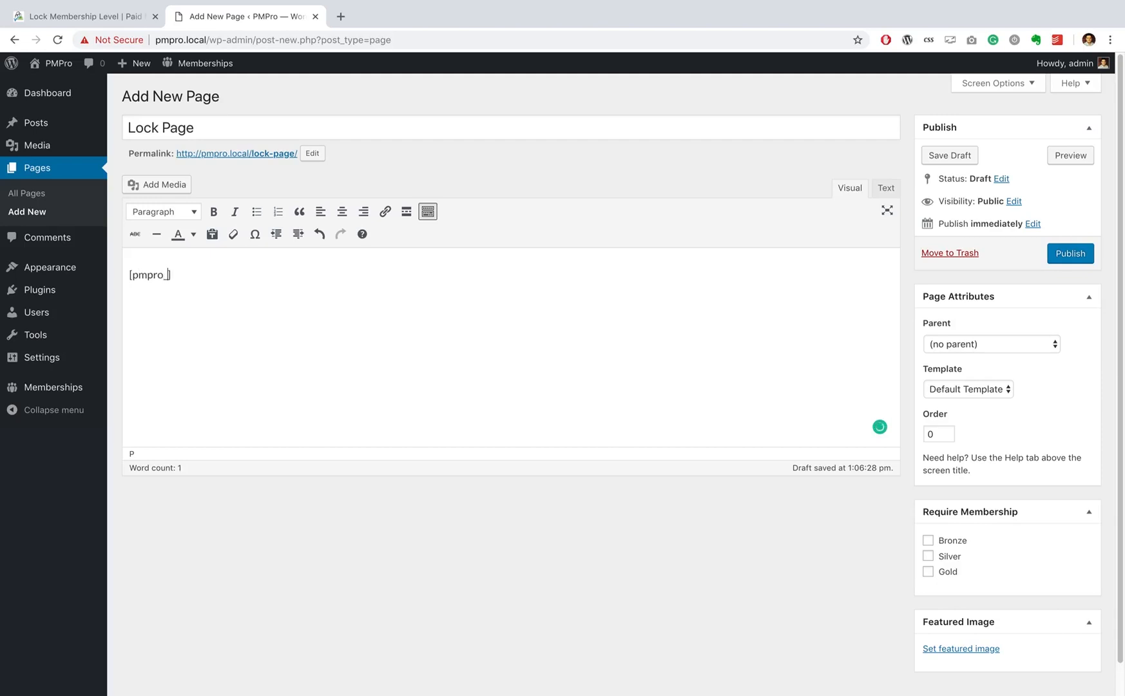
{"action": "type", "text": "_memebership"}
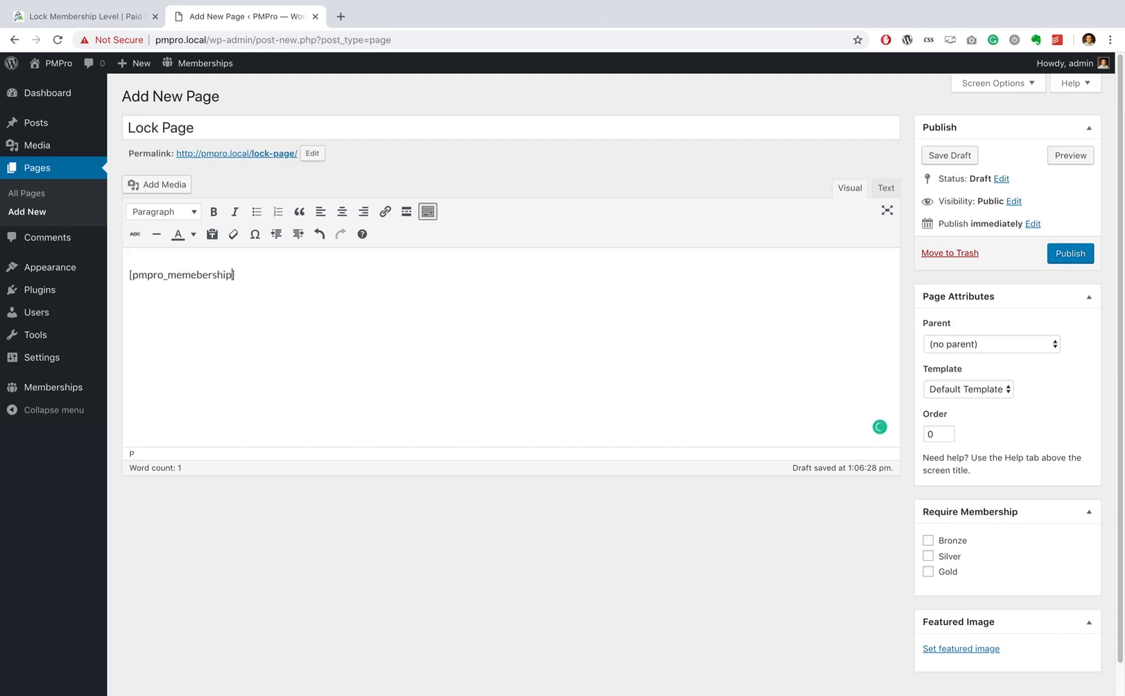
{"action": "type", "text": "_locked"}
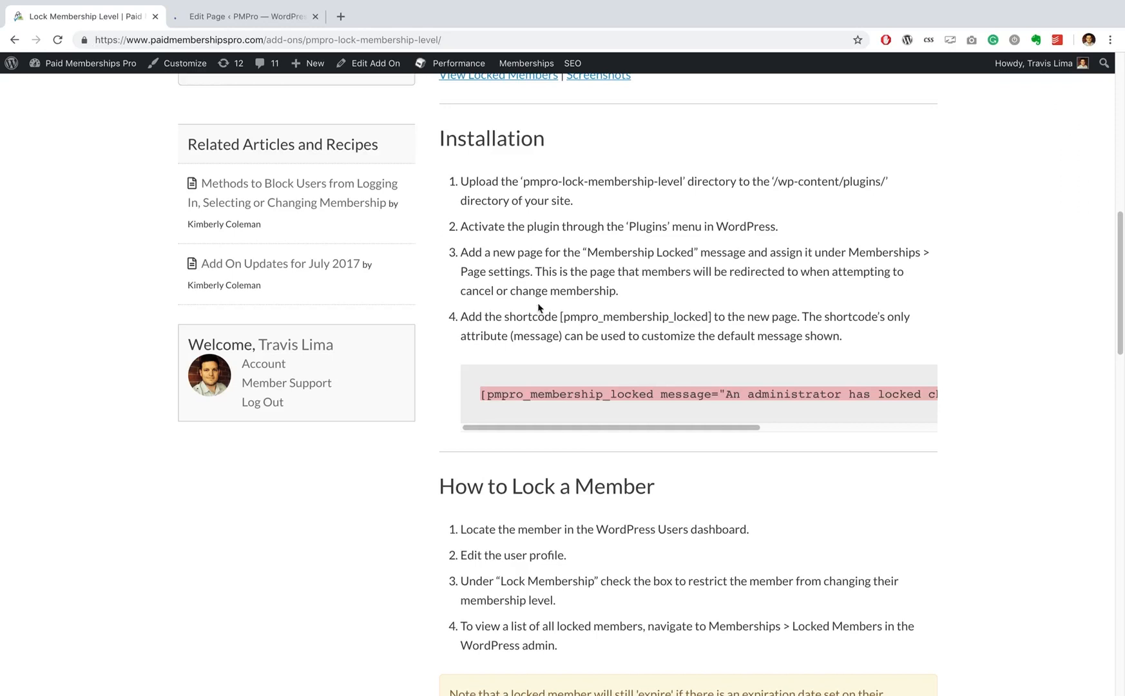
{"action": "mouse_move", "coordinate": [571, 333]}
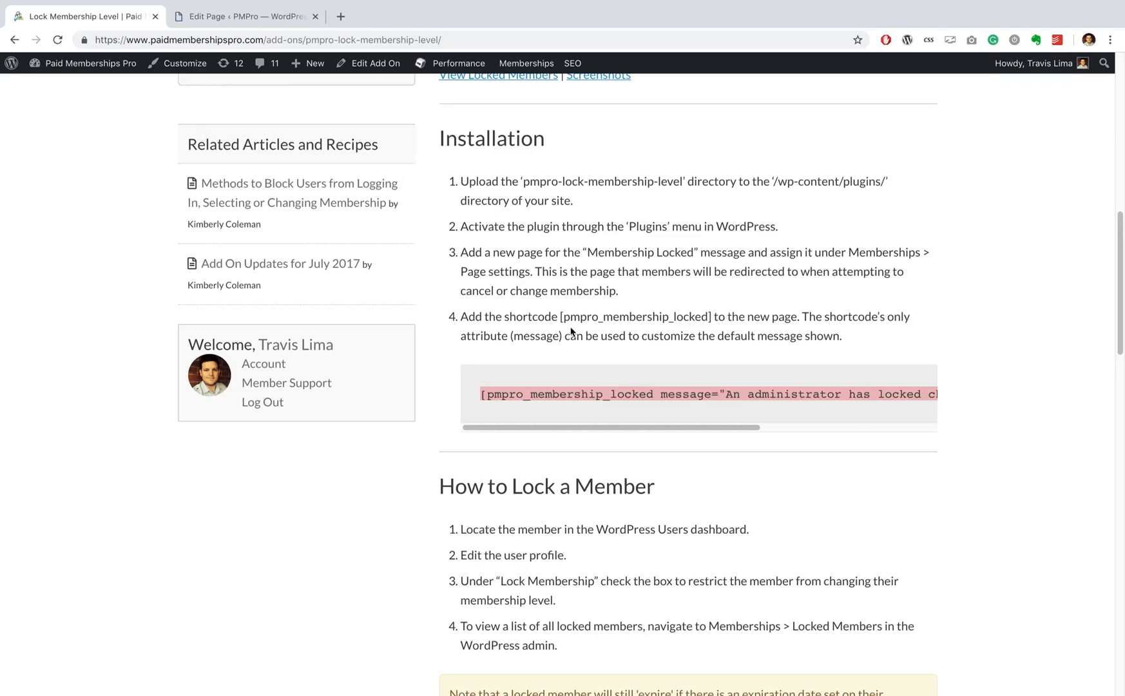
{"action": "mouse_move", "coordinate": [759, 335]}
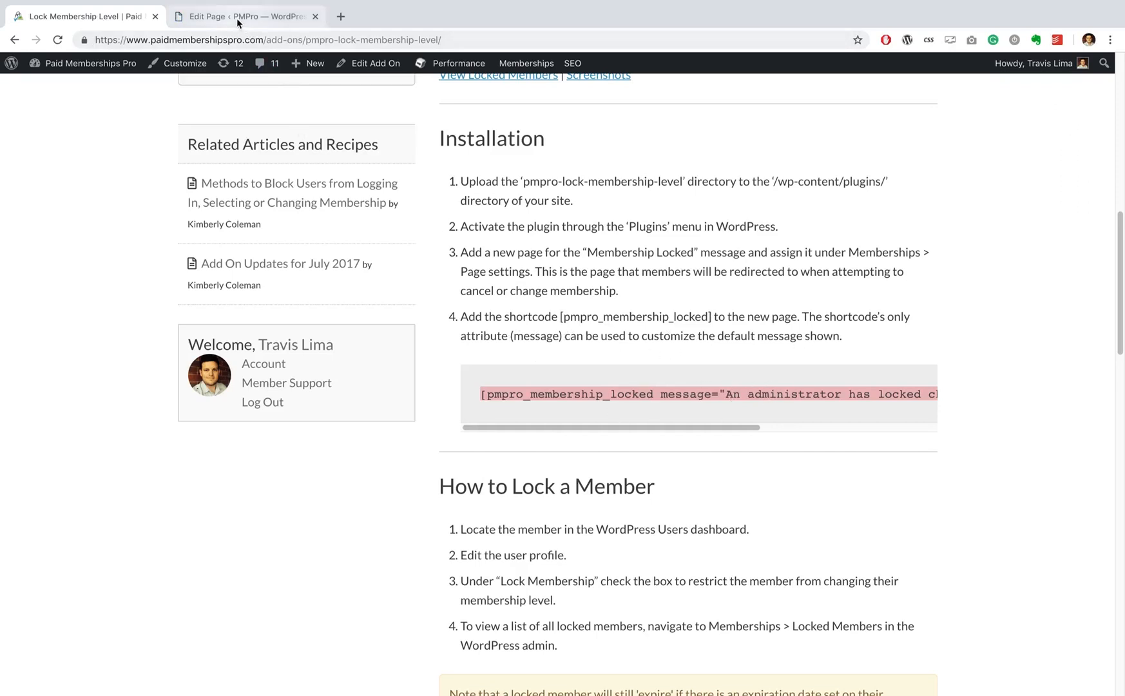
Add message="This membership level is locked. Please contact us for more info." to the shortcode.
{"action": "left_click", "coordinate": [244, 16]}
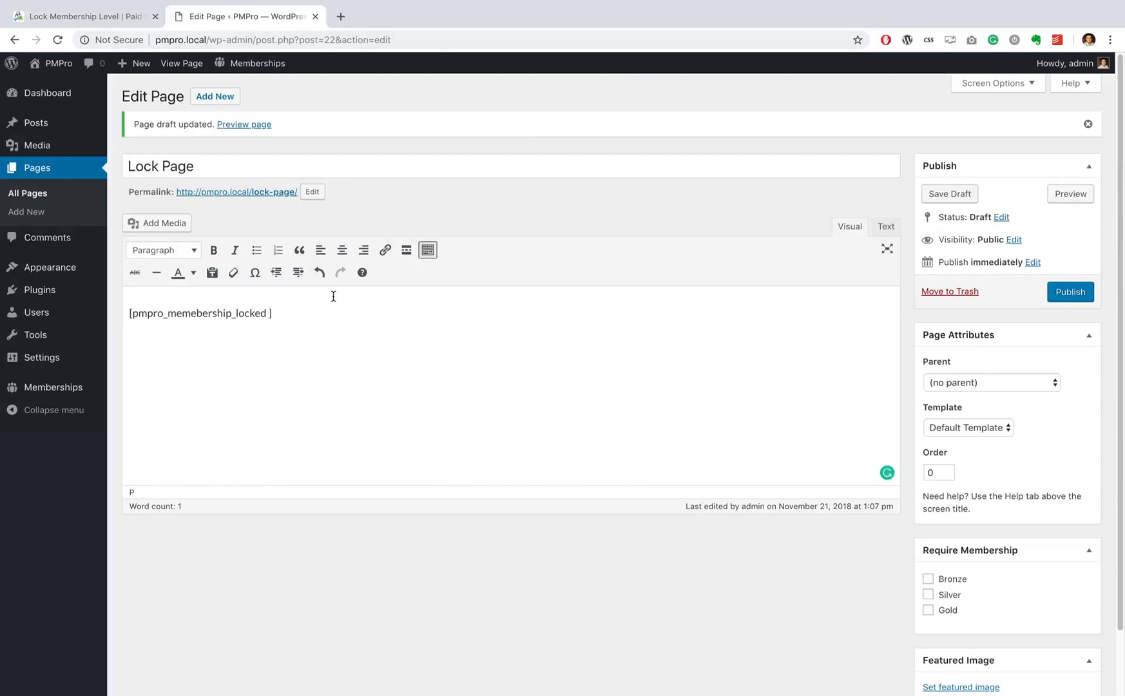
{"action": "type", "text": "message=\""}
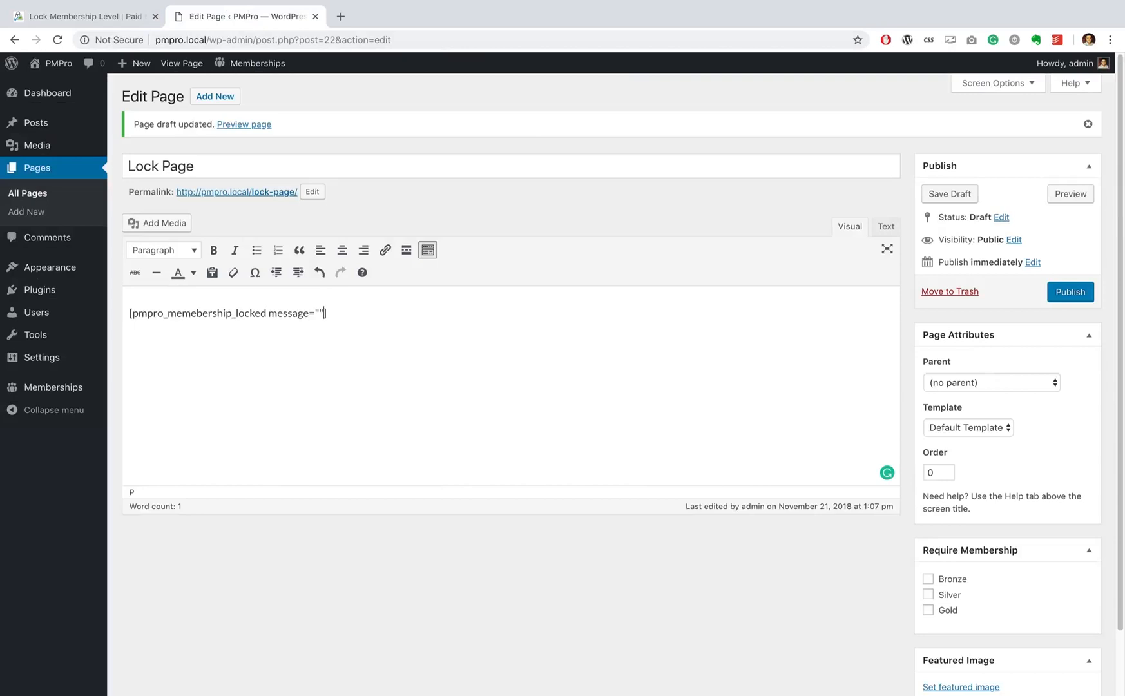
{"action": "type", "text": "This membership level is locked. Please contact us."}
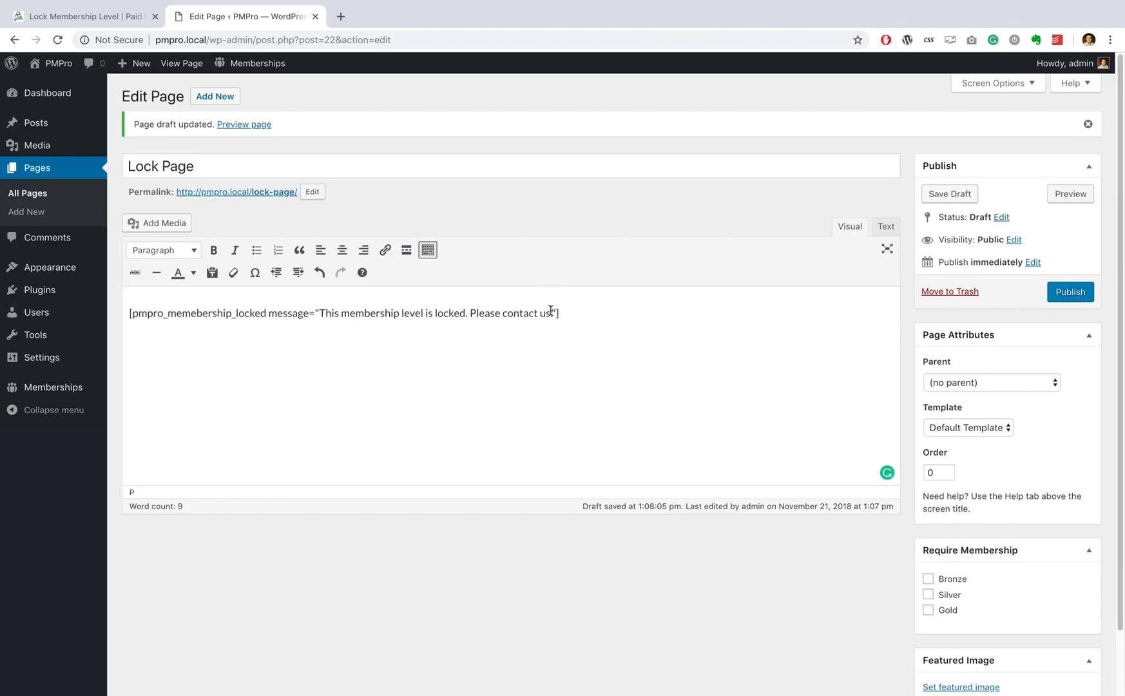
{"action": "type", "text": "."}
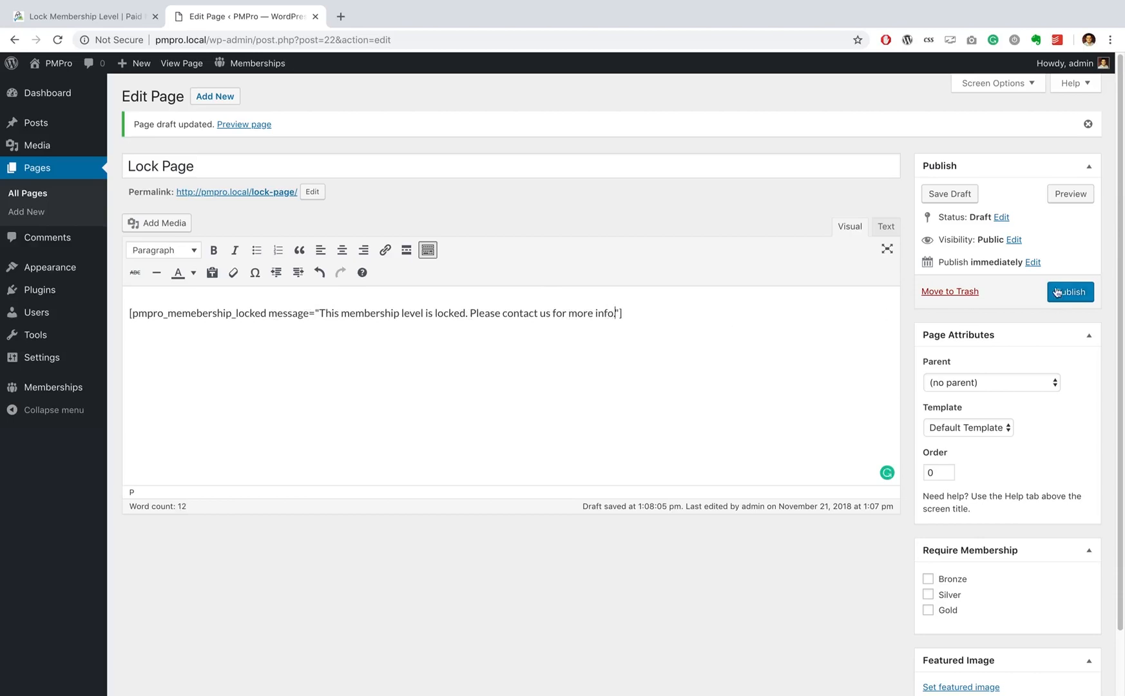
Publish the Lock Page.
{"action": "left_click", "coordinate": [1070, 293]}
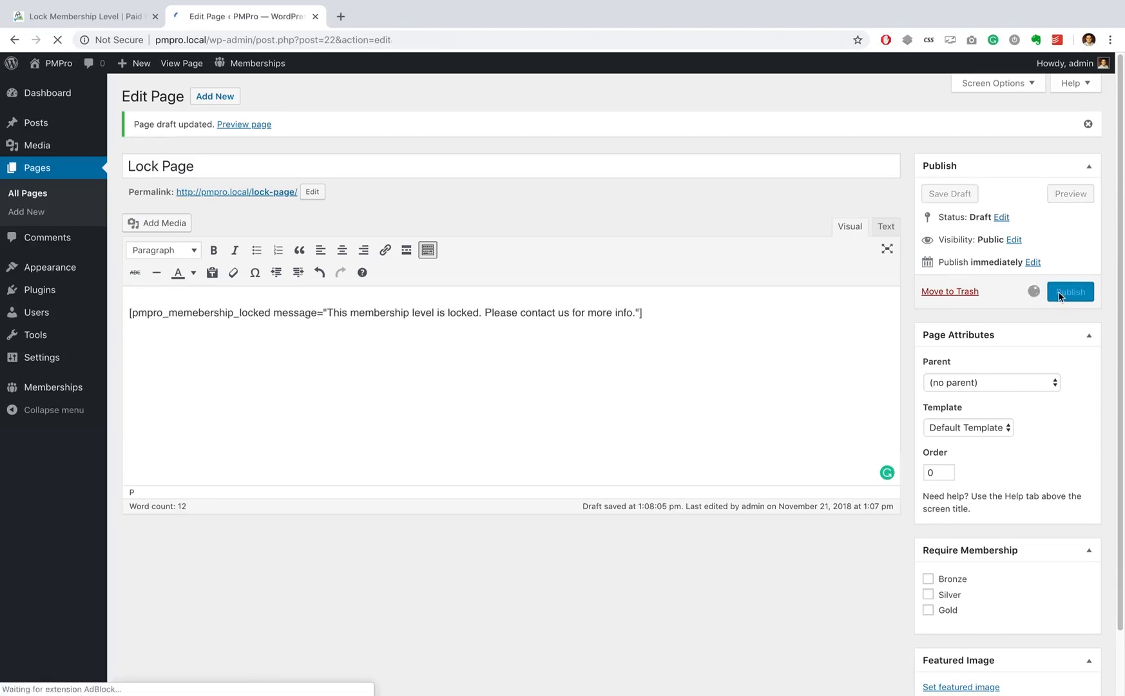
{"action": "left_click", "coordinate": [1069, 291]}
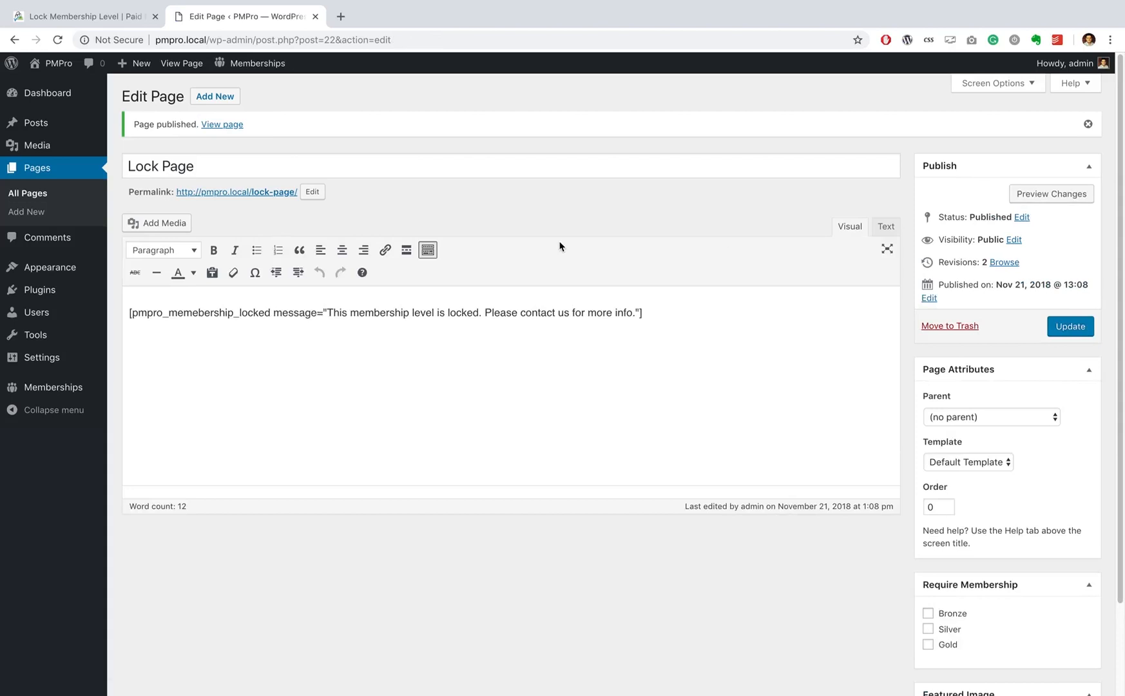
{"action": "left_click", "coordinate": [258, 63]}
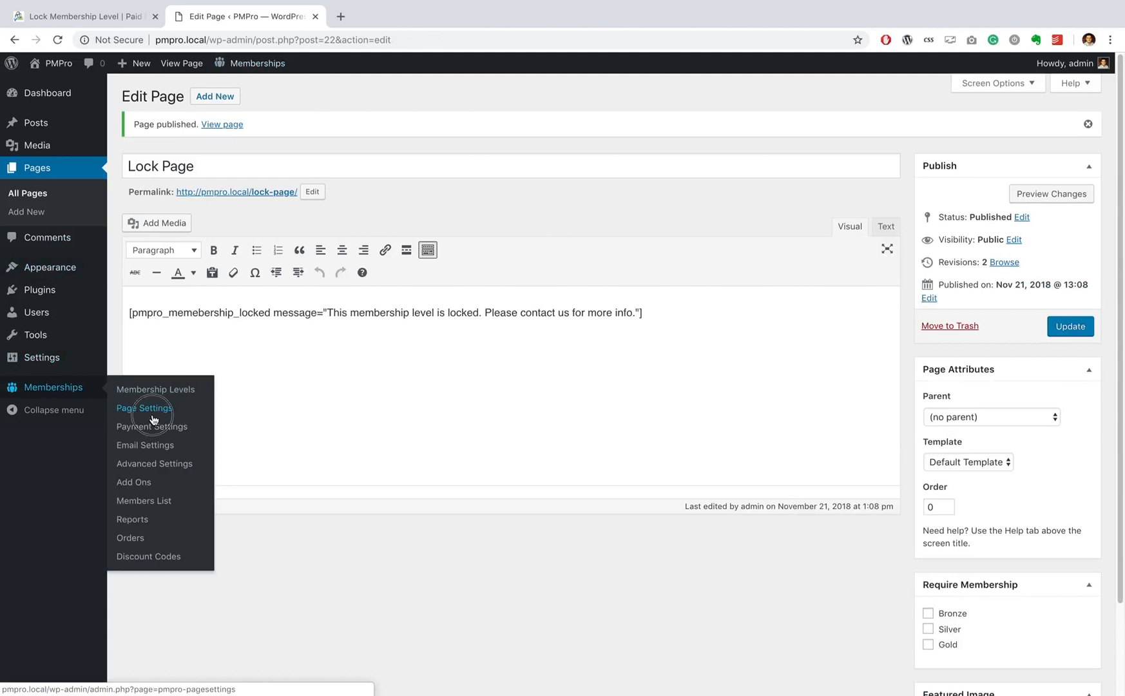
Assign Lock Page as the Membership Locked page in PMPro Page Settings and save.
{"action": "left_click", "coordinate": [145, 407]}
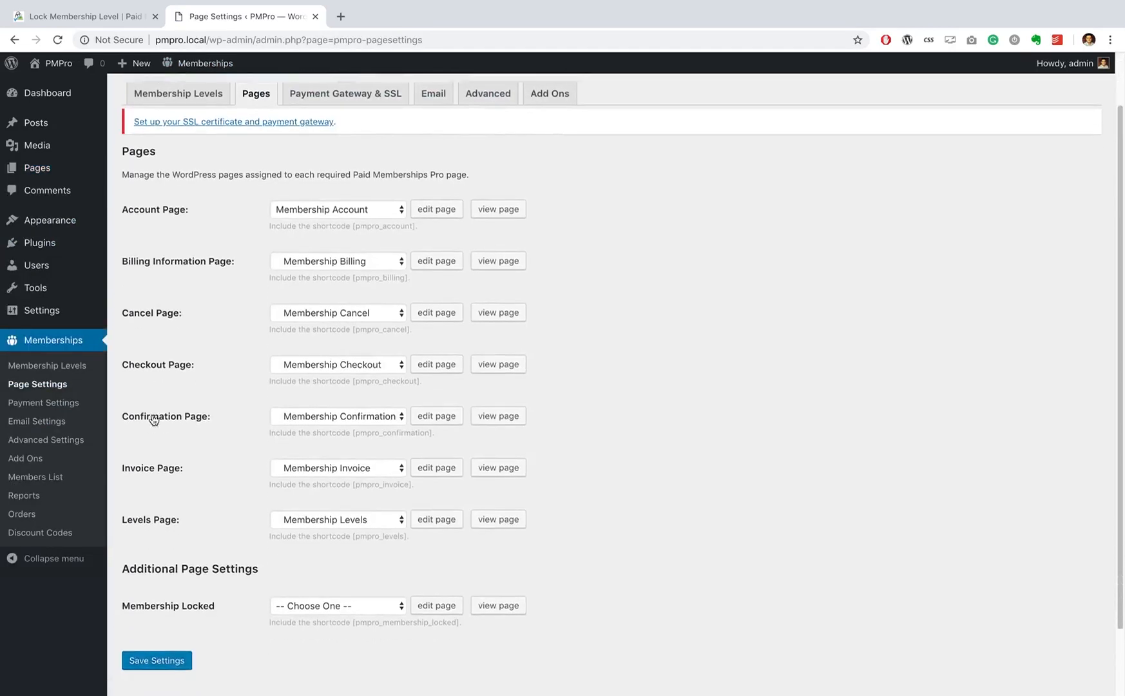
{"action": "scroll", "scroll_direction": "down", "scroll_amount": 3}
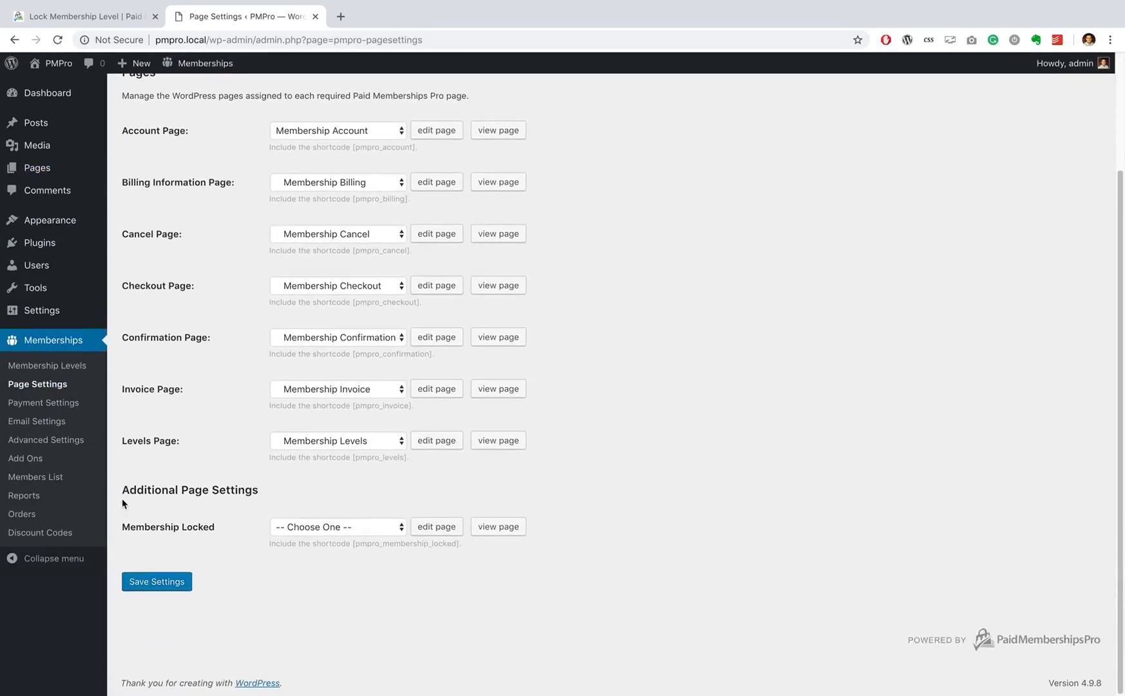
{"action": "mouse_move", "coordinate": [199, 546]}
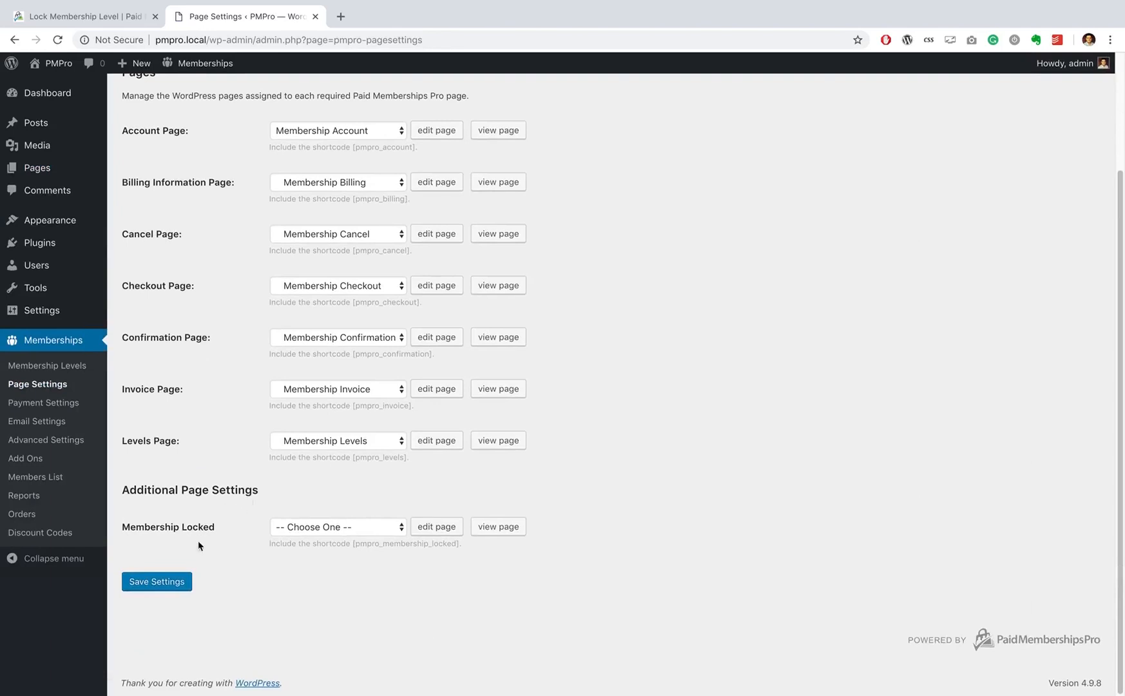
{"action": "mouse_move", "coordinate": [226, 547]}
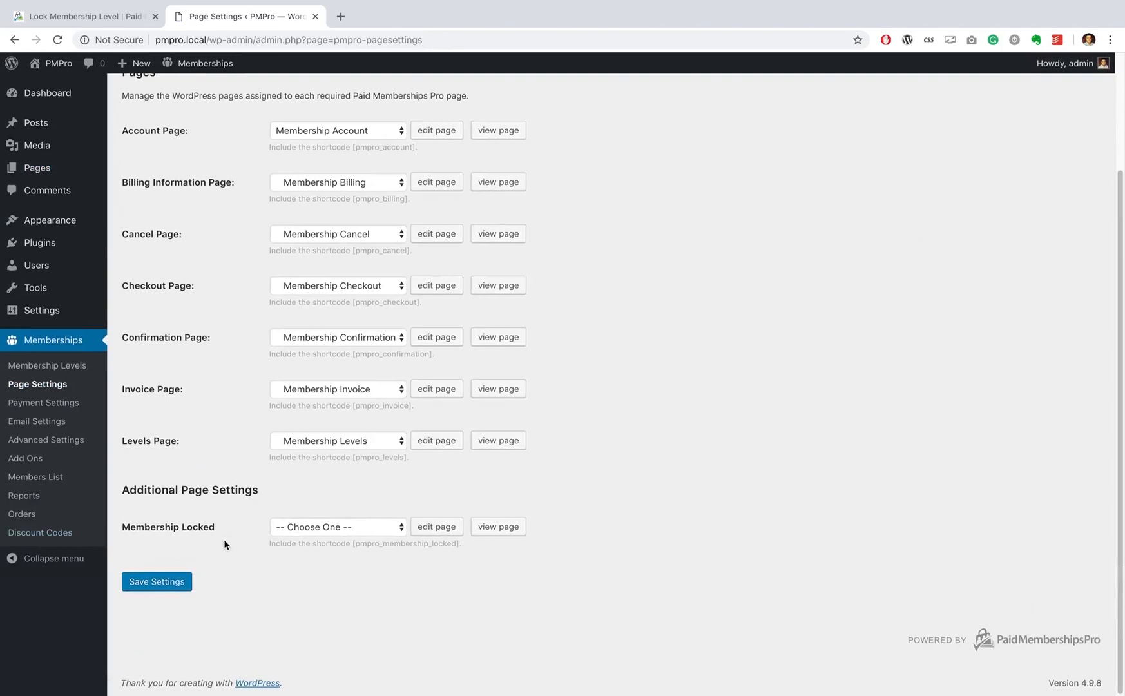
{"action": "left_click", "coordinate": [337, 527]}
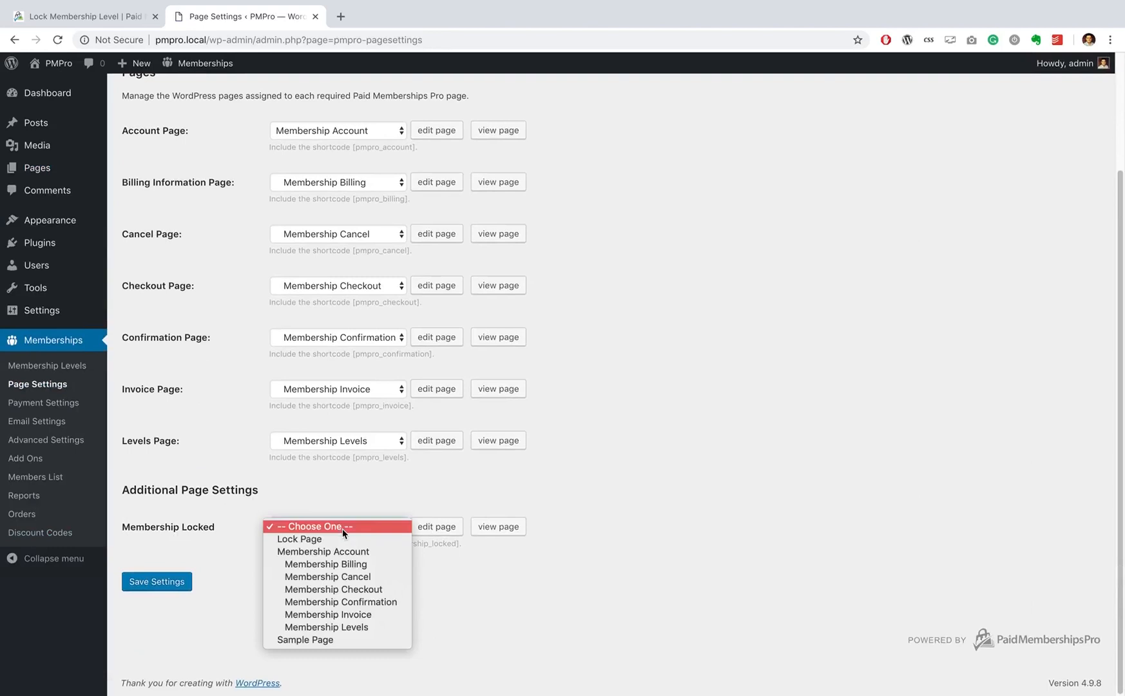
{"action": "mouse_move", "coordinate": [299, 538]}
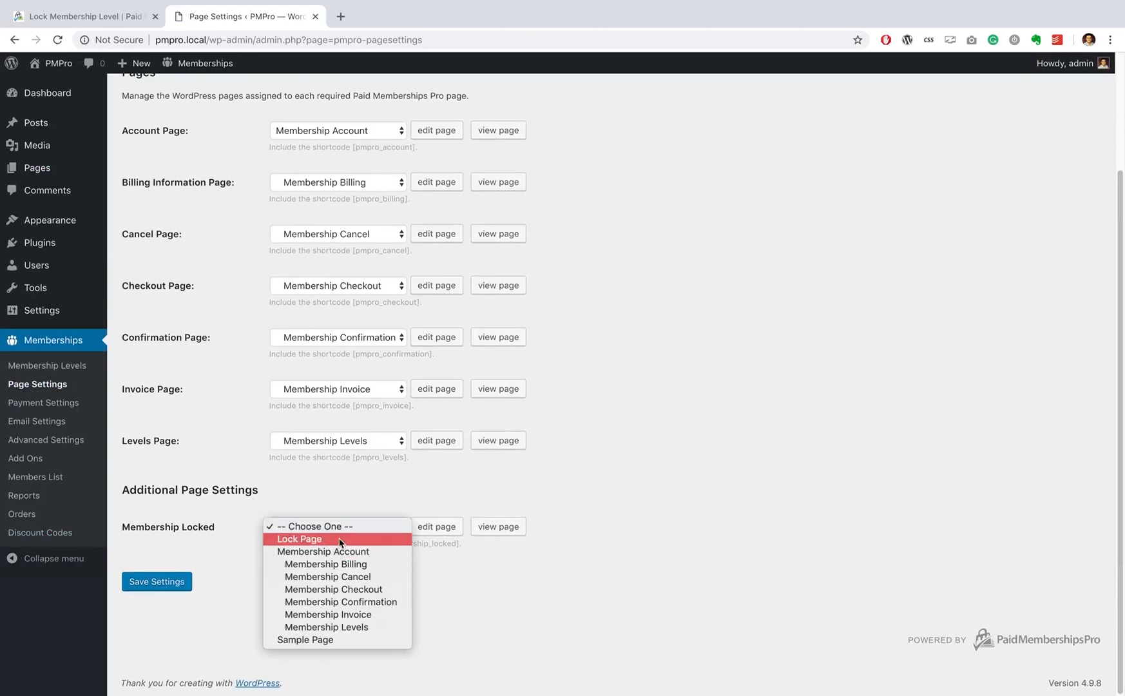
{"action": "left_click", "coordinate": [300, 538]}
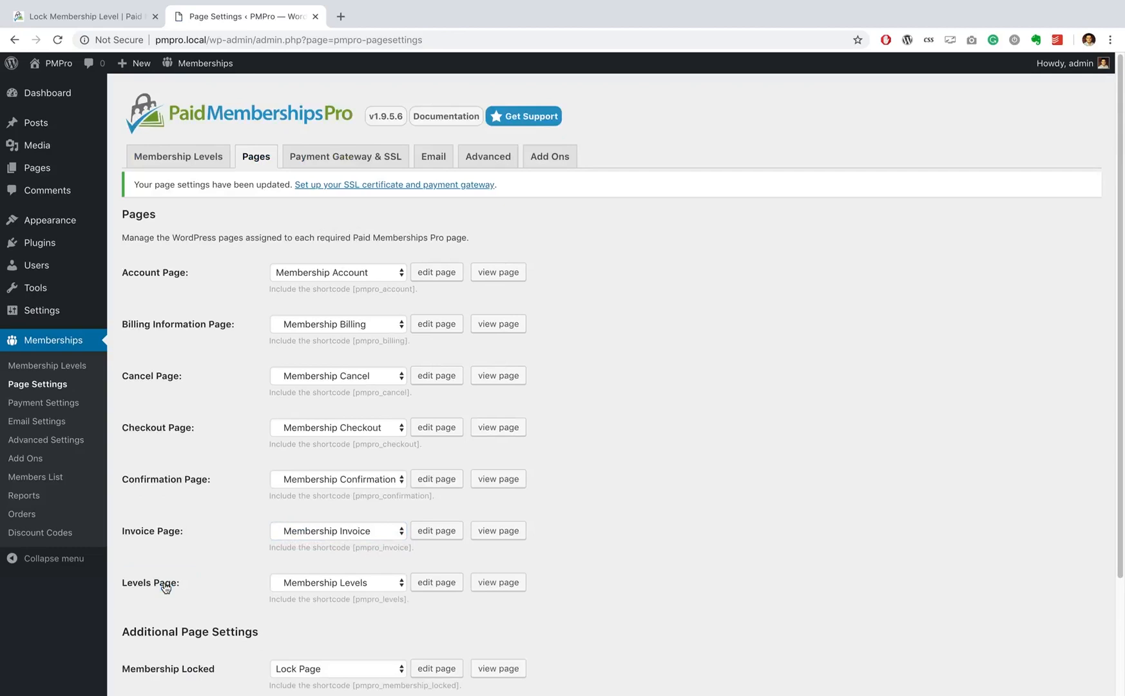
{"action": "scroll", "scroll_direction": "down", "scroll_amount": 3}
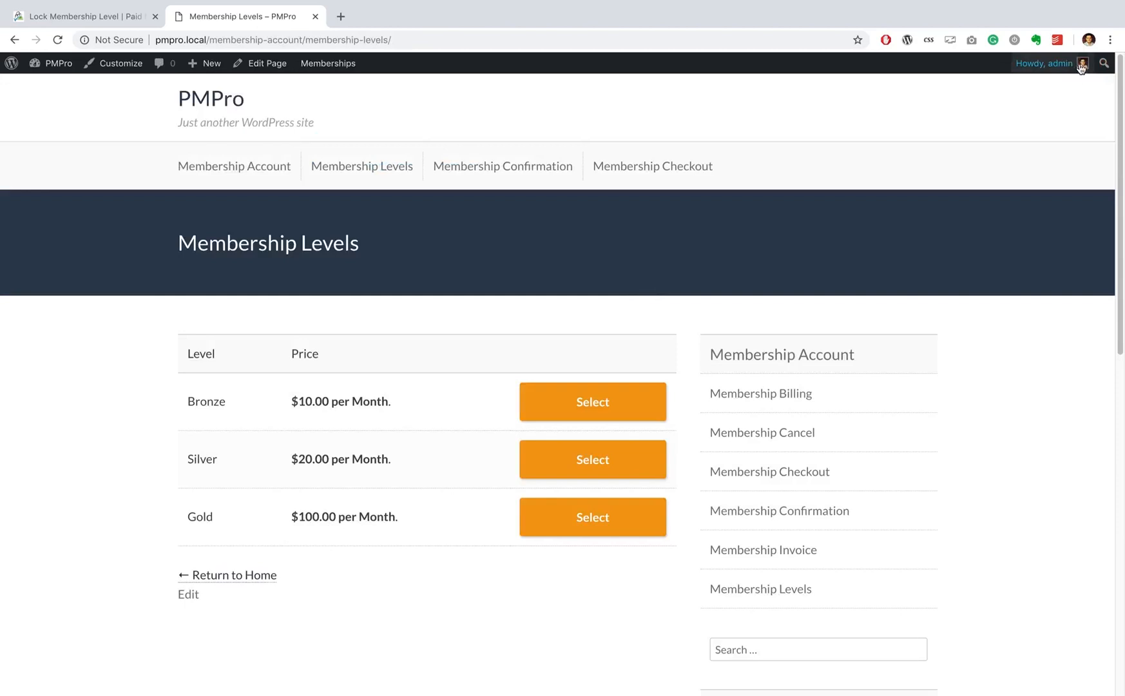
{"action": "mouse_move", "coordinate": [127, 399]}
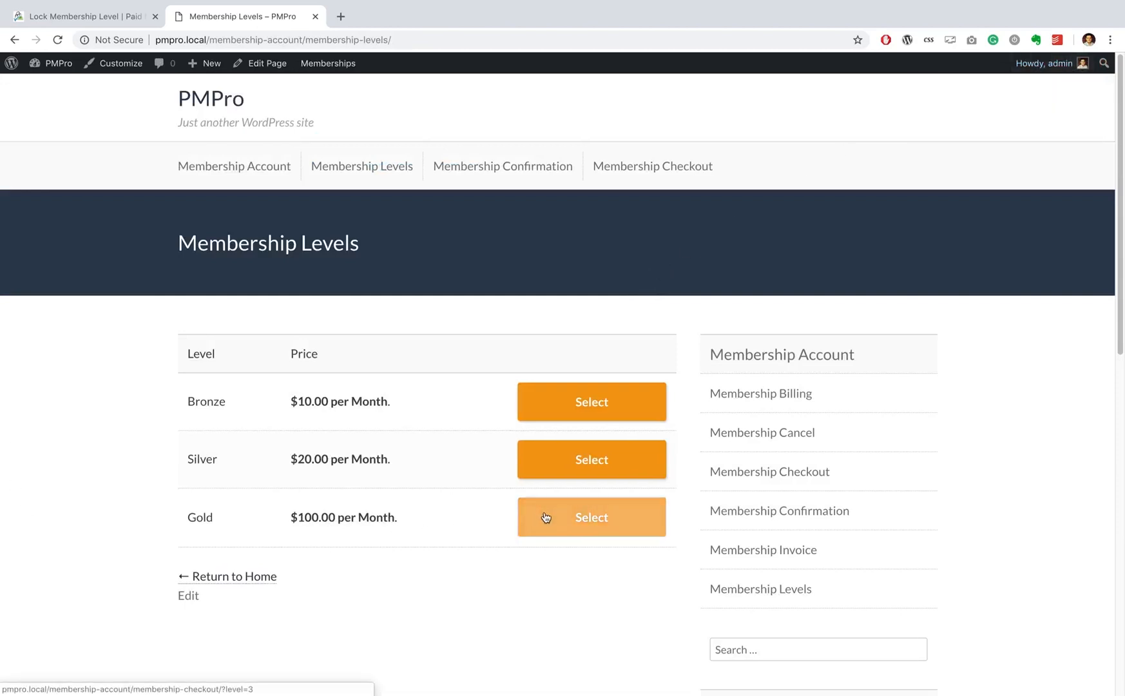
Select Gold, submit the checkout, and continue to the Membership Account page.
{"action": "left_click", "coordinate": [591, 517]}
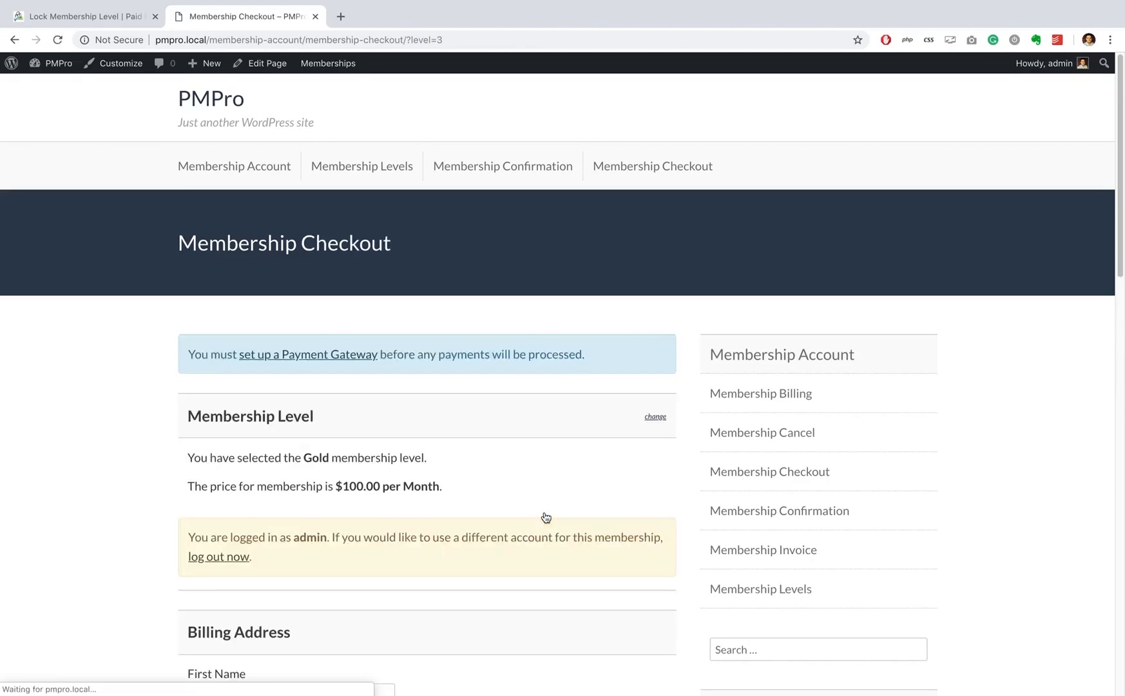
{"action": "scroll", "scroll_direction": "down", "scroll_amount": 3}
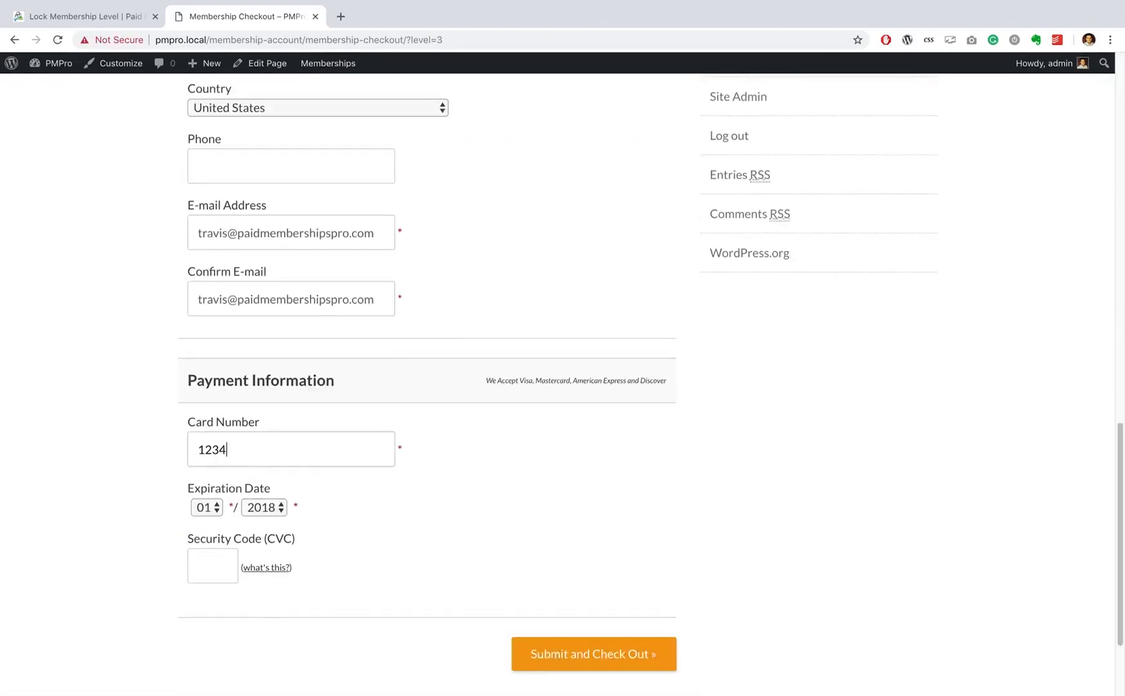
{"action": "left_click", "coordinate": [593, 653]}
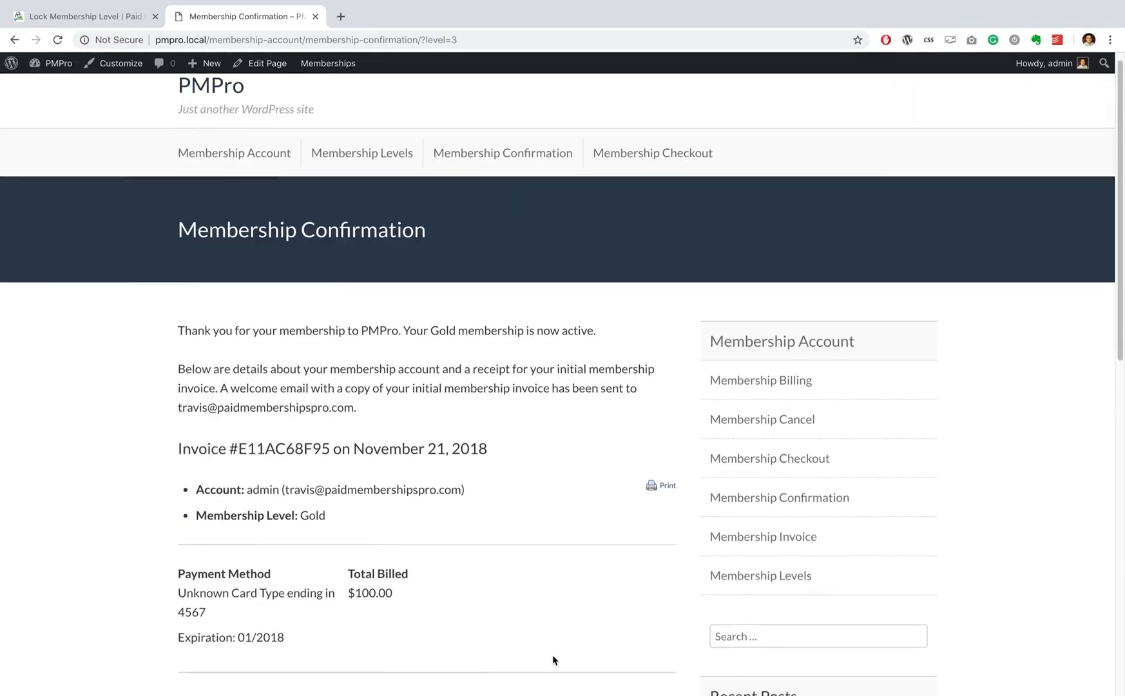
{"action": "scroll", "scroll_direction": "down", "scroll_amount": 3}
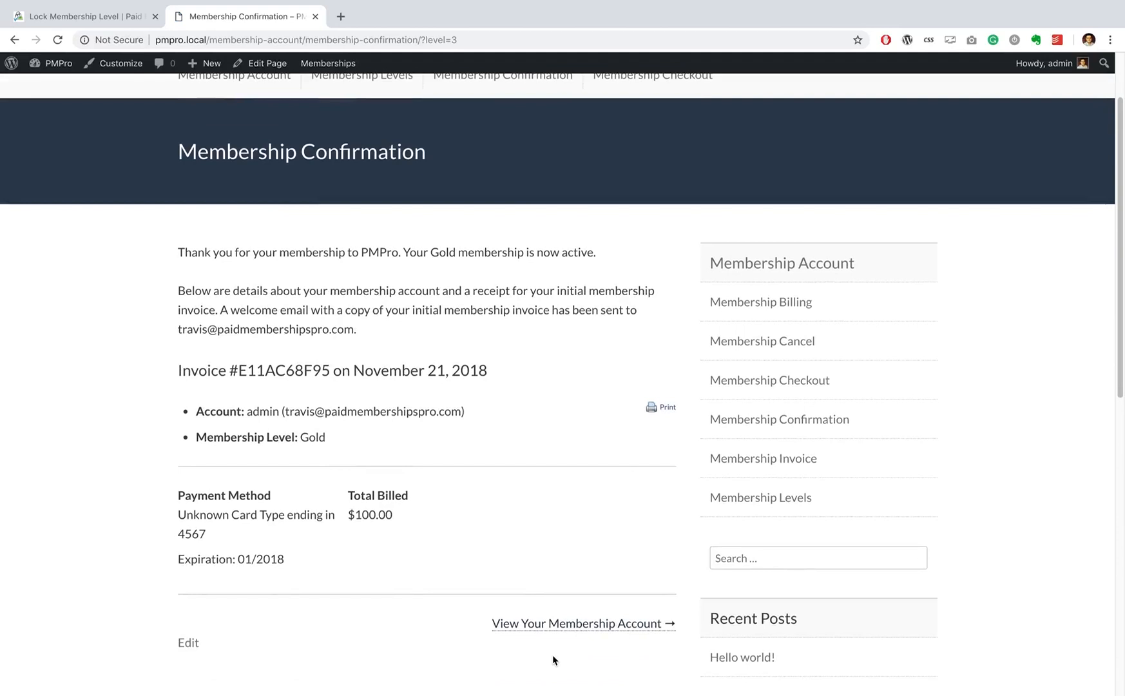
{"action": "scroll", "scroll_direction": "down", "scroll_amount": 3}
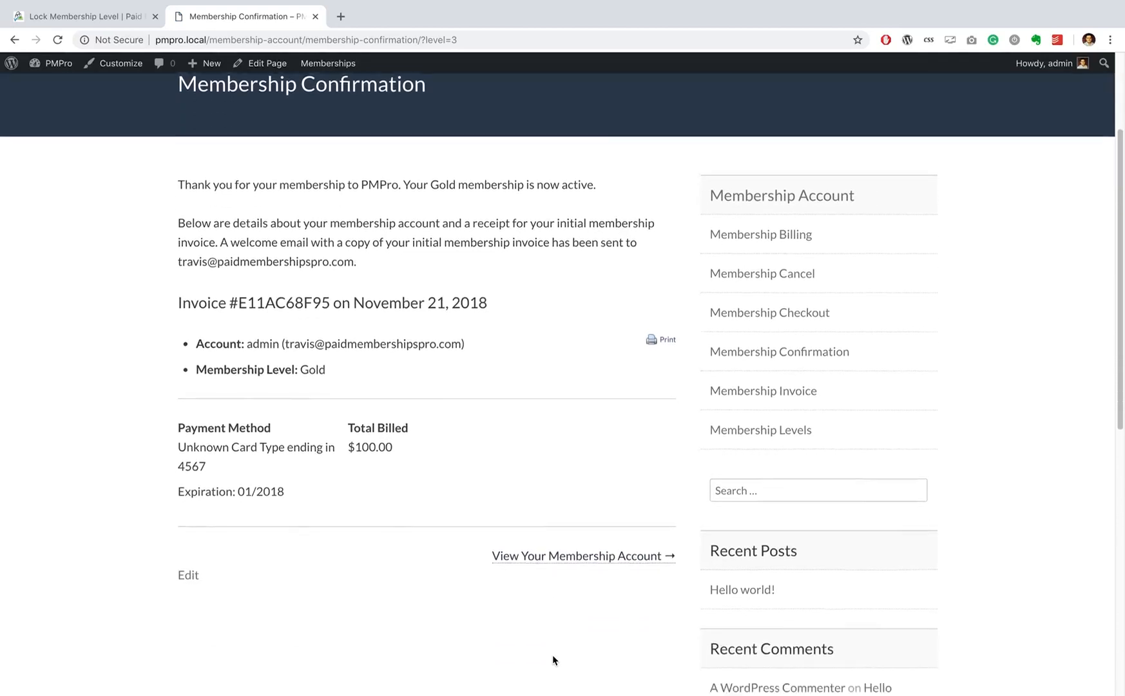
{"action": "left_click", "coordinate": [582, 556]}
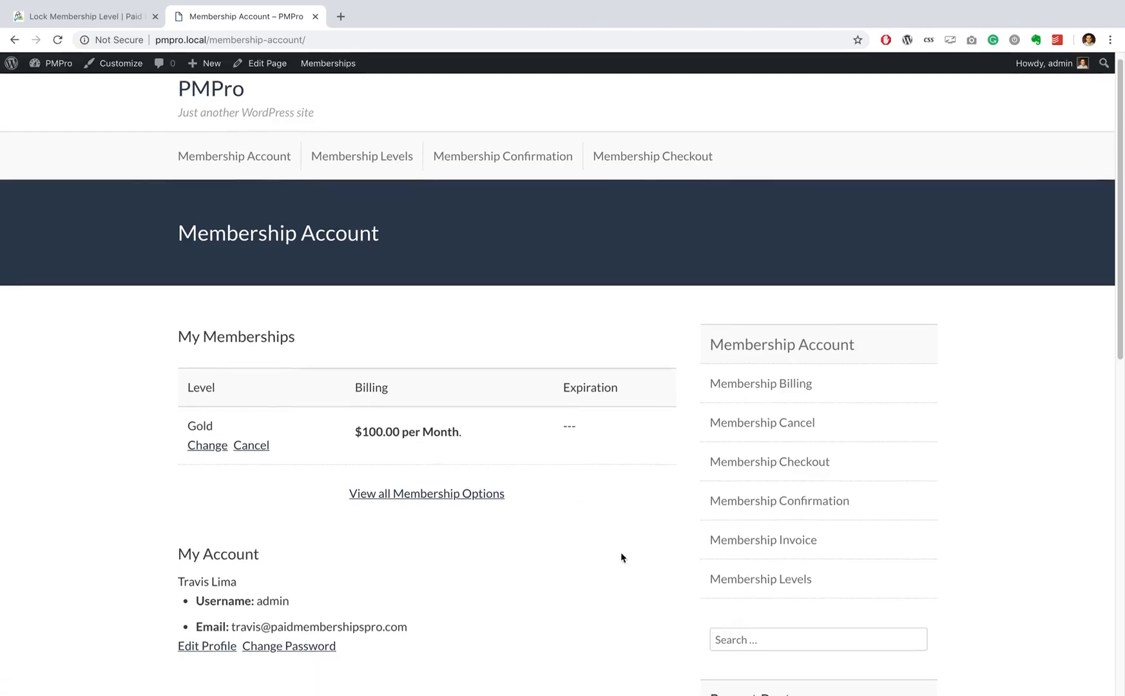
Try changing the Gold membership, see the Lock Page message, and return to the account.
{"action": "scroll", "scroll_direction": "down", "scroll_amount": 3}
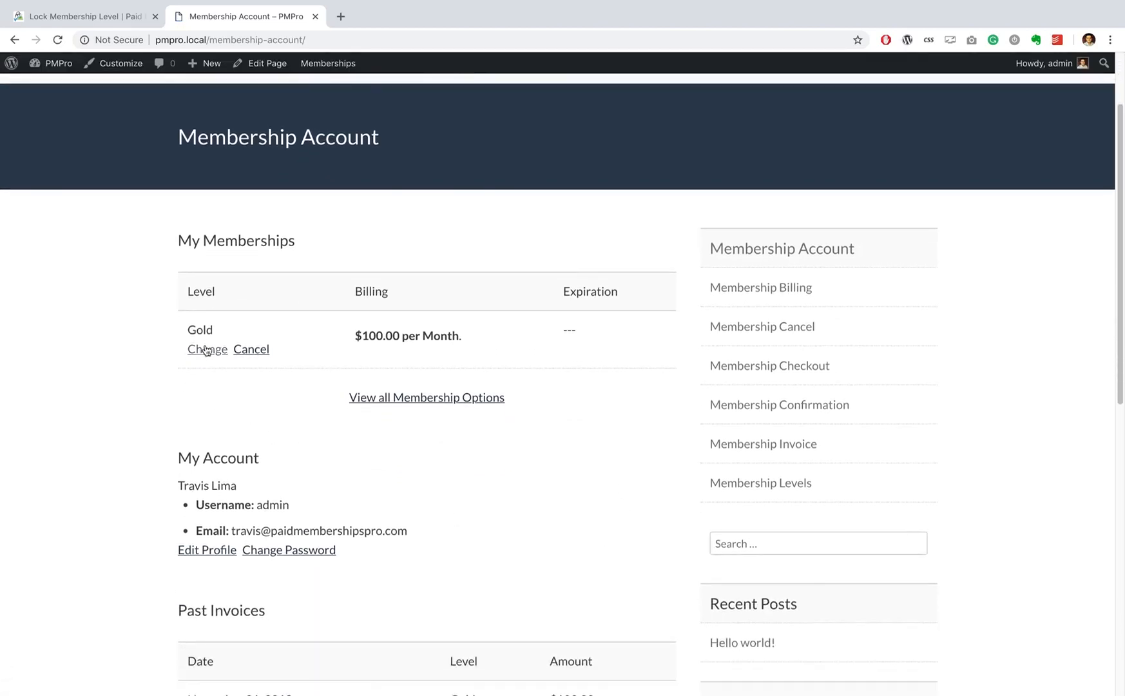
{"action": "left_click", "coordinate": [206, 351]}
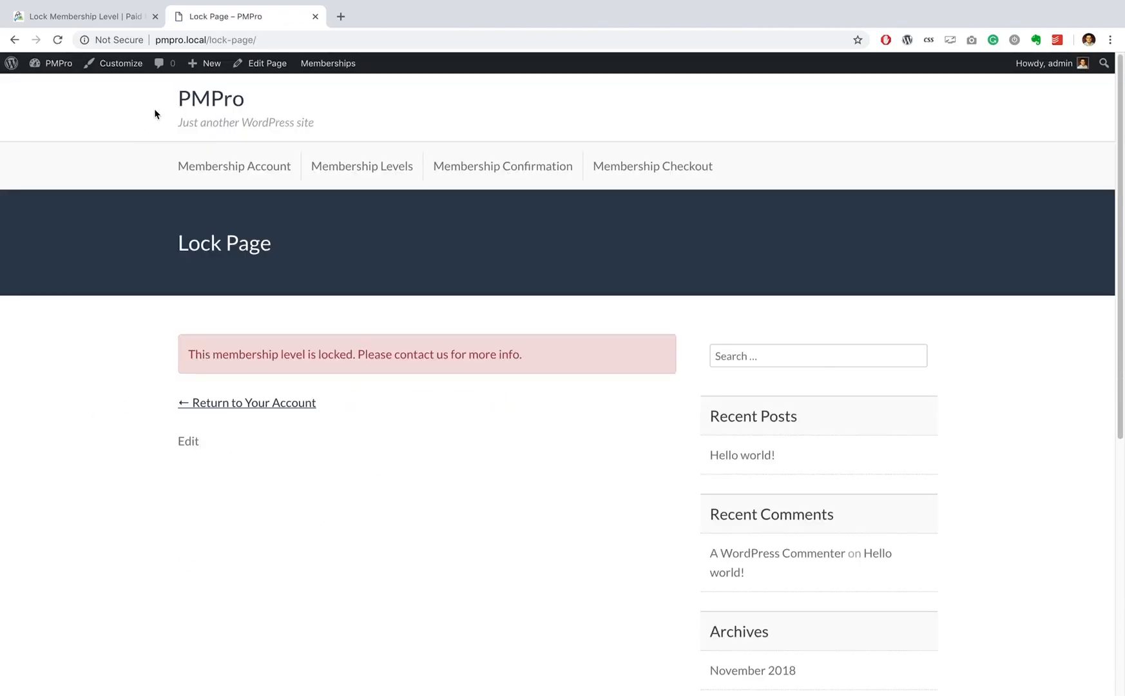
{"action": "mouse_move", "coordinate": [279, 55]}
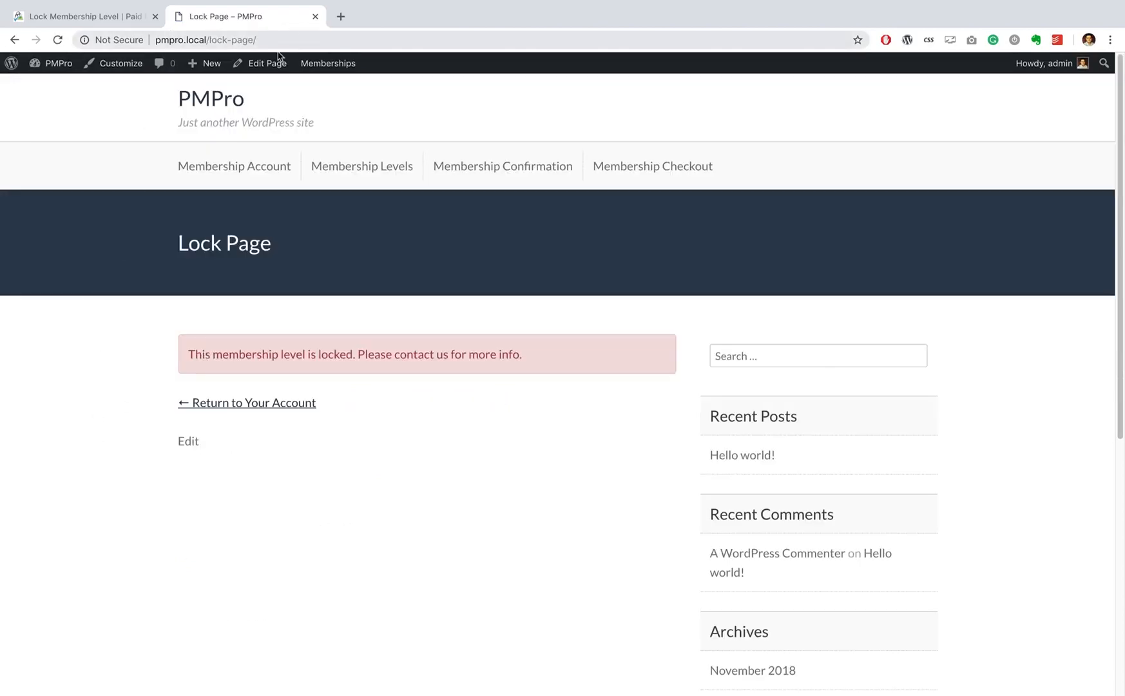
{"action": "mouse_move", "coordinate": [223, 389]}
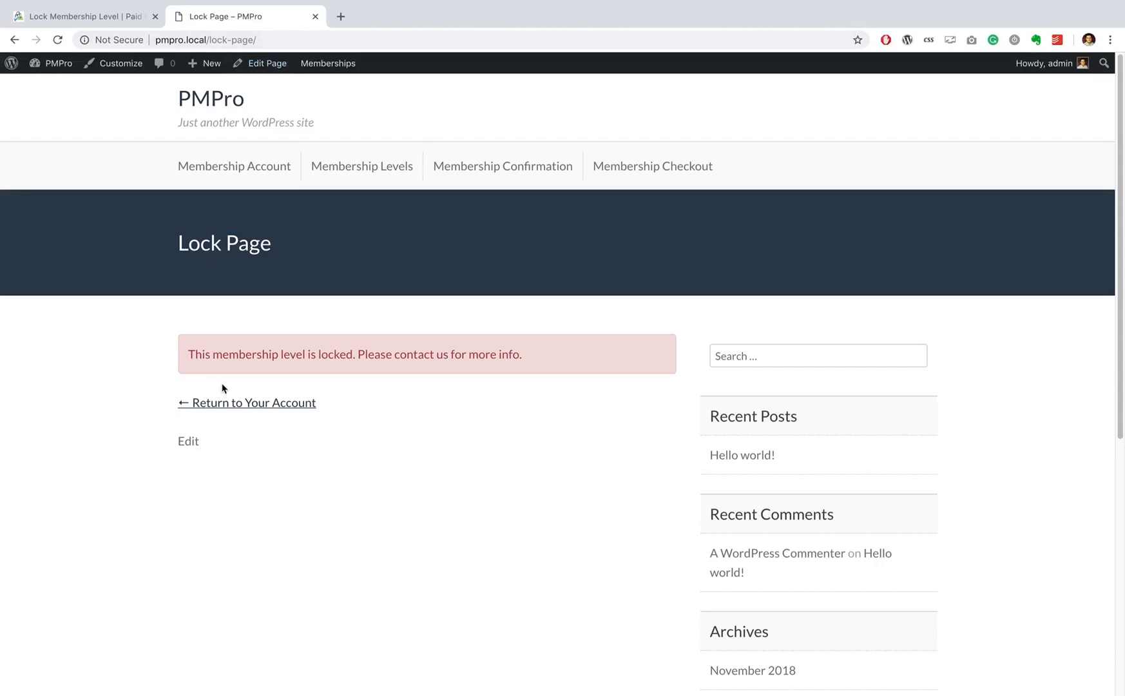
{"action": "mouse_move", "coordinate": [308, 383]}
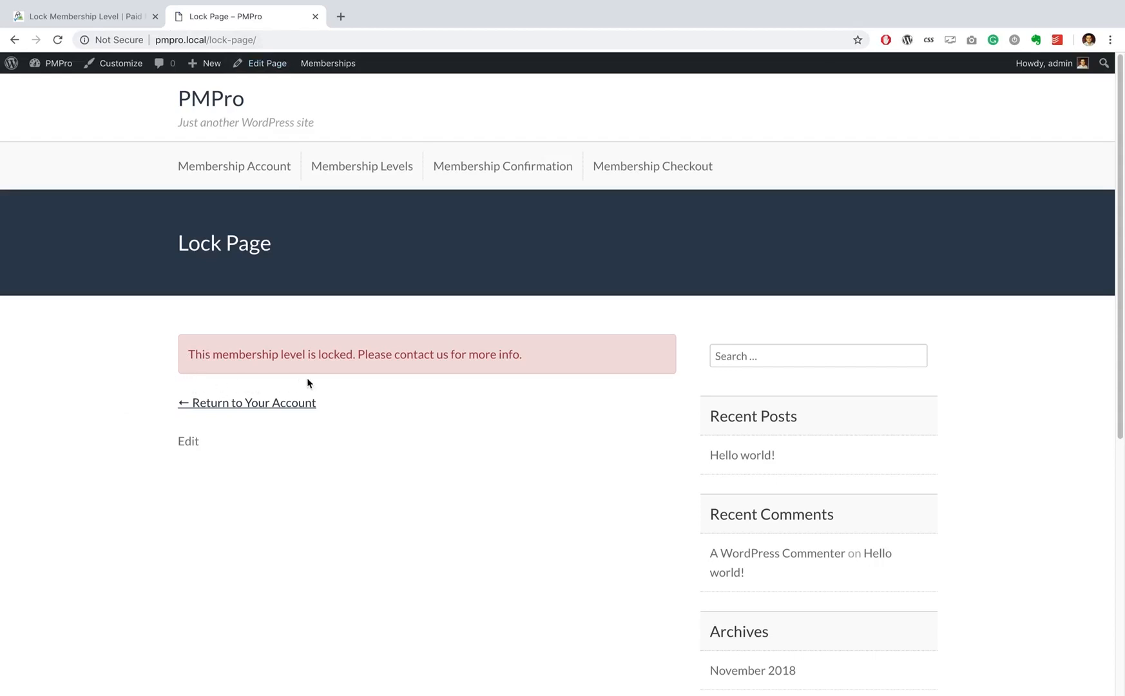
{"action": "mouse_move", "coordinate": [545, 388]}
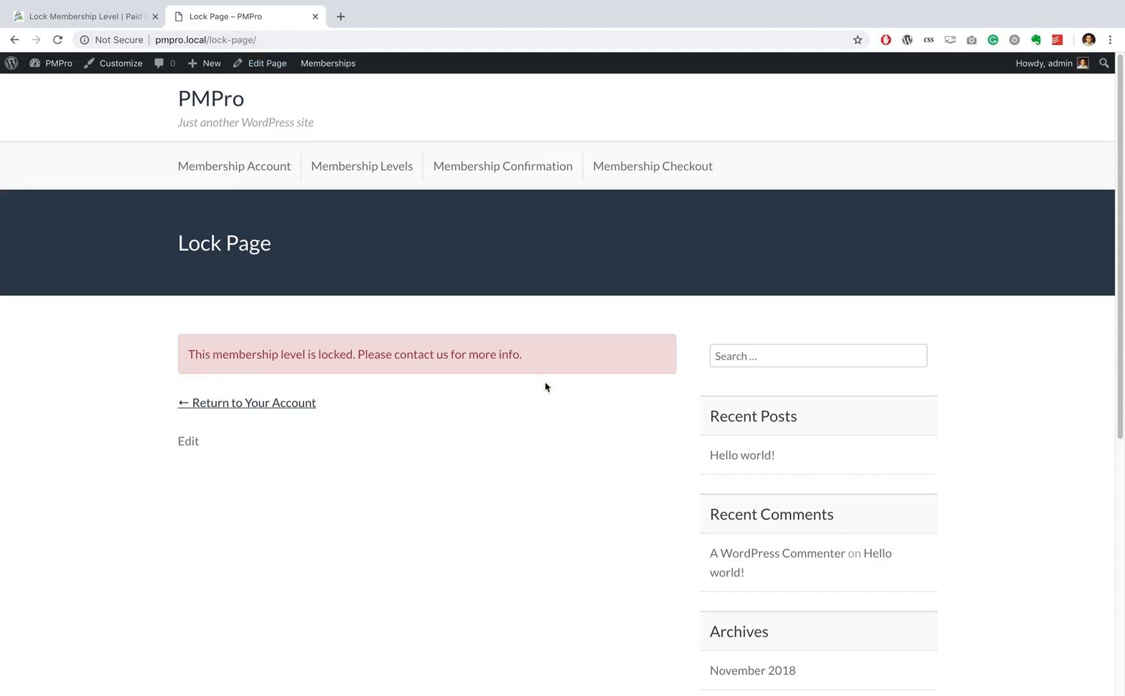
{"action": "mouse_move", "coordinate": [266, 410]}
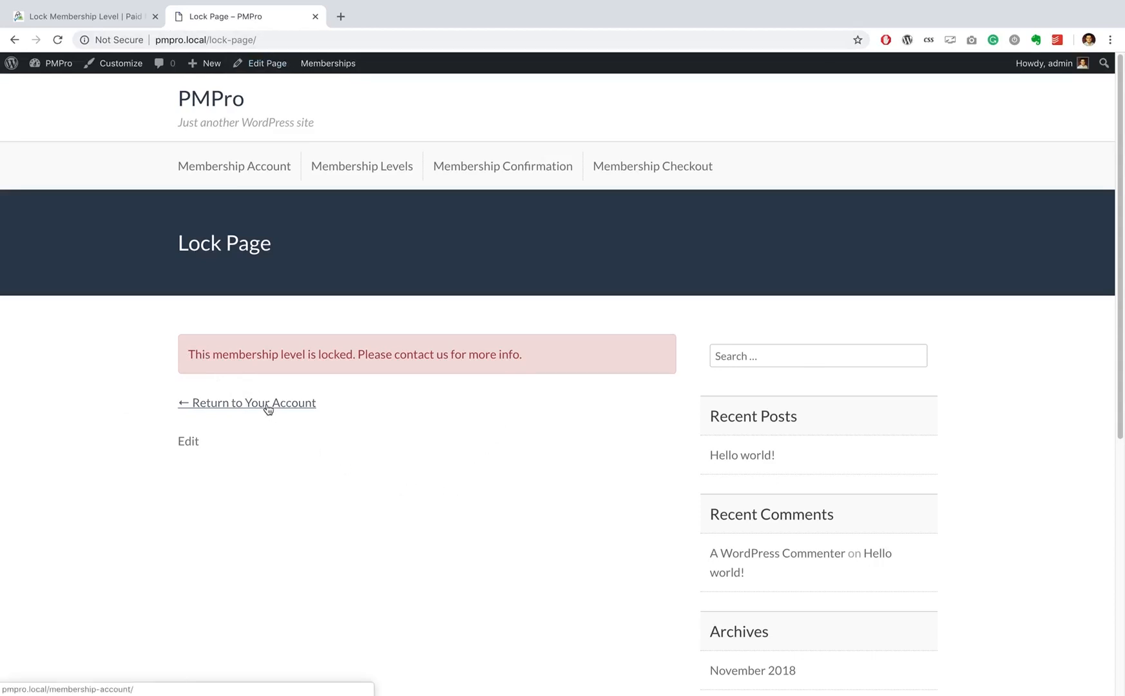
{"action": "left_click", "coordinate": [253, 402]}
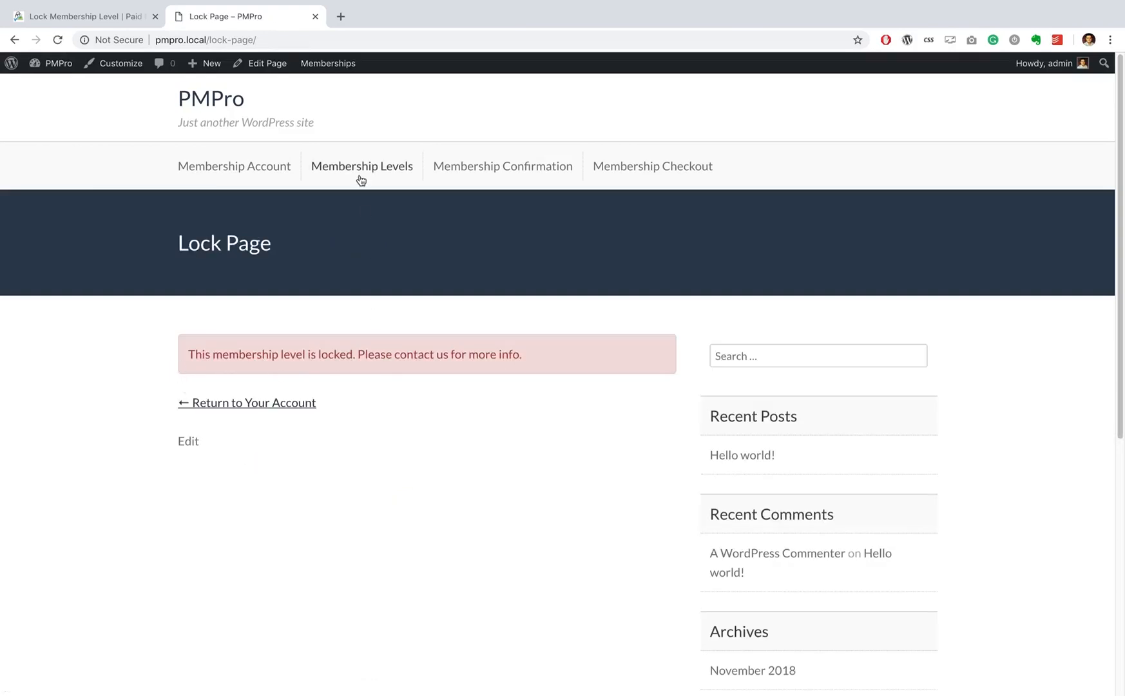
{"action": "mouse_move", "coordinate": [353, 171]}
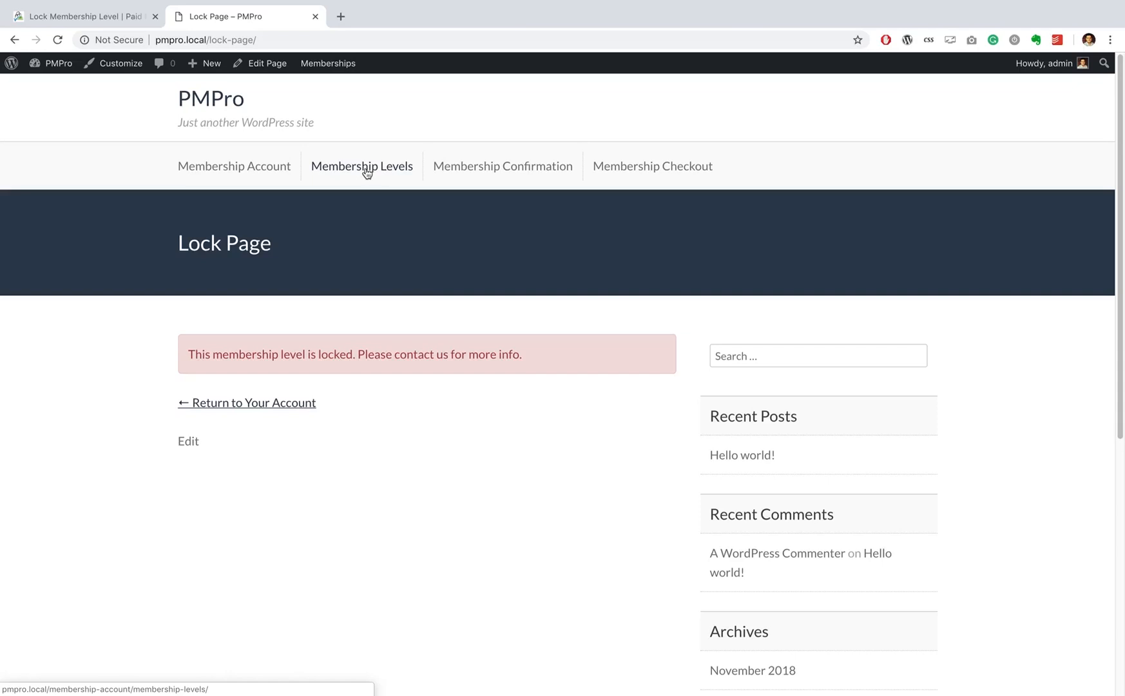
Visit the Membership Levels page, hit the lock message again, and return to the account.
{"action": "left_click", "coordinate": [362, 166]}
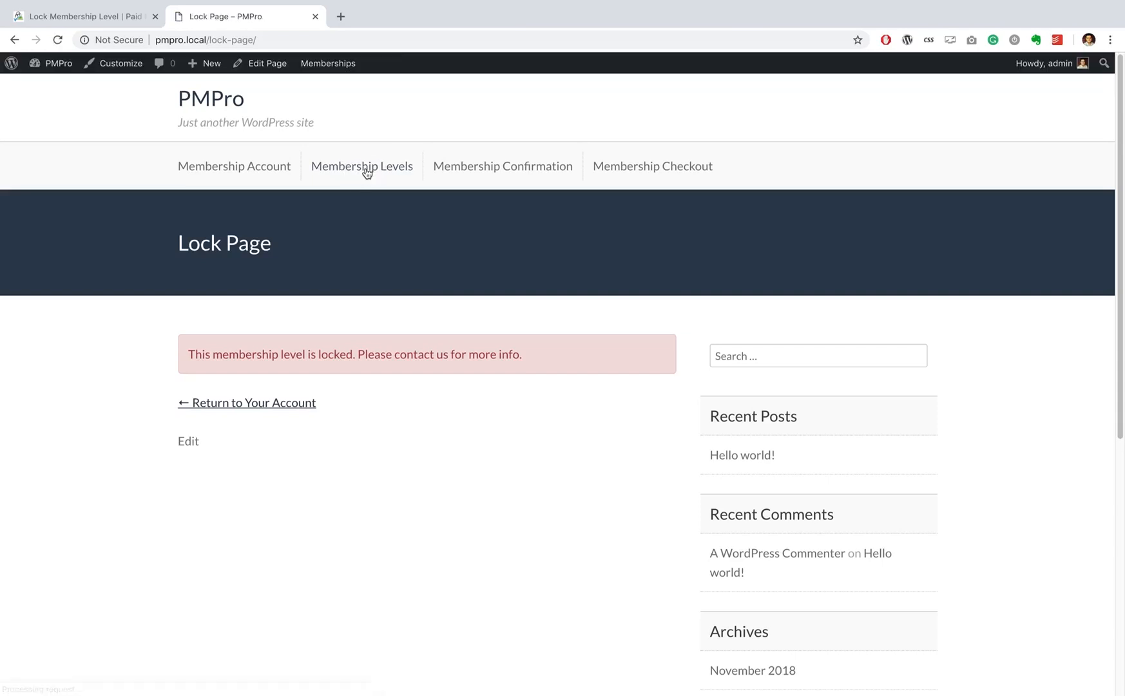
{"action": "left_click", "coordinate": [234, 166]}
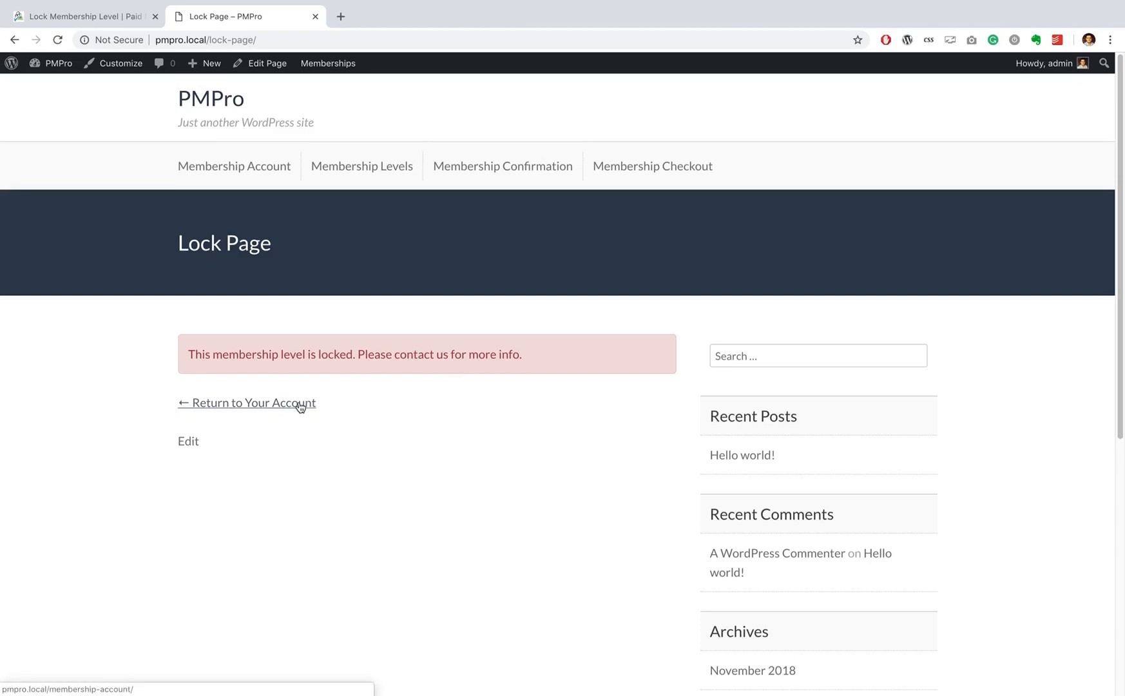
{"action": "left_click", "coordinate": [247, 402]}
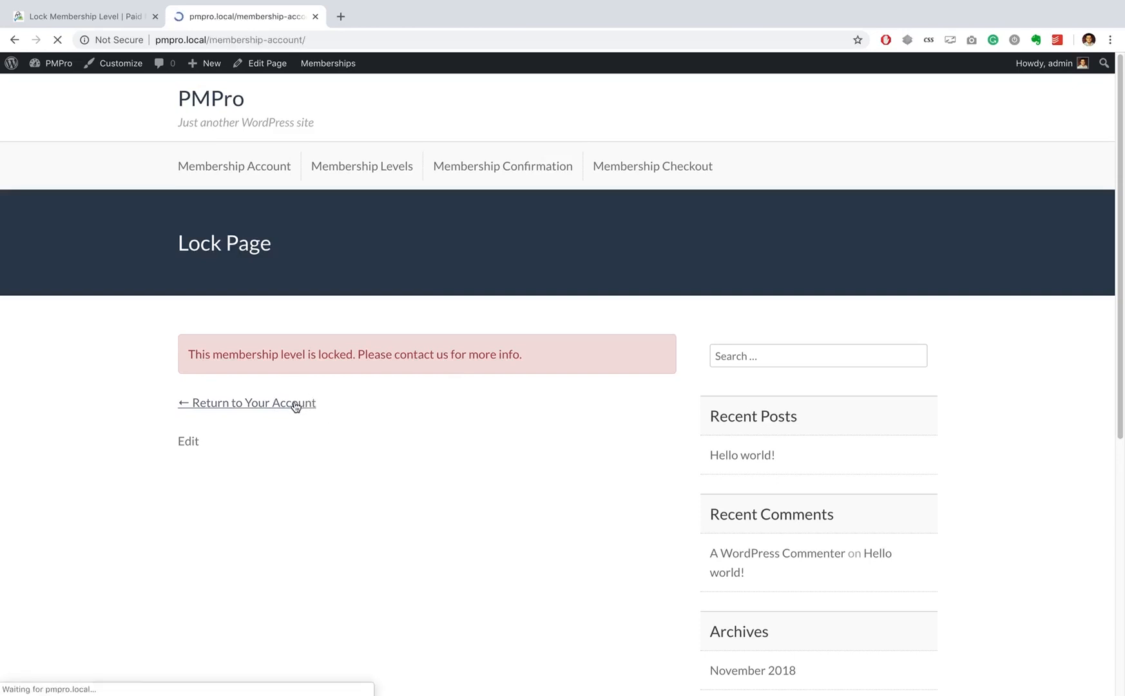
{"action": "left_click", "coordinate": [254, 402]}
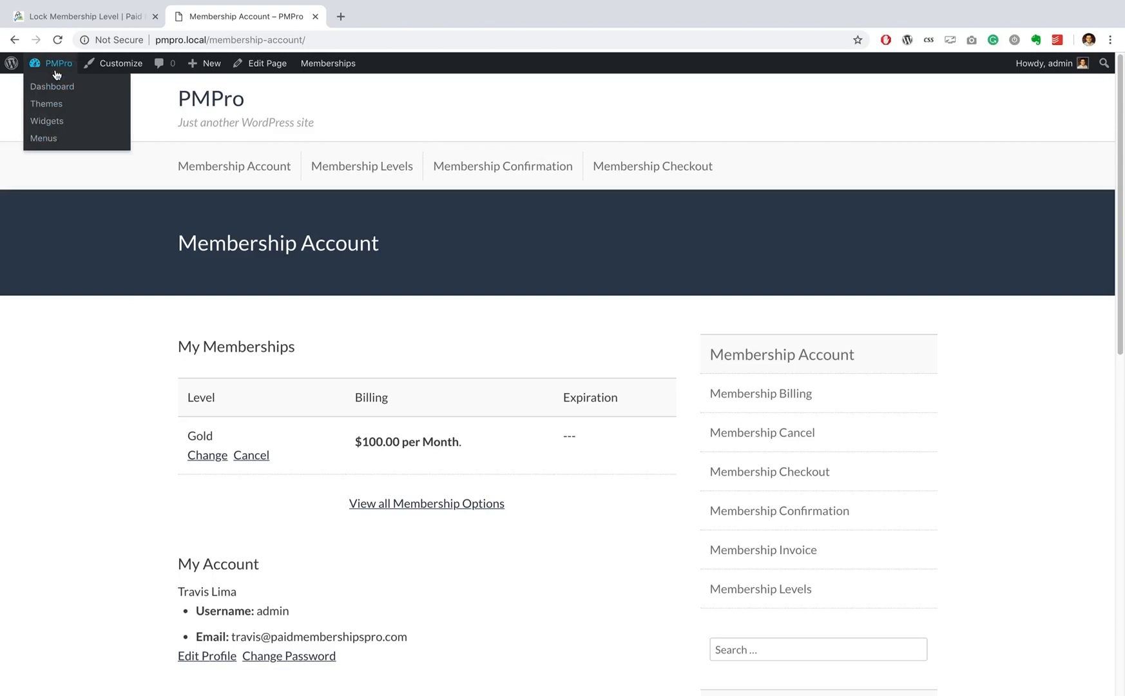
From the Dashboard show All Users (admin Gold, john.doe None, test Bronze) and start editing john.doe.
{"action": "left_click", "coordinate": [52, 86]}
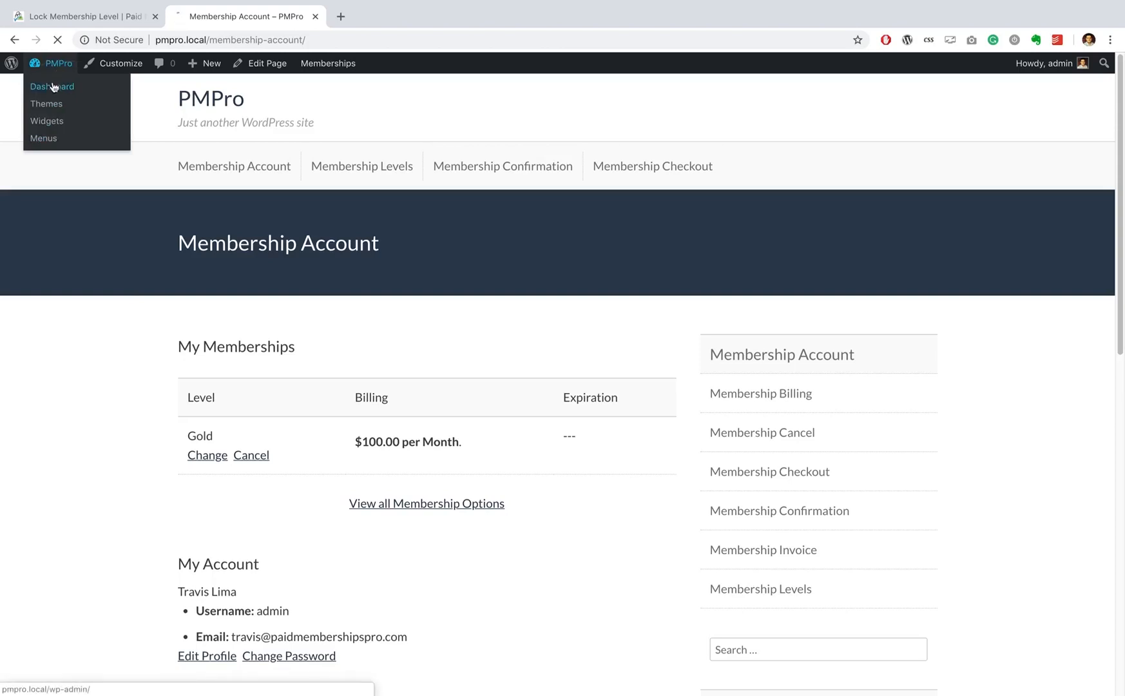
{"action": "left_click", "coordinate": [52, 86]}
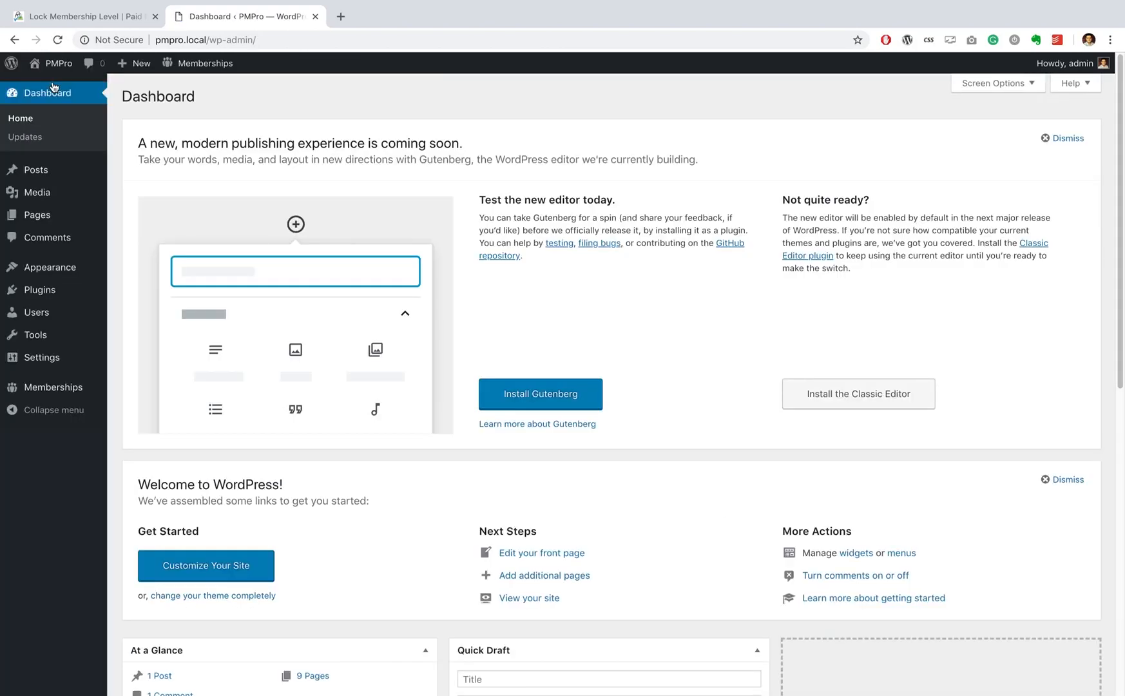
{"action": "mouse_move", "coordinate": [40, 357]}
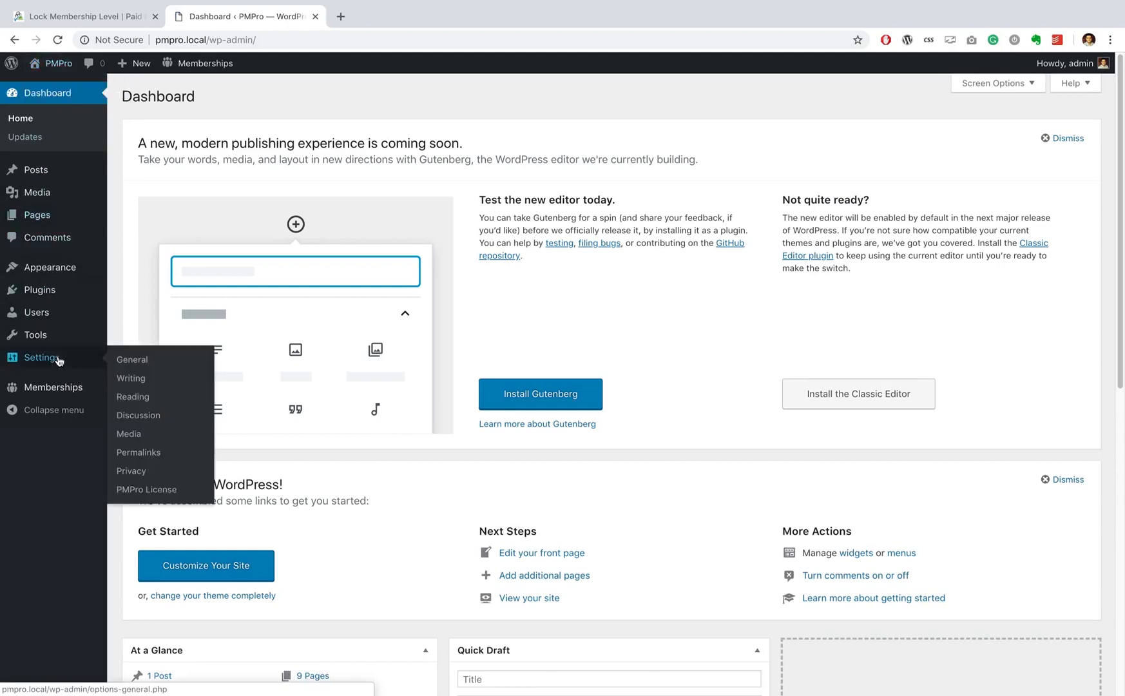
{"action": "mouse_move", "coordinate": [36, 311]}
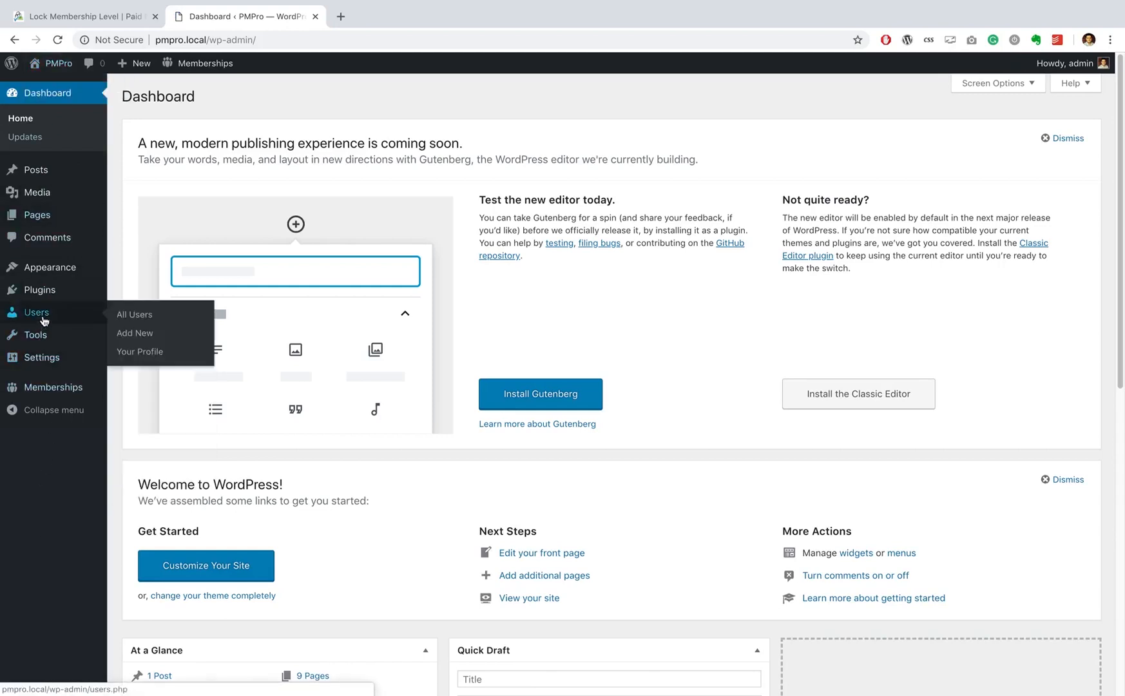
{"action": "left_click", "coordinate": [134, 315]}
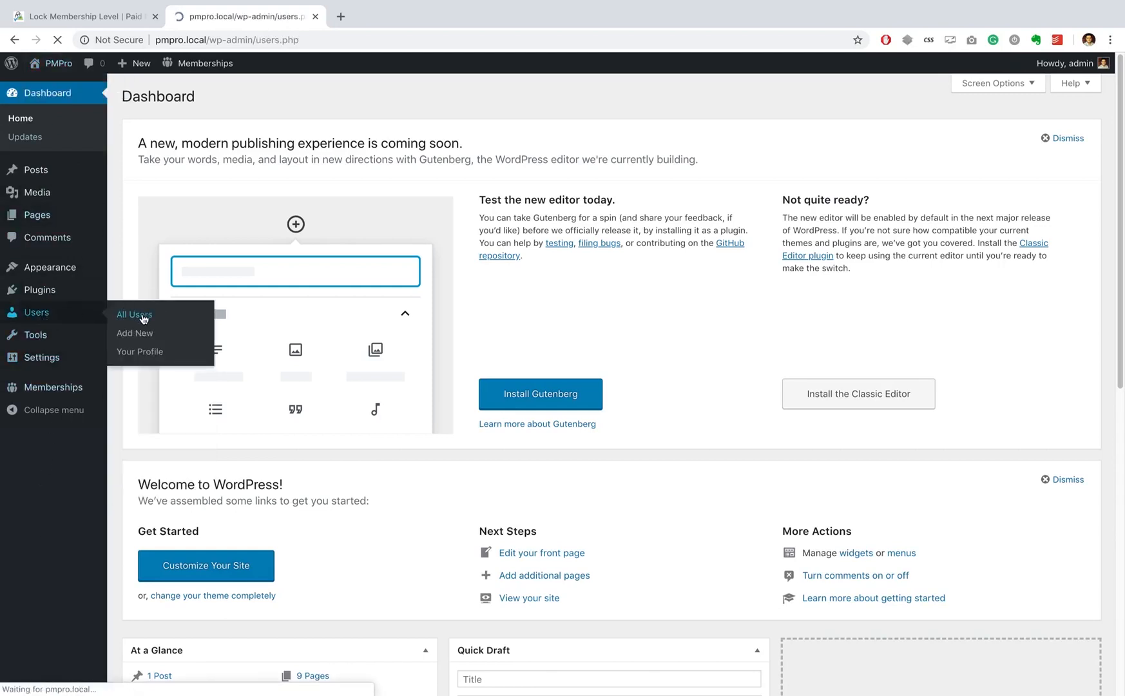
{"action": "left_click", "coordinate": [134, 315]}
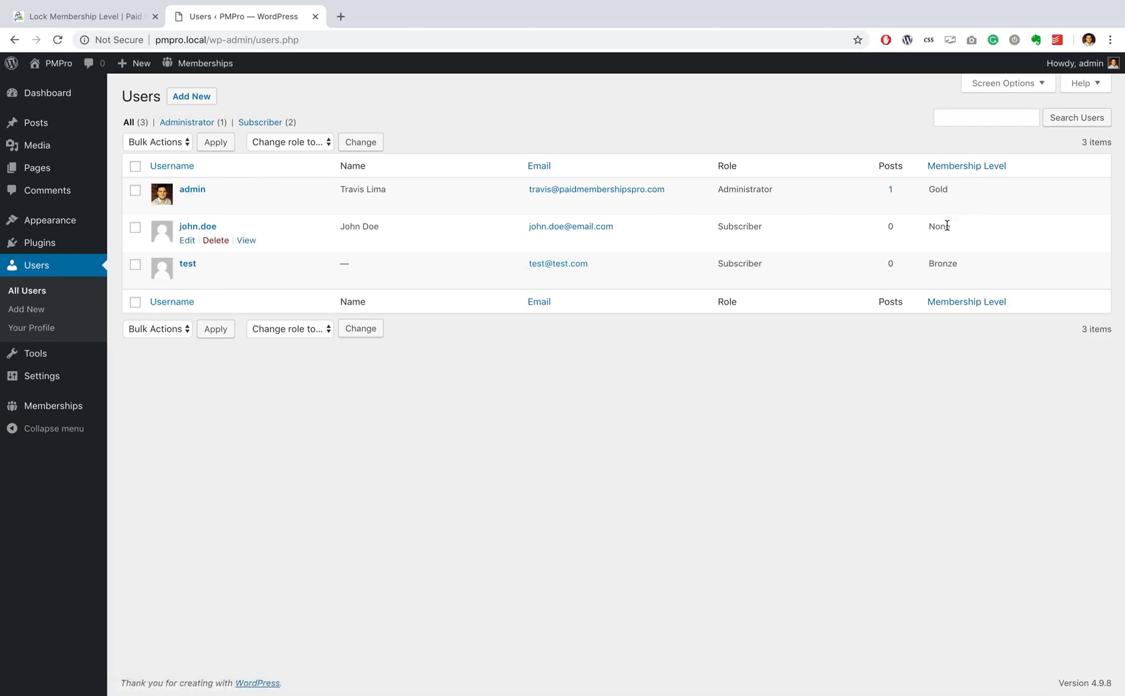
{"action": "mouse_move", "coordinate": [888, 225]}
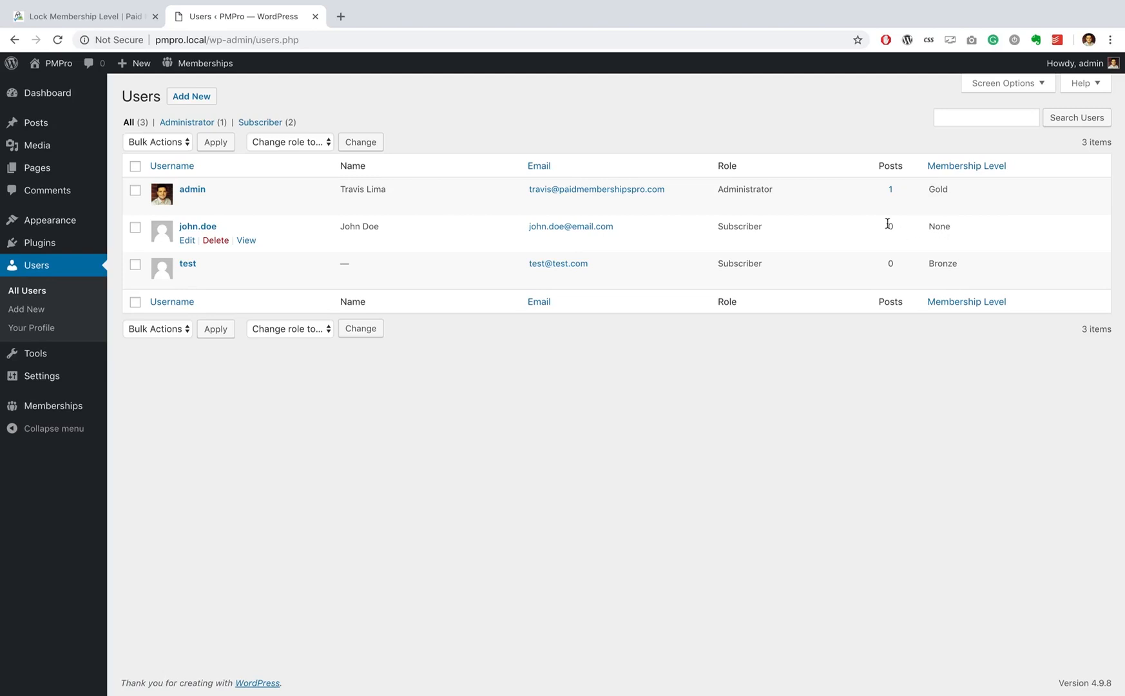
{"action": "left_click", "coordinate": [187, 240]}
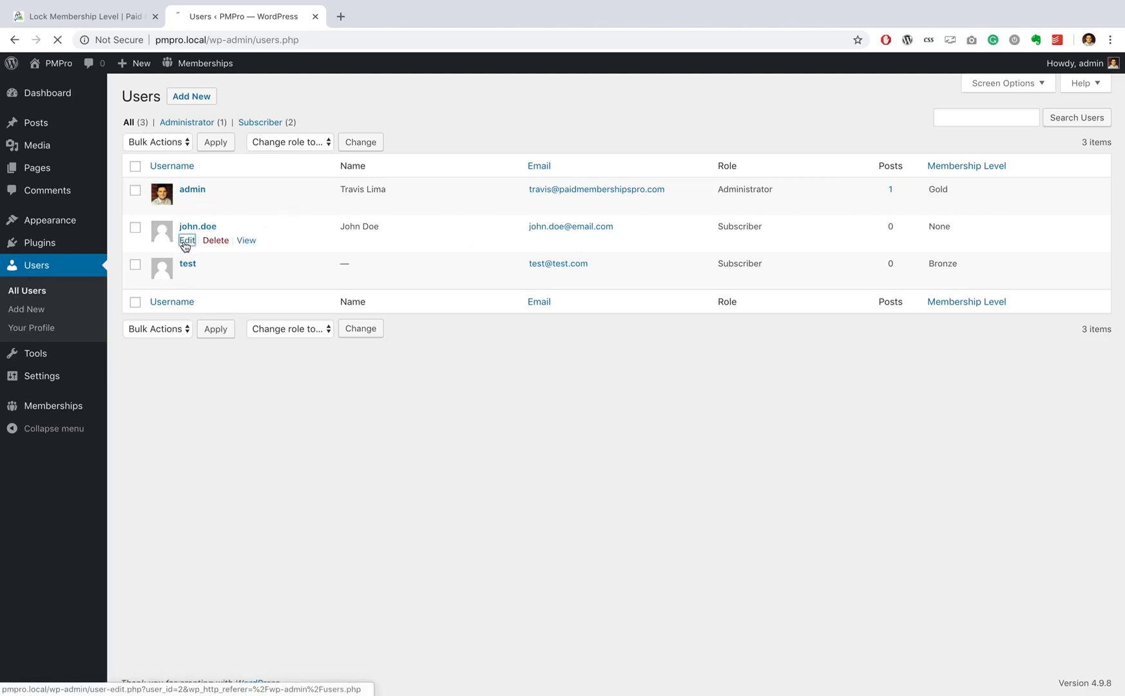
Edit john.doe, keep his membership level at None and tick Lock Membership Level.
{"action": "left_click", "coordinate": [185, 240]}
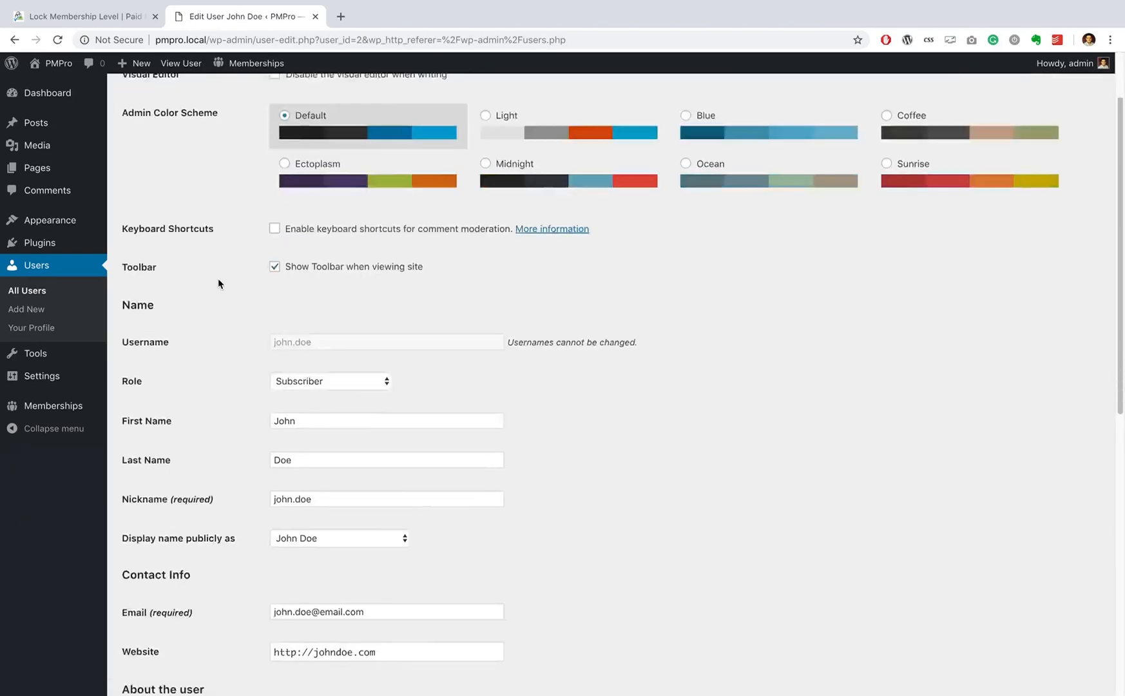
{"action": "scroll", "scroll_direction": "down", "scroll_amount": 3}
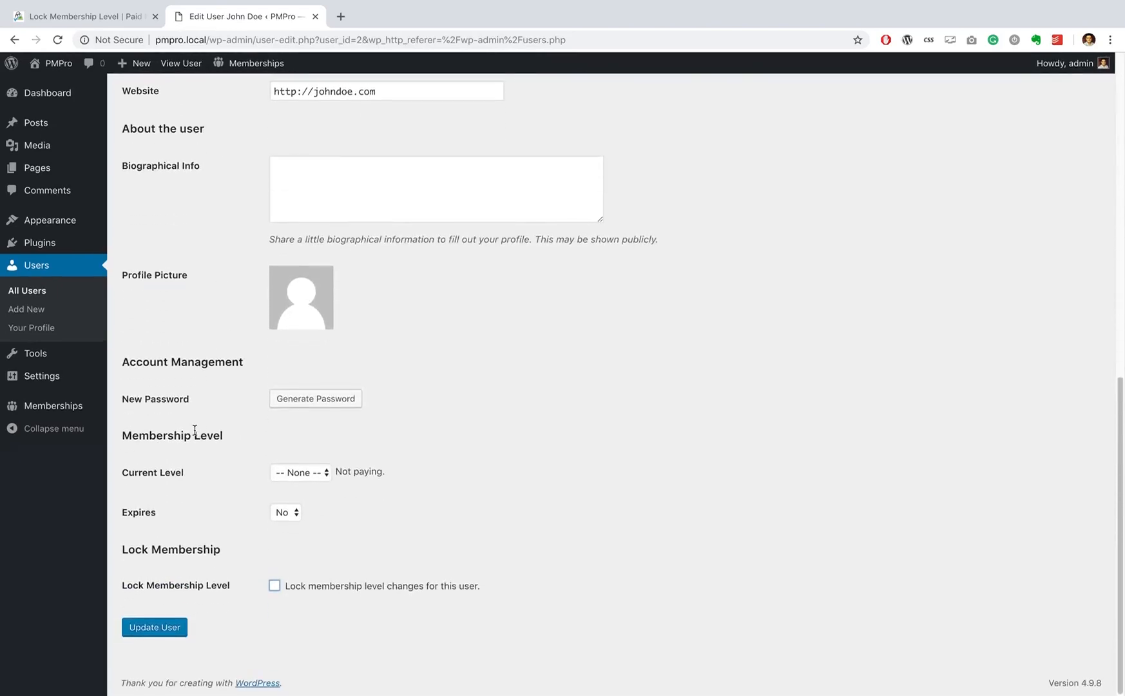
{"action": "left_click", "coordinate": [299, 472]}
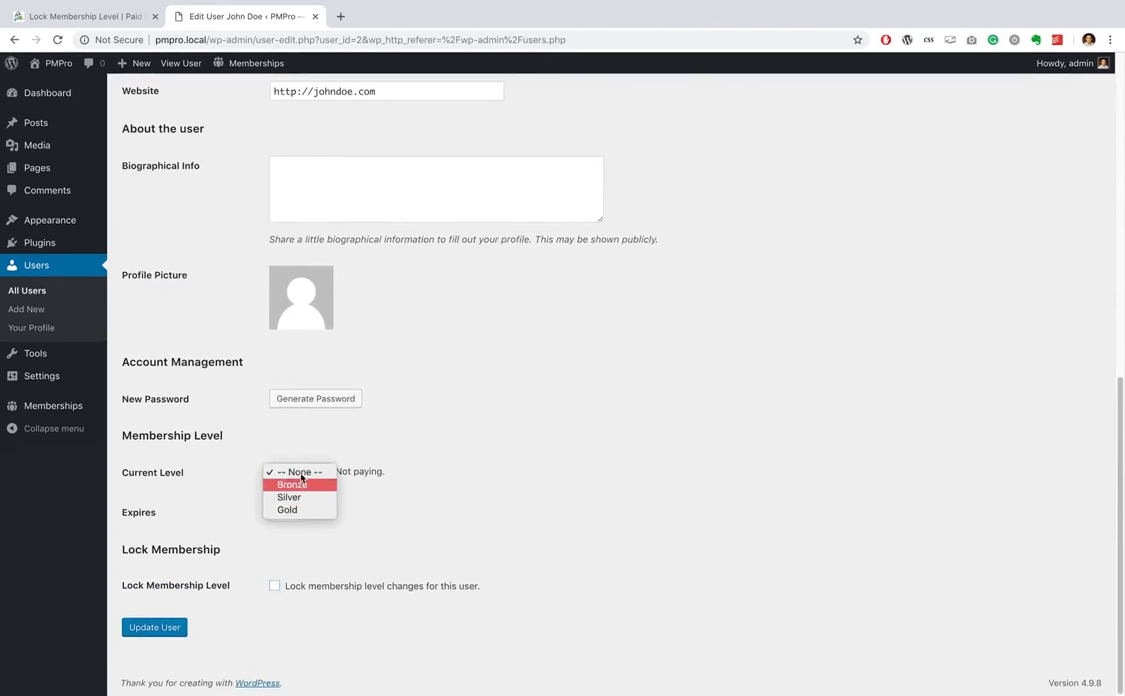
{"action": "left_click", "coordinate": [300, 471]}
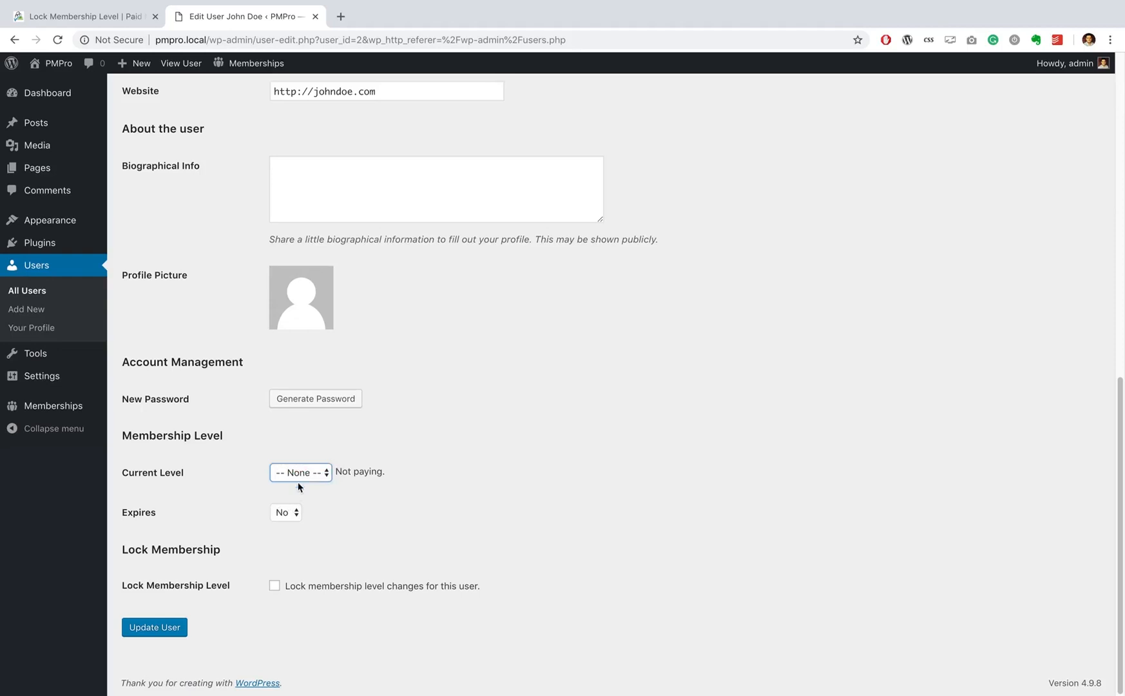
{"action": "mouse_move", "coordinate": [223, 558]}
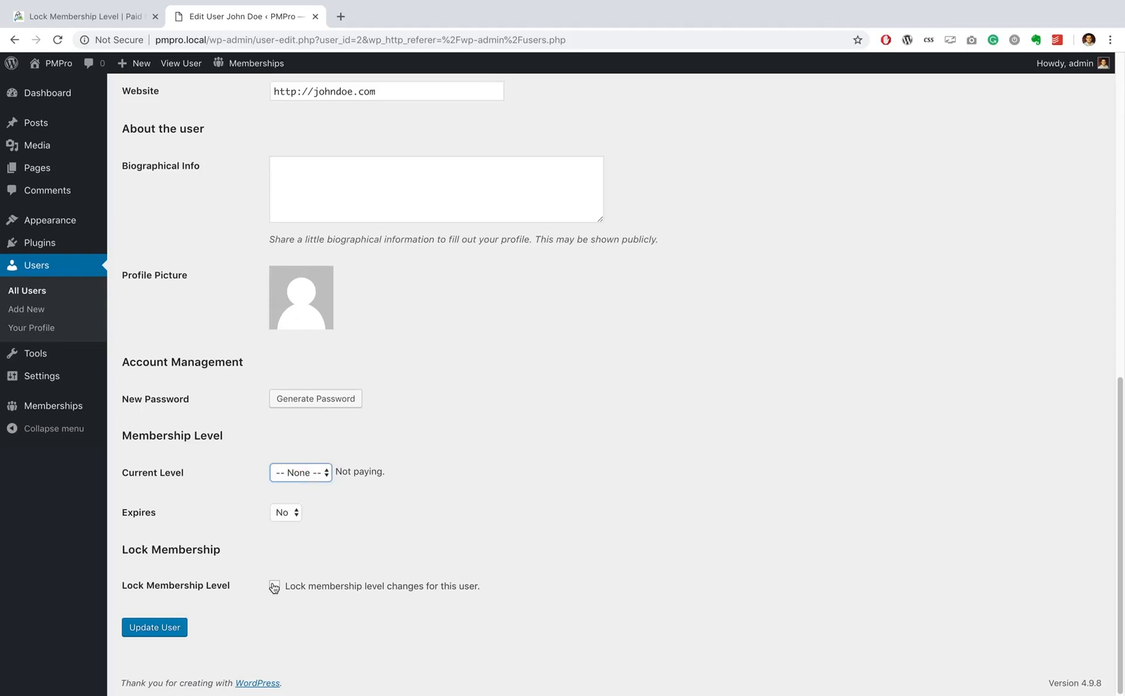
{"action": "left_click", "coordinate": [275, 586]}
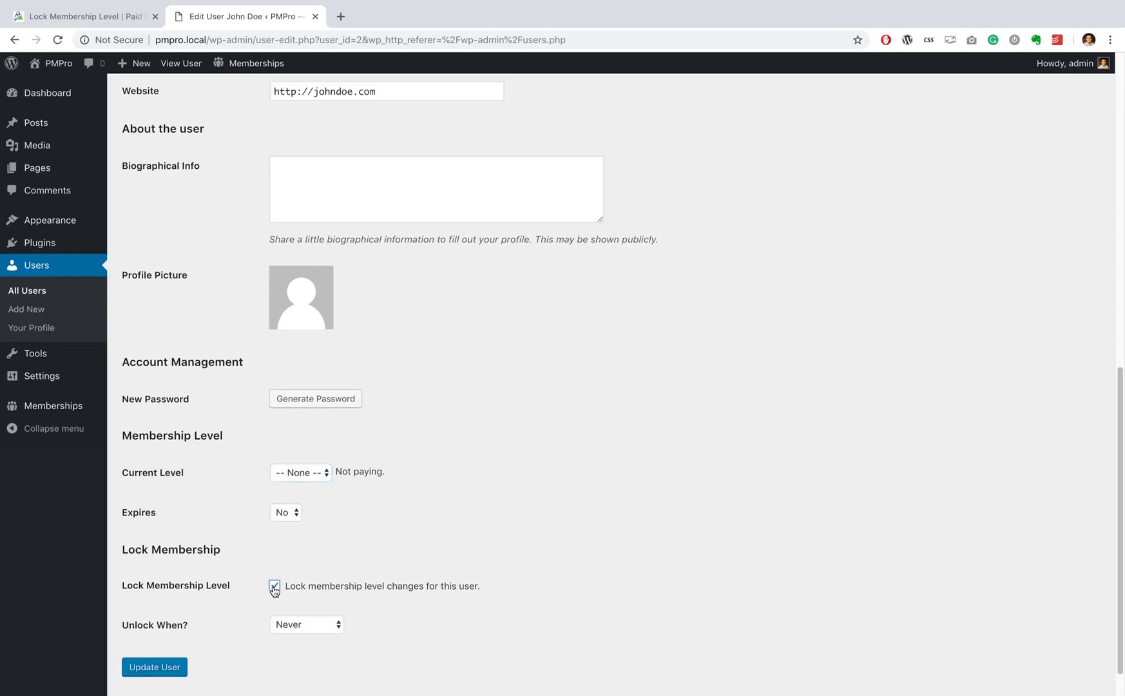
Set Unlock When to the specific date December 25, 2019 and update the user.
{"action": "scroll", "scroll_direction": "down", "scroll_amount": 3}
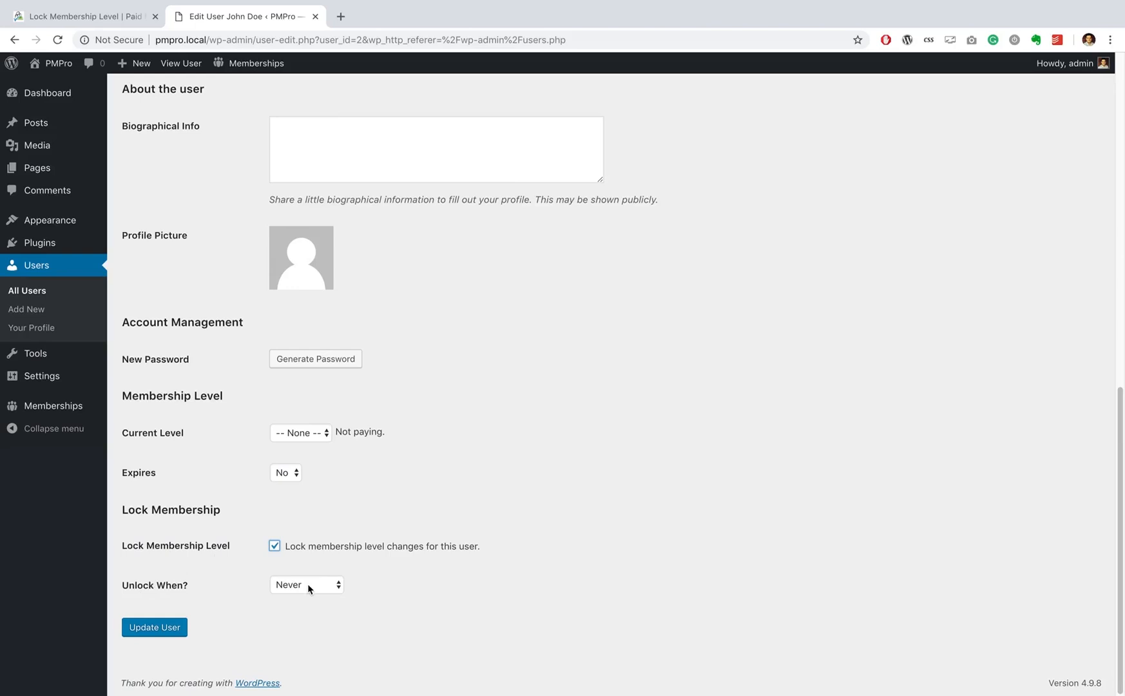
{"action": "left_click", "coordinate": [306, 584]}
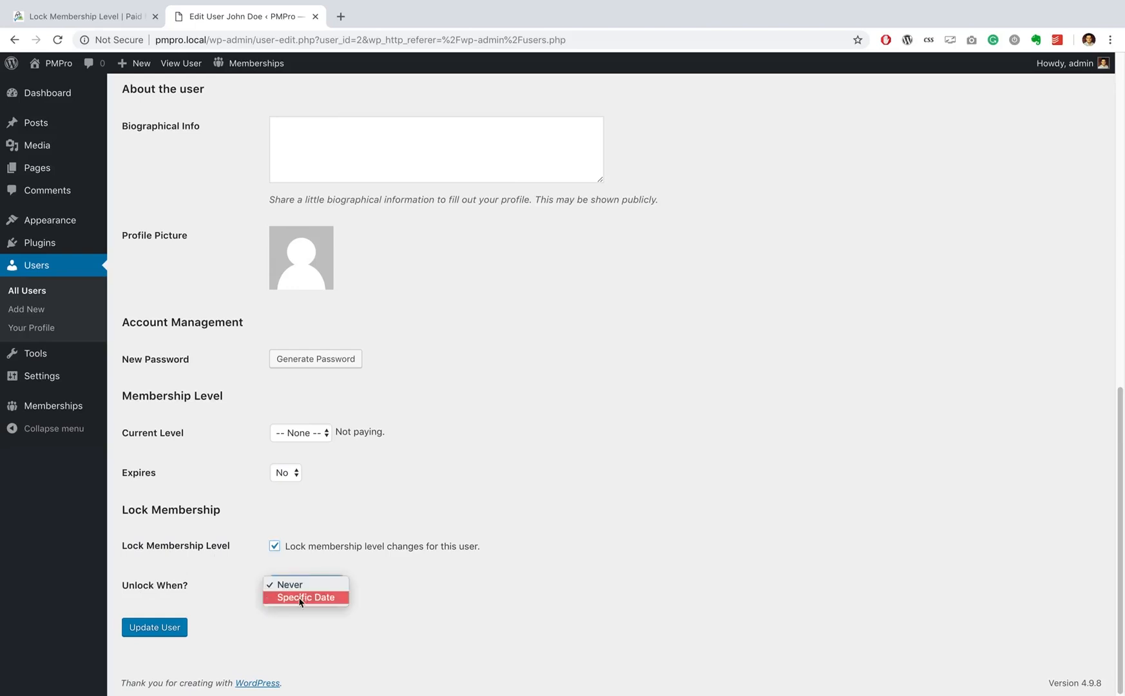
{"action": "left_click", "coordinate": [305, 597]}
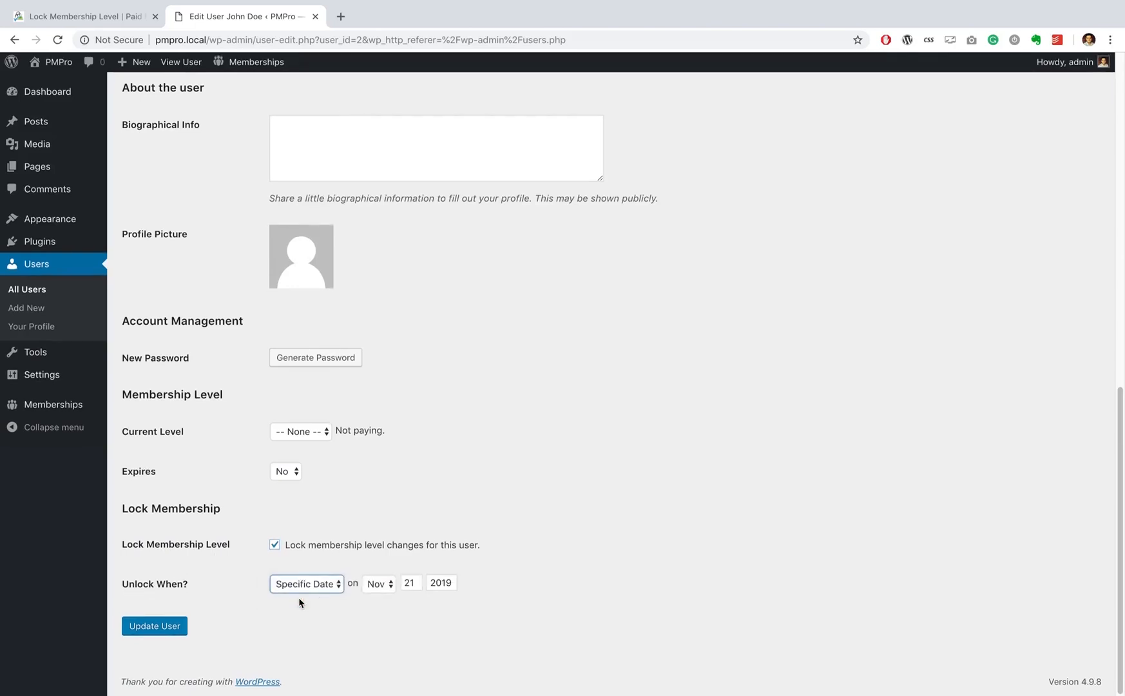
{"action": "left_click", "coordinate": [377, 583]}
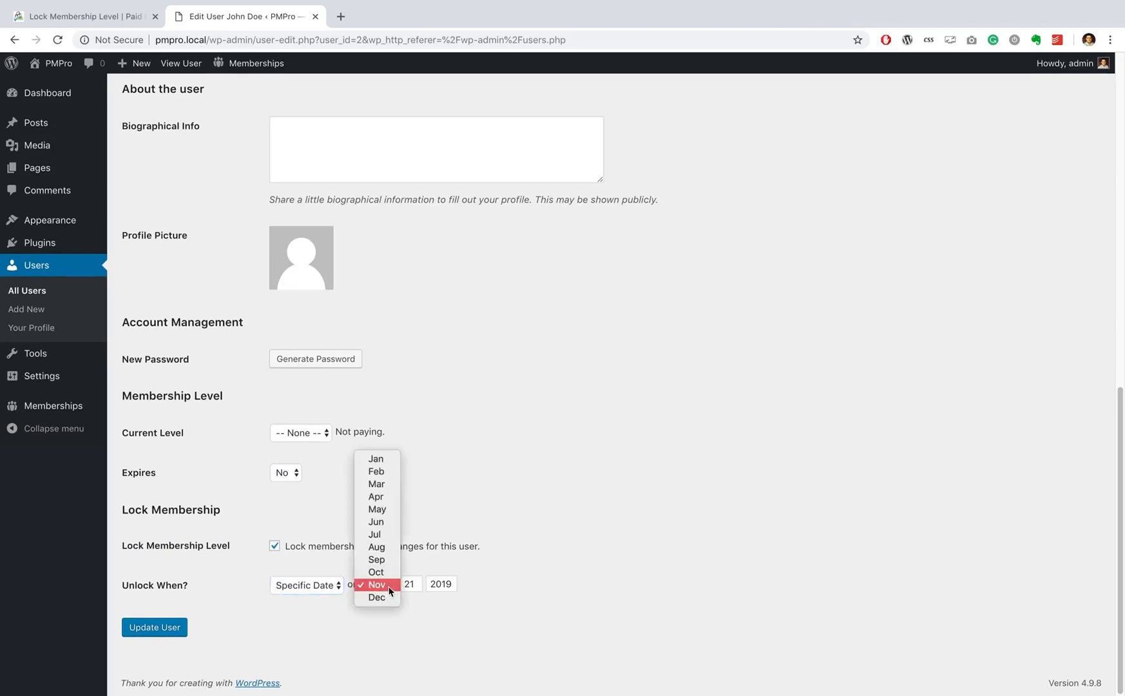
{"action": "left_click", "coordinate": [376, 598]}
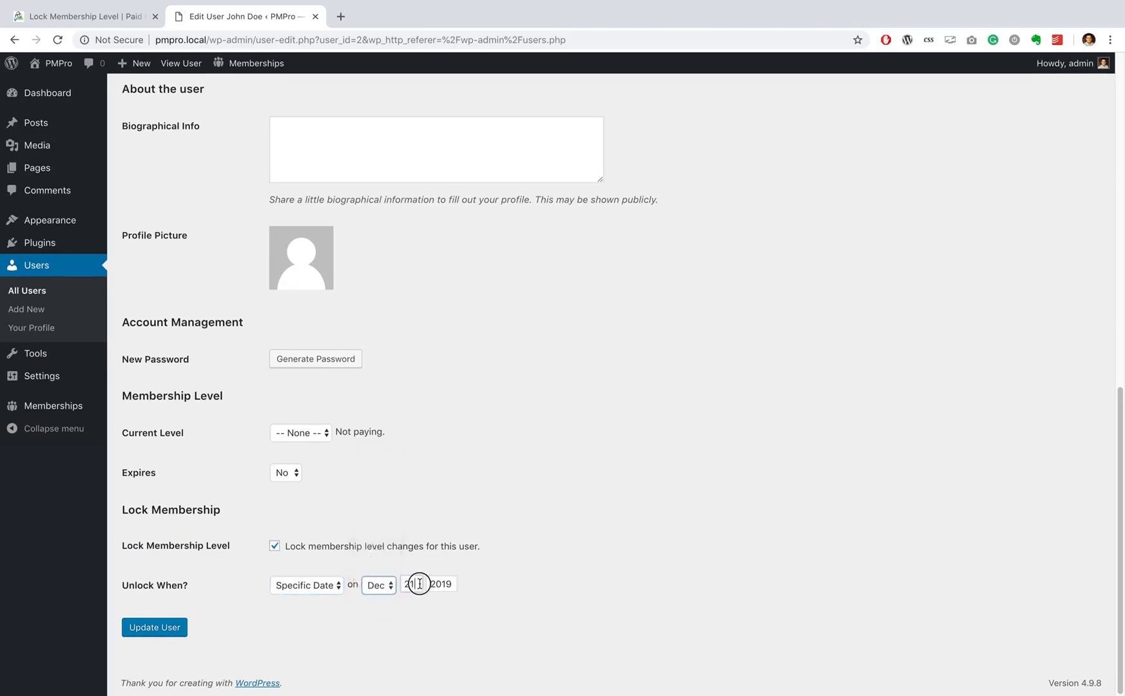
{"action": "type", "text": "25"}
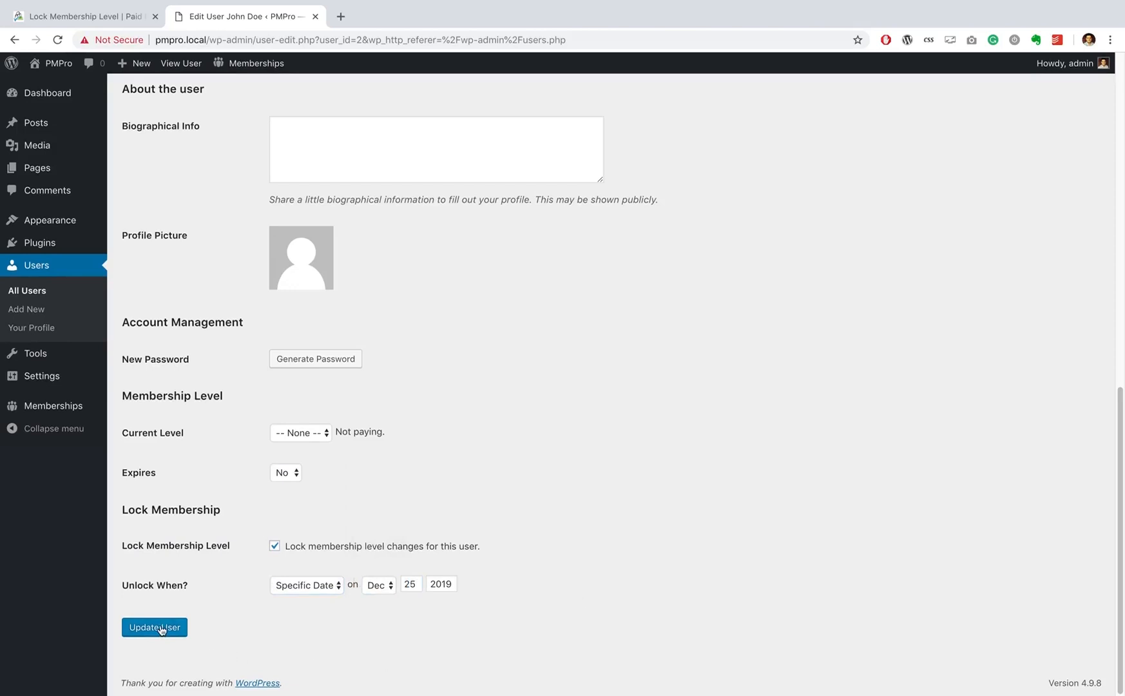
{"action": "left_click", "coordinate": [155, 627]}
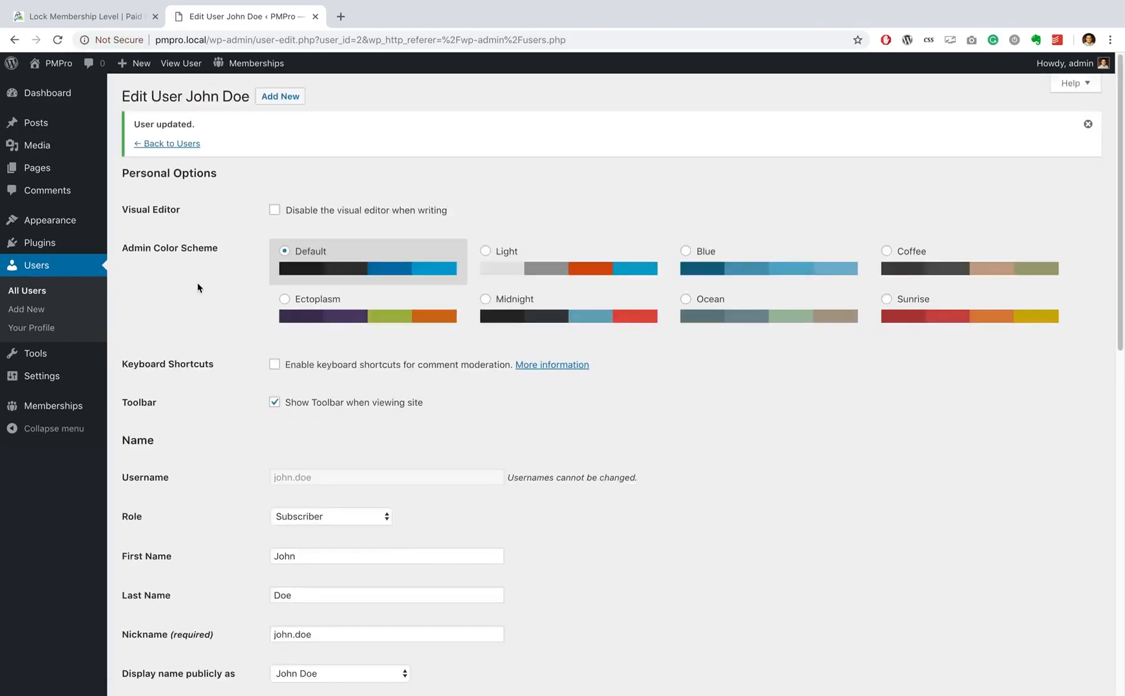
{"action": "scroll", "scroll_direction": "down", "scroll_amount": 3}
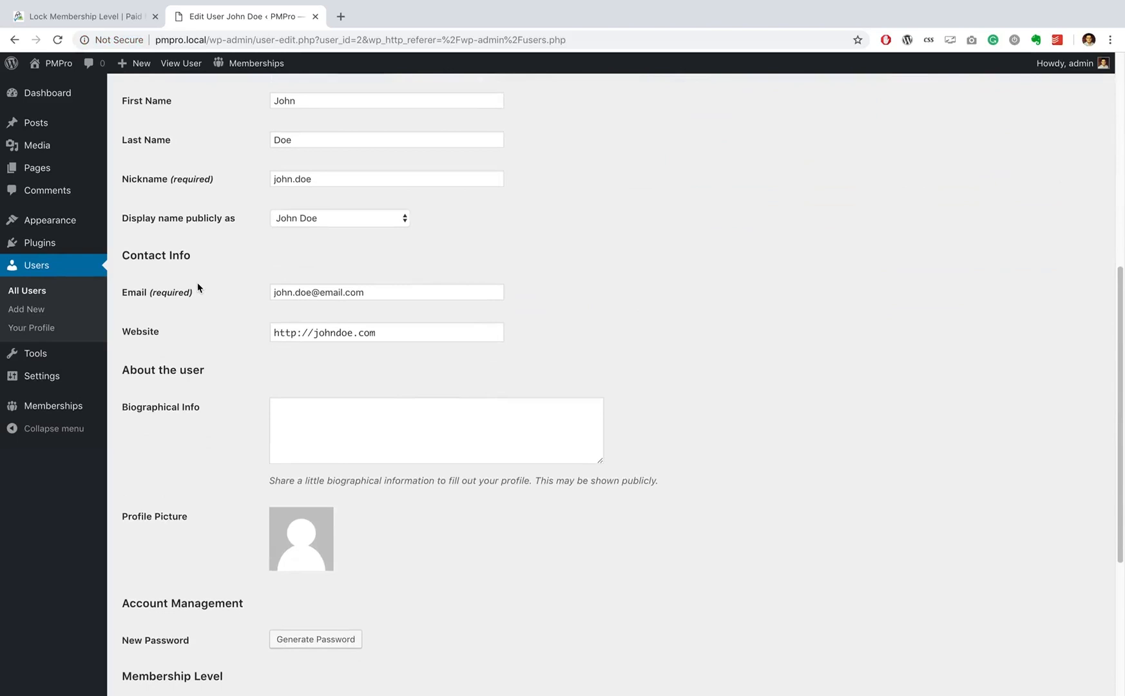
{"action": "scroll", "scroll_direction": "up", "scroll_amount": 3}
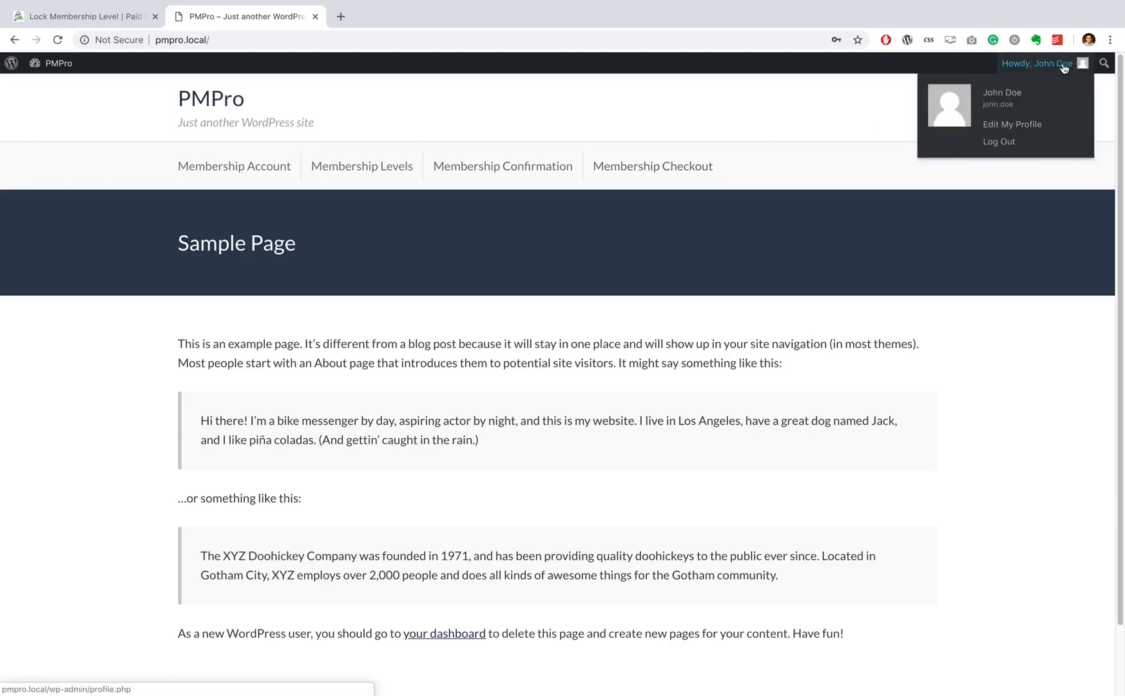
{"action": "mouse_move", "coordinate": [357, 128]}
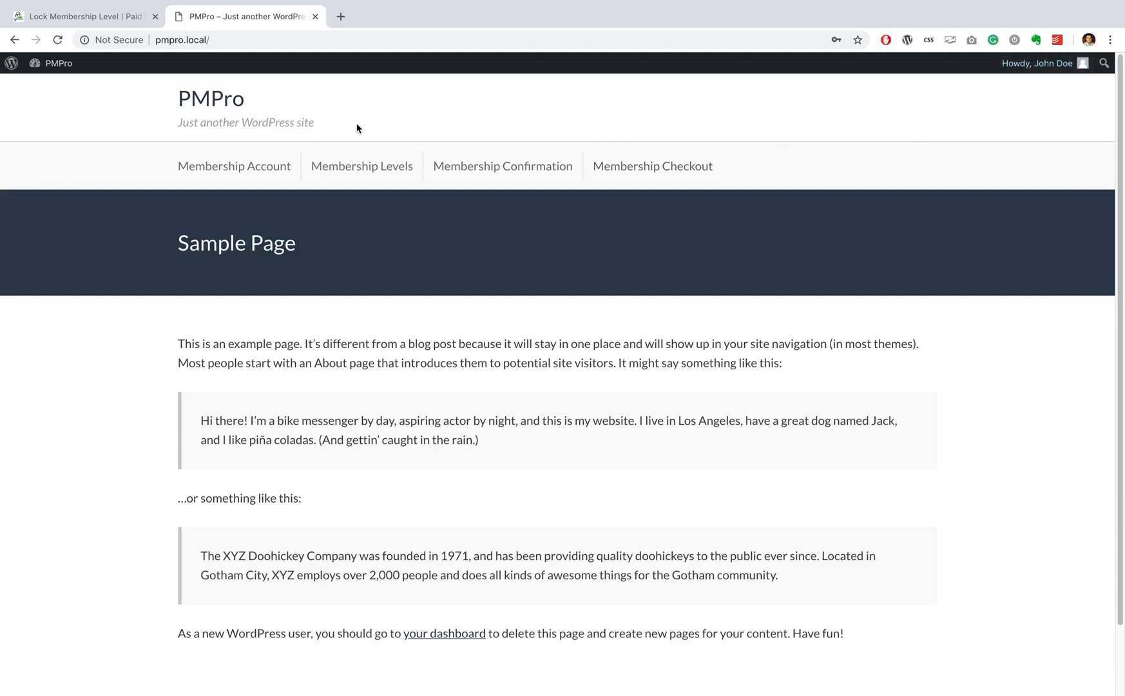
Browse the front end as John Doe from the admin bar.
{"action": "left_click", "coordinate": [362, 166]}
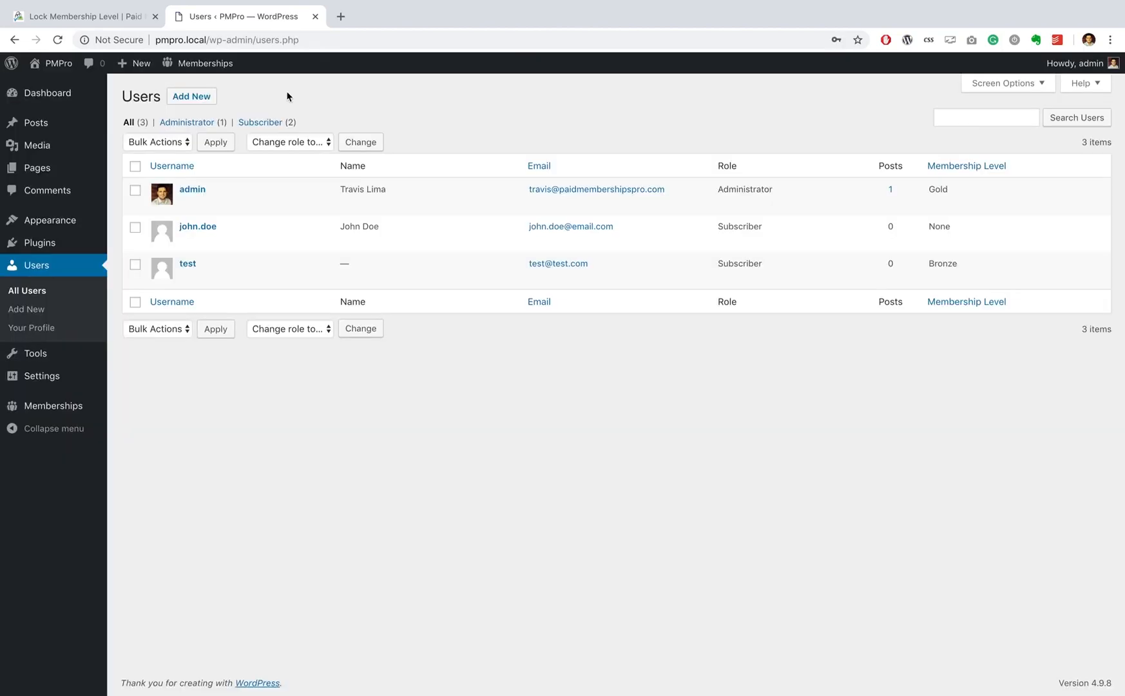
{"action": "mouse_move", "coordinate": [197, 226]}
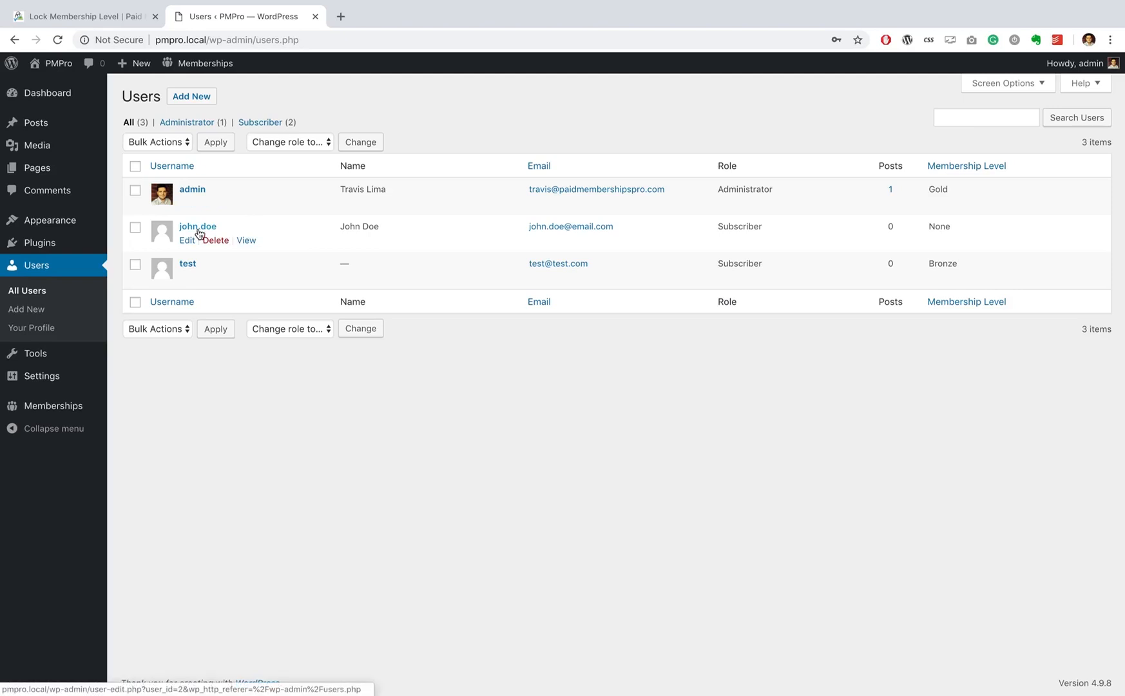
{"action": "mouse_move", "coordinate": [287, 239]}
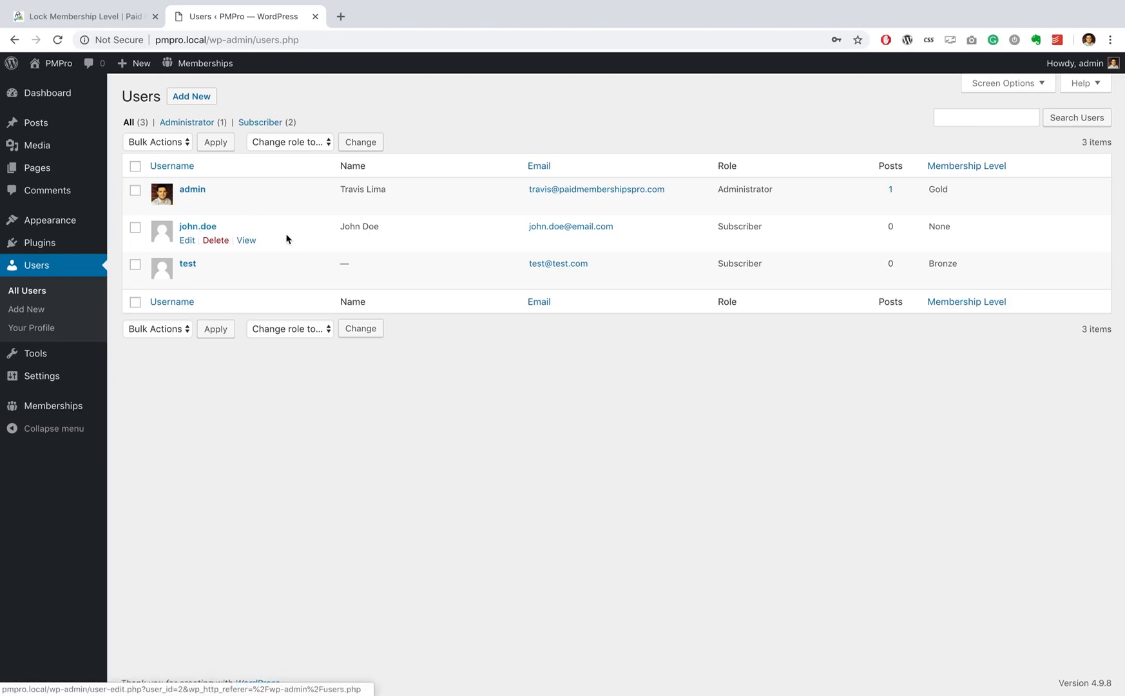
{"action": "mouse_move", "coordinate": [658, 233]}
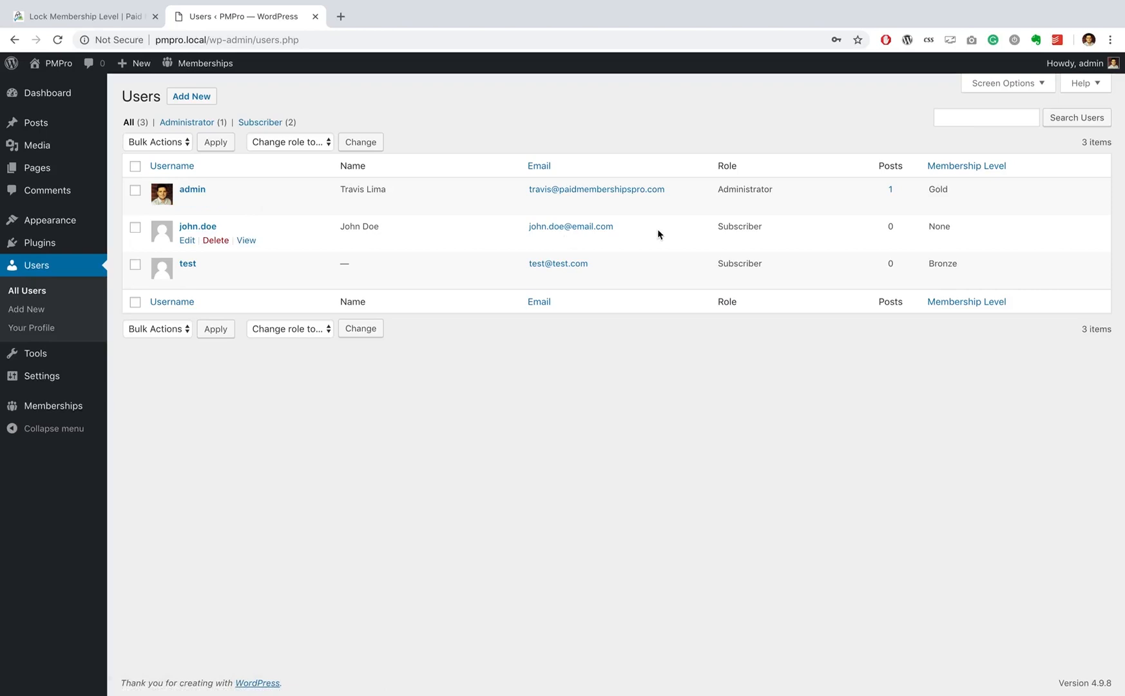
{"action": "mouse_move", "coordinate": [237, 225]}
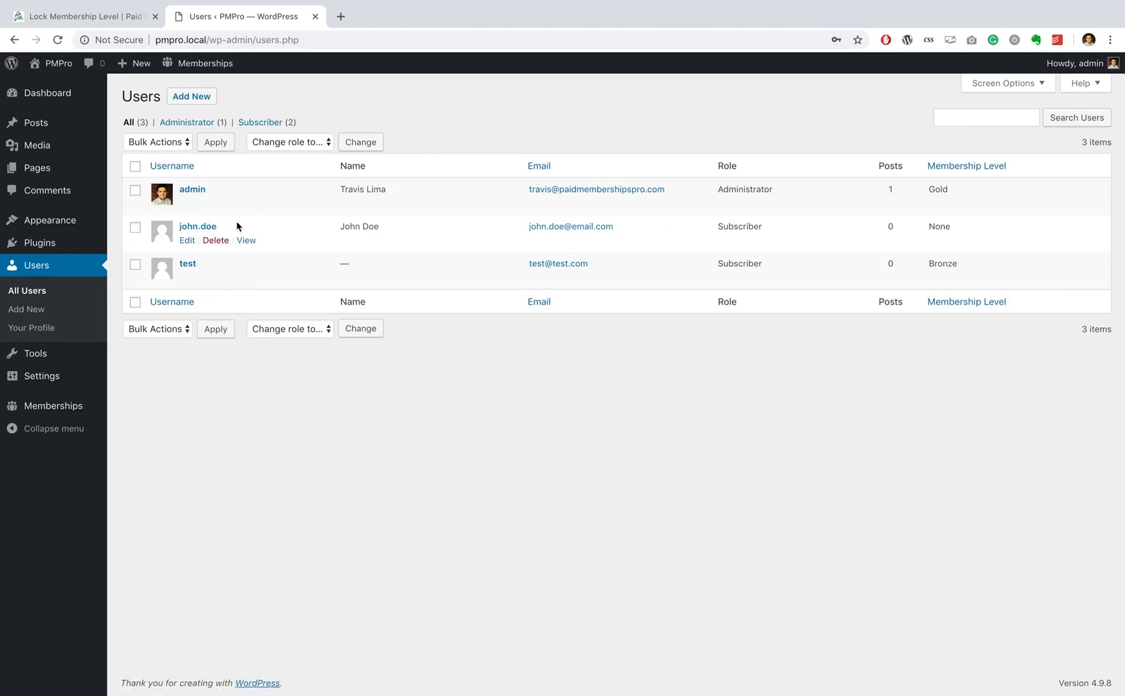
{"action": "mouse_move", "coordinate": [235, 226]}
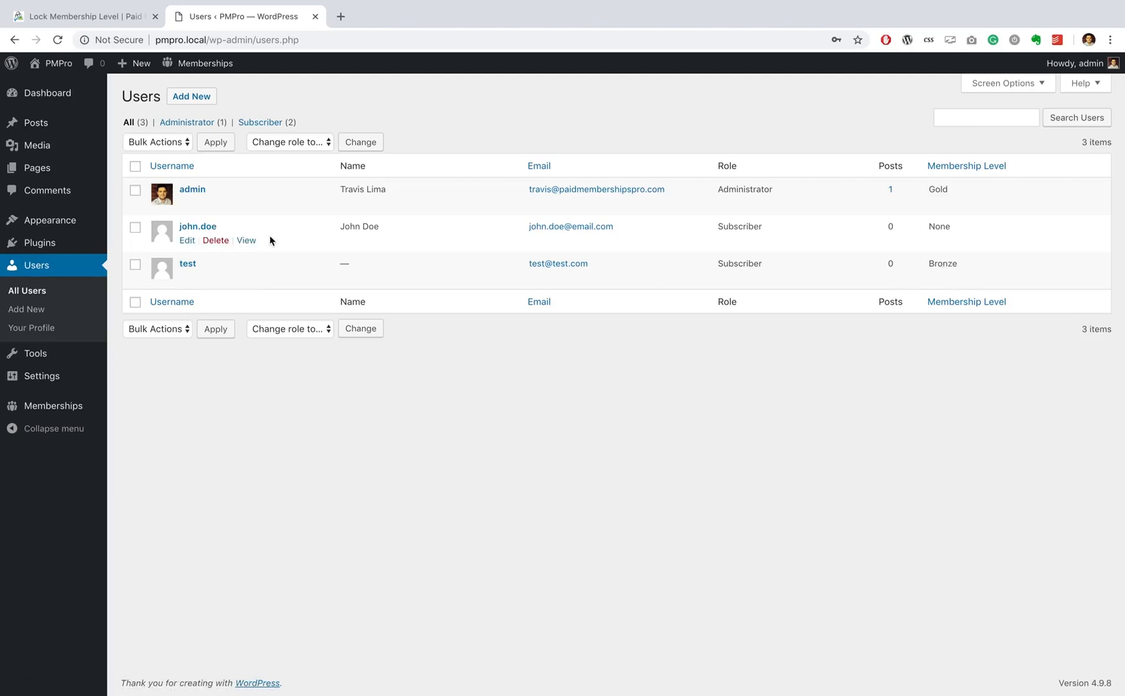
{"action": "mouse_move", "coordinate": [53, 406]}
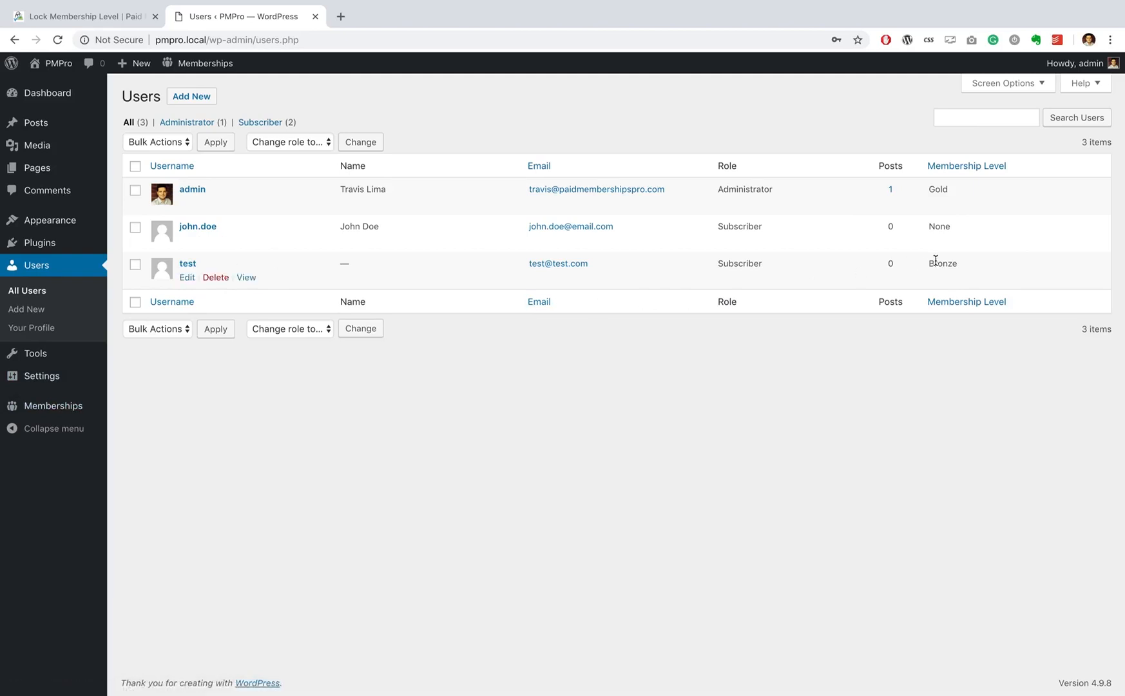
{"action": "mouse_move", "coordinate": [466, 539]}
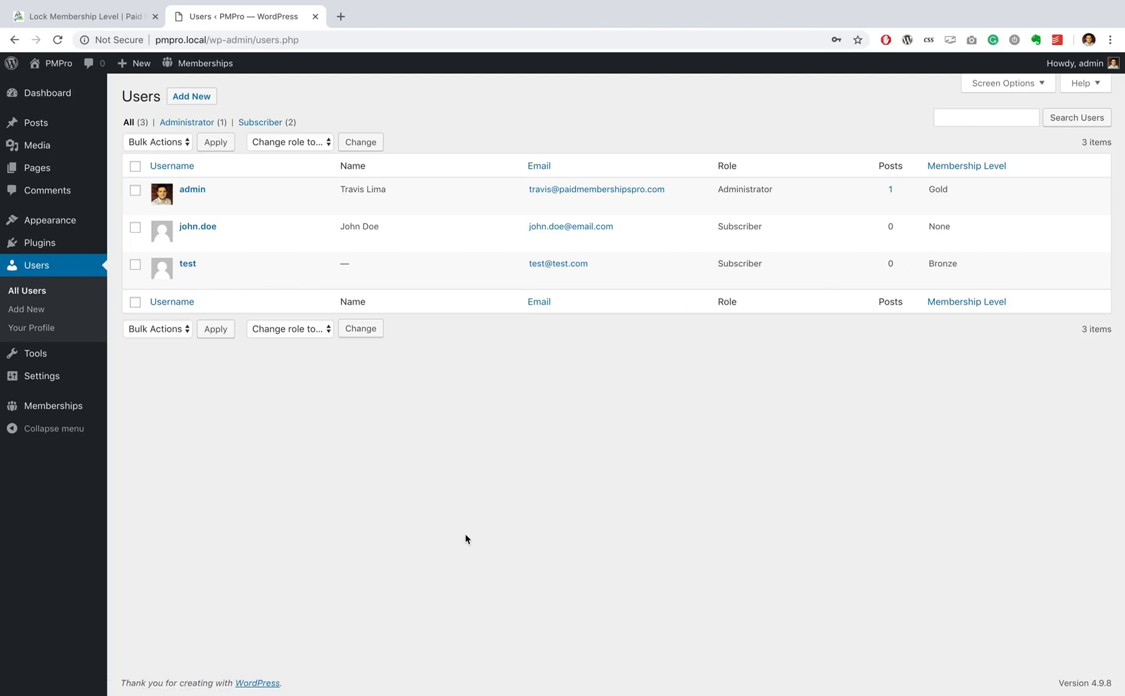
Return to the Lock Membership Level add-on page via its browser tab.
{"action": "left_click", "coordinate": [83, 16]}
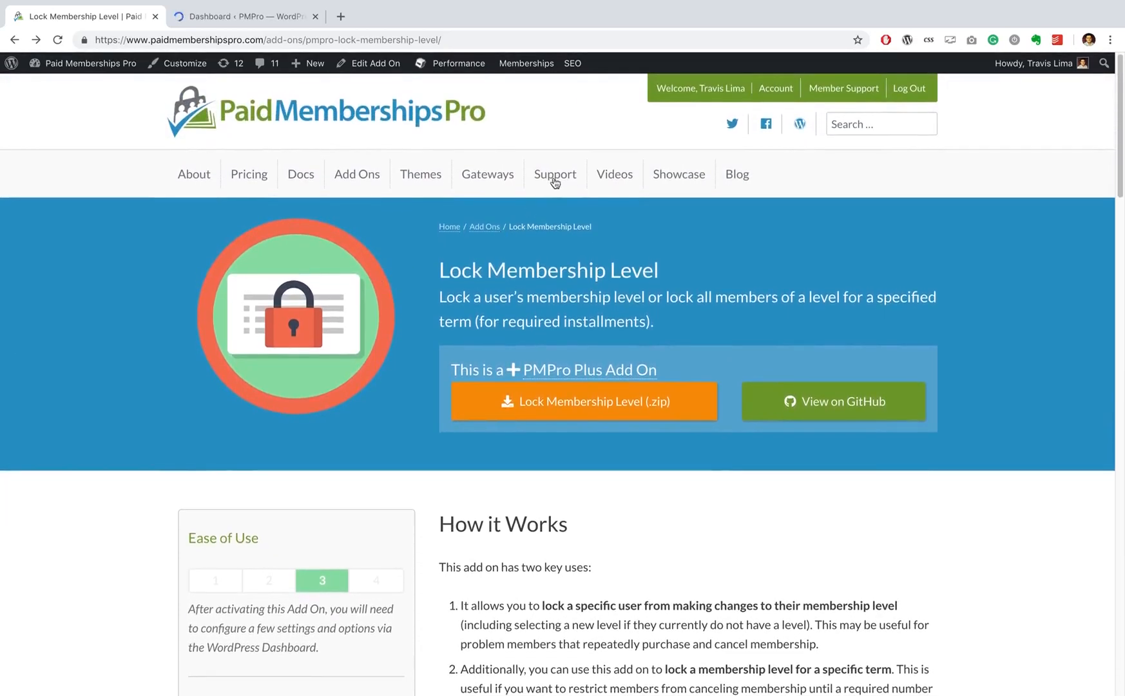
Go to the Support section from the site's top navigation.
{"action": "left_click", "coordinate": [554, 174]}
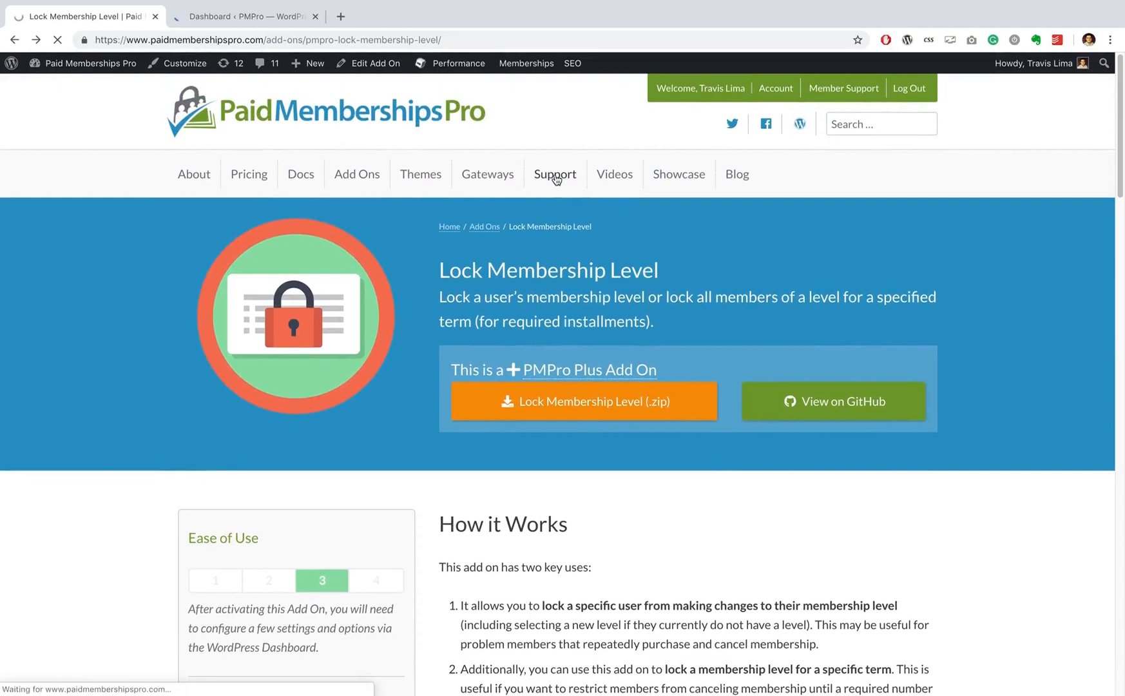